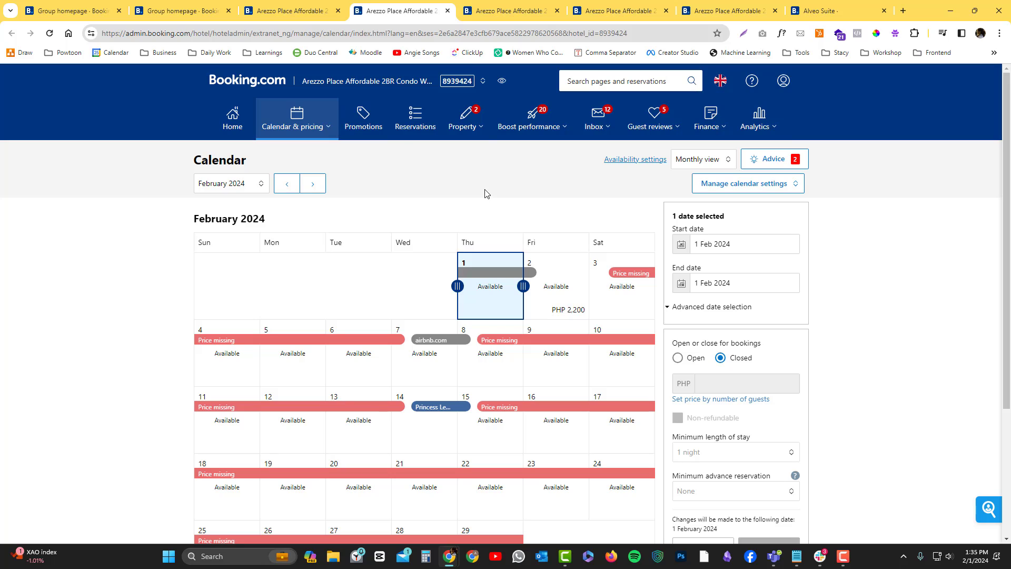
Step: Browse the calendar's list and yearly layouts, then return to the monthly view
scroll("down", 3)
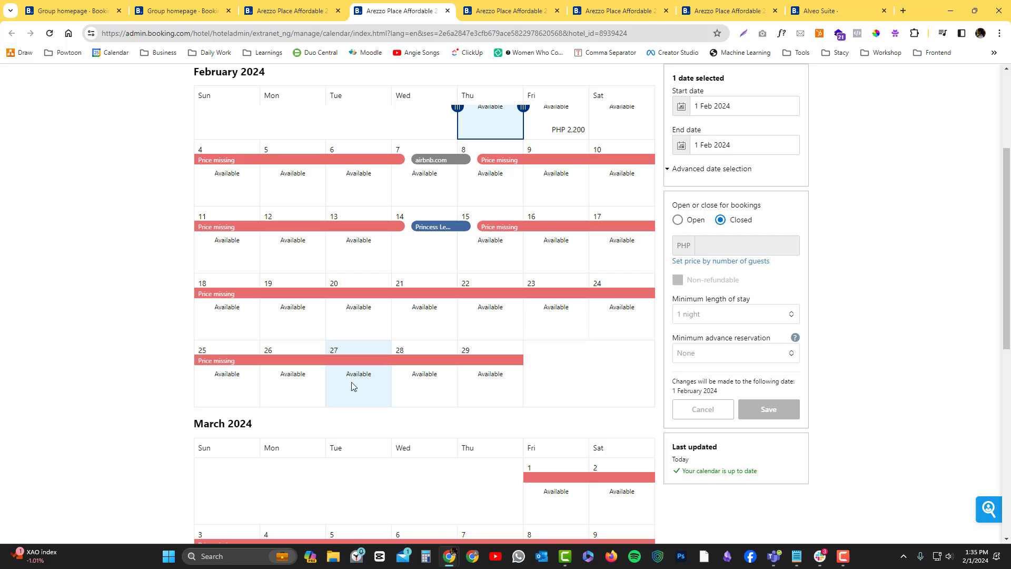
scroll("up", 3)
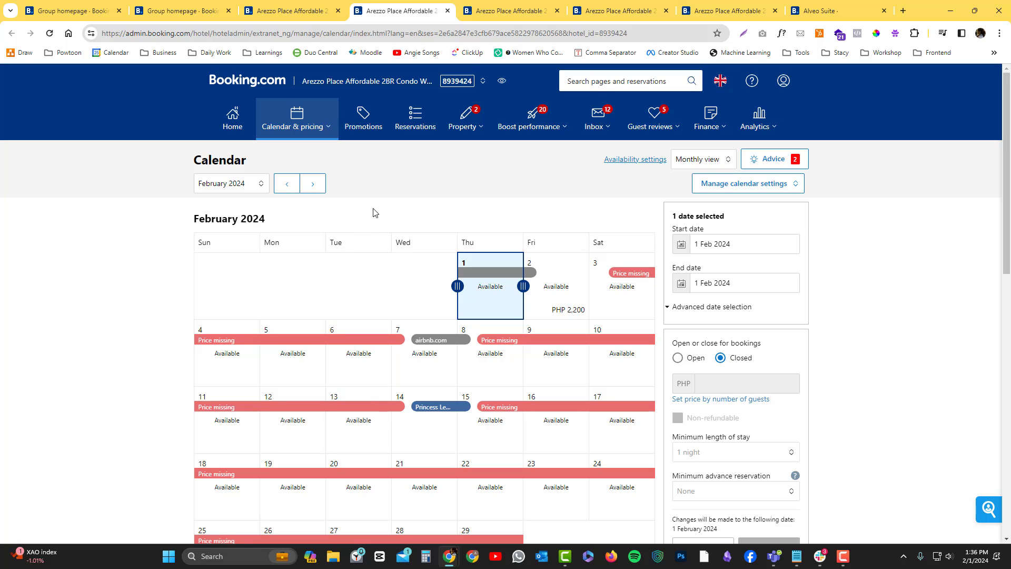
left_click(296, 117)
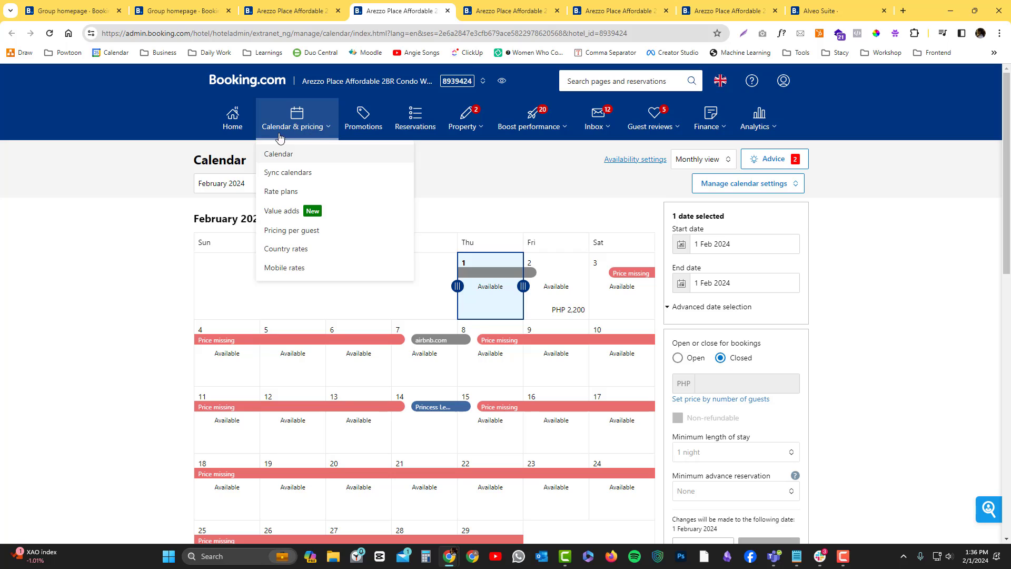
mouse_move(294, 137)
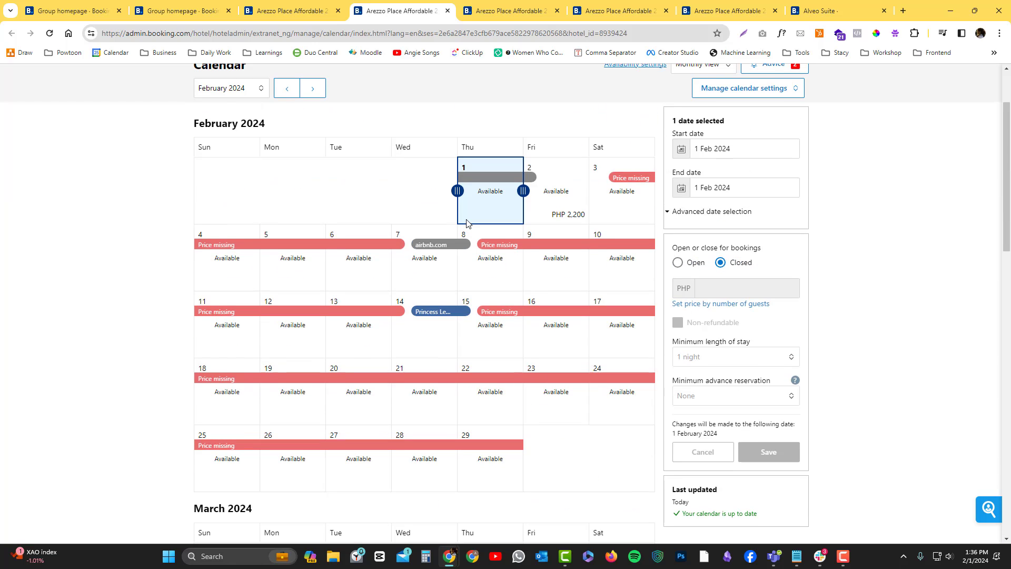
scroll("up", 3)
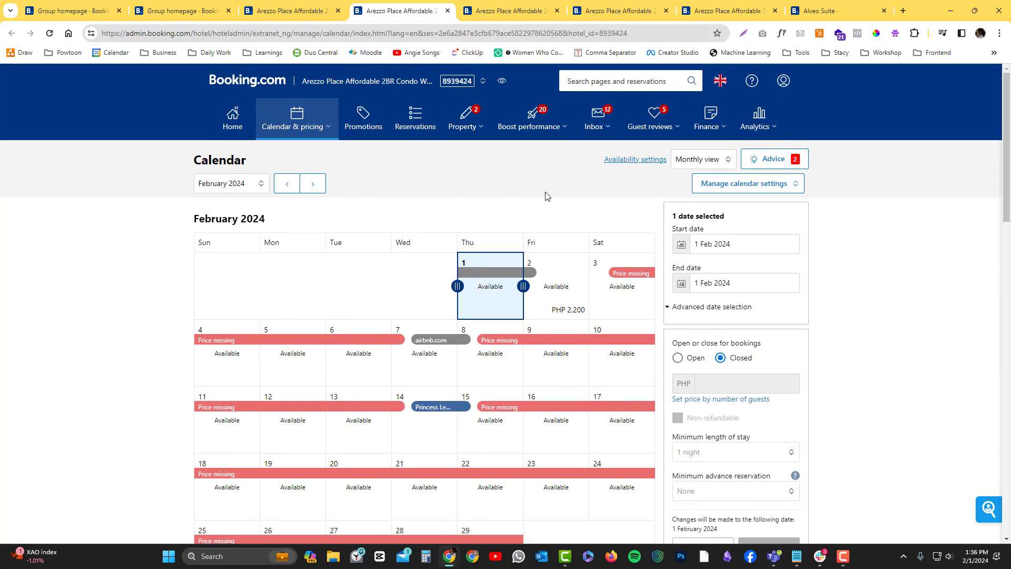
mouse_move(516, 313)
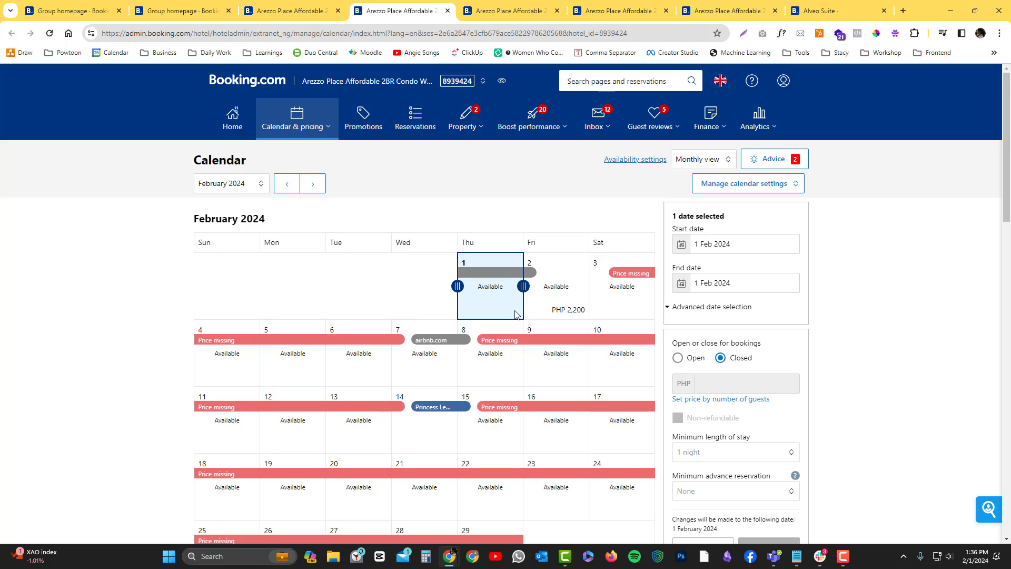
left_click(702, 159)
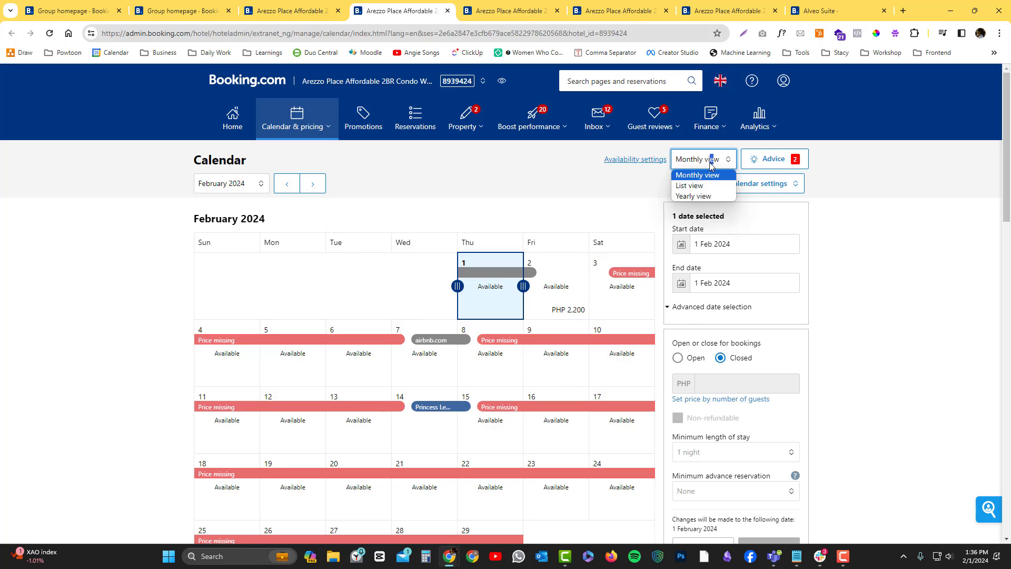
left_click(696, 175)
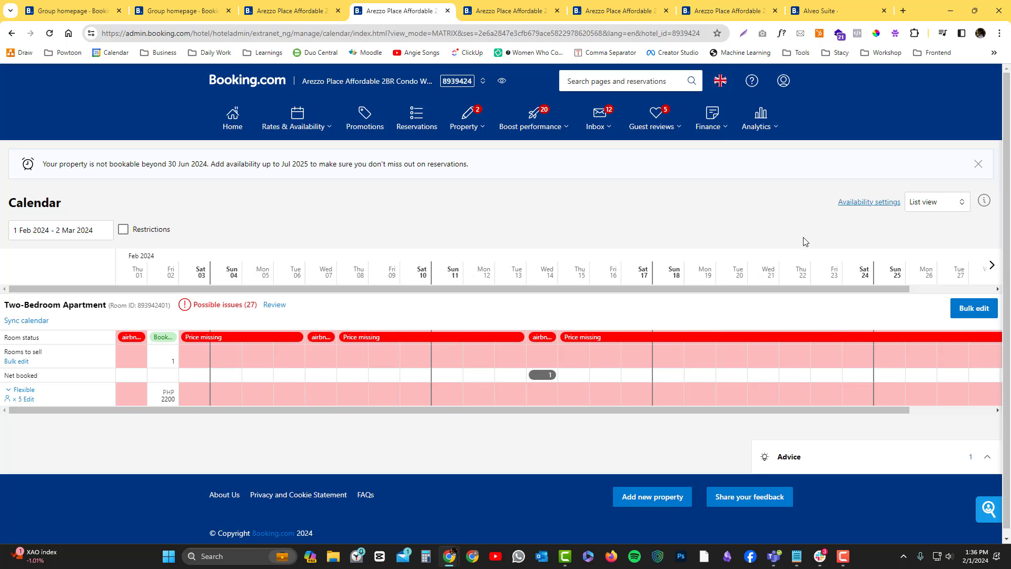
left_click(702, 159)
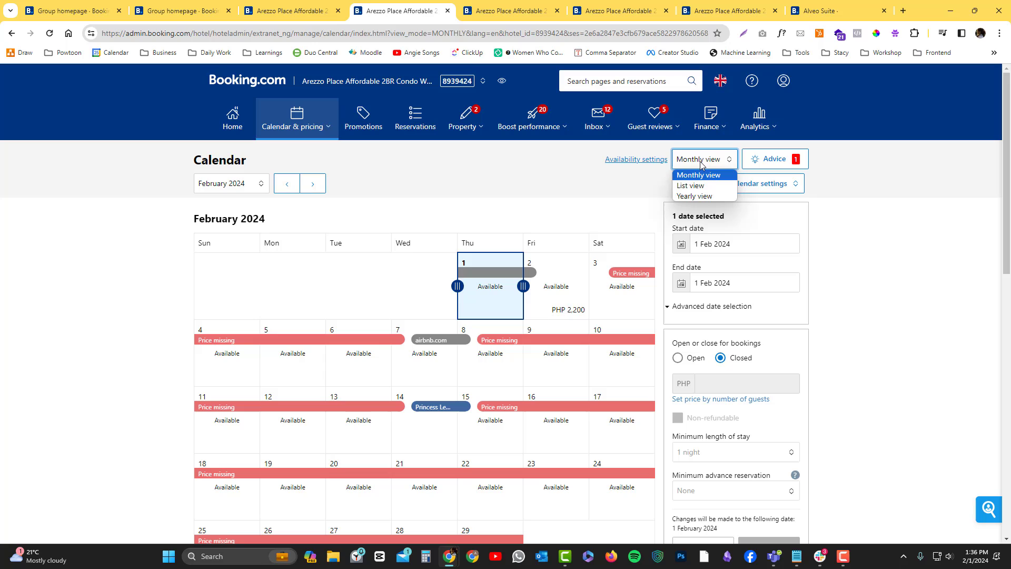
left_click(696, 173)
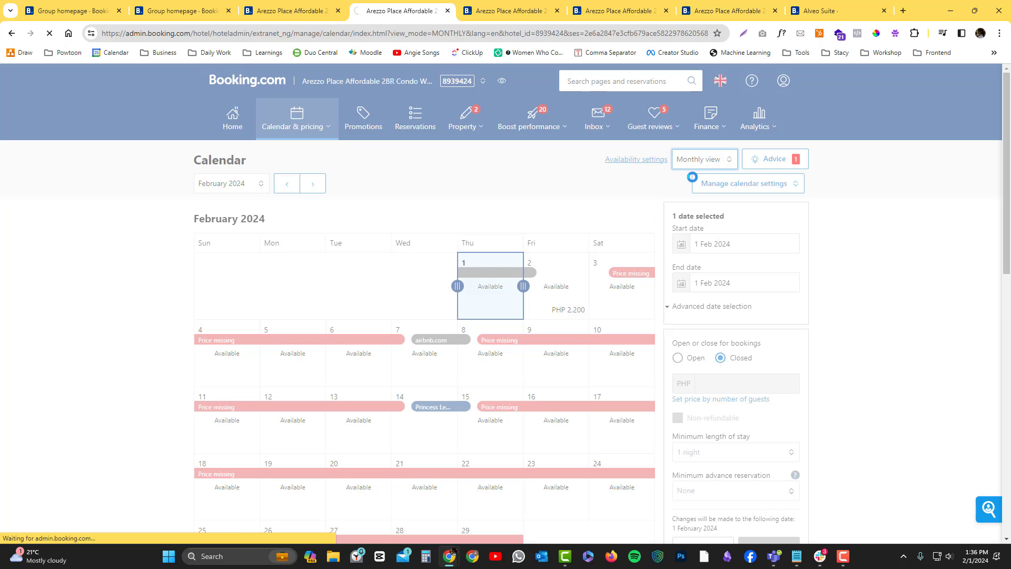
left_click(702, 159)
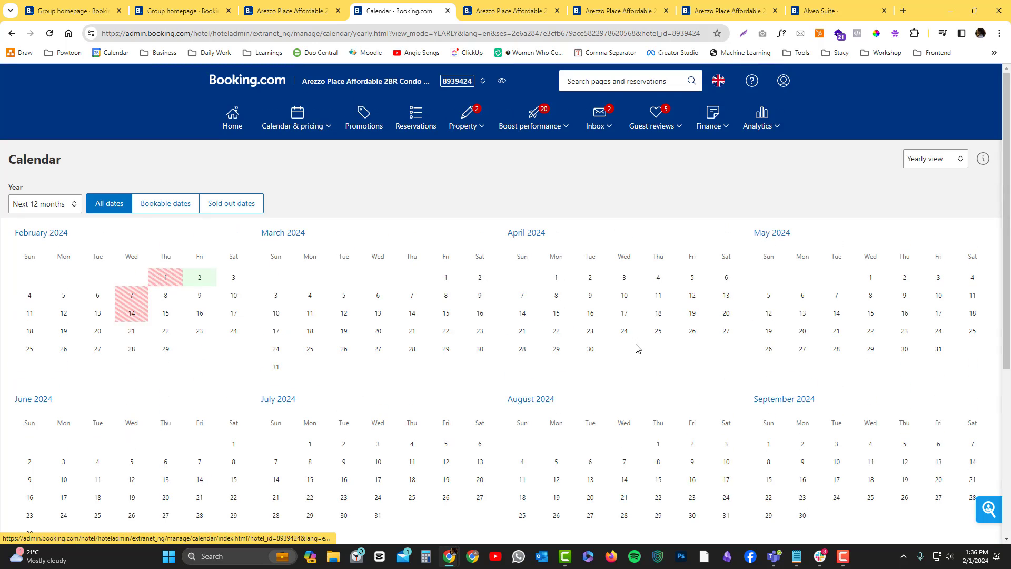
mouse_move(917, 159)
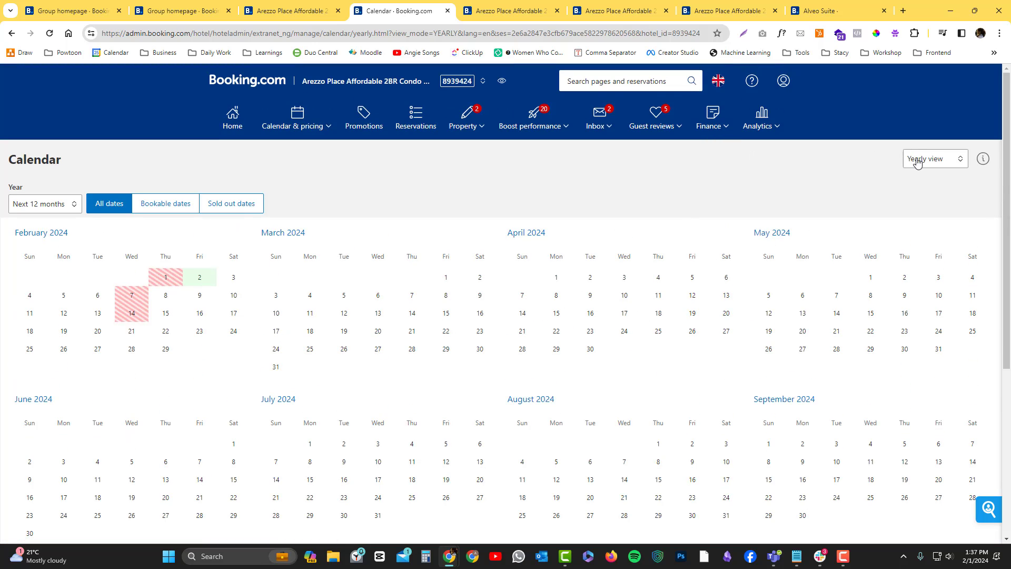
left_click(934, 159)
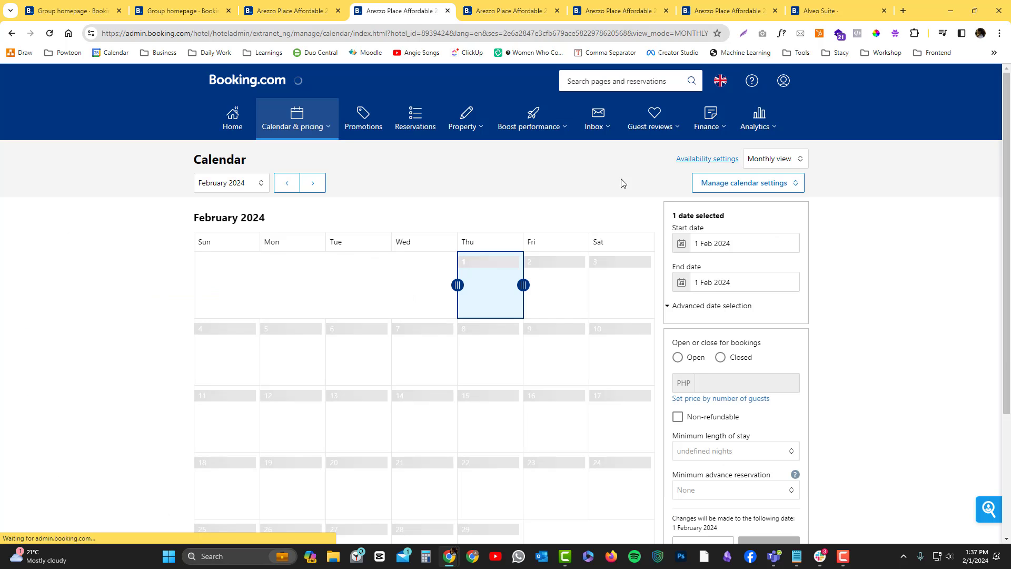
Step: Select 3 Feb 2024 through 3 Feb 2030 and mark the range Open for bookings
left_click(619, 277)
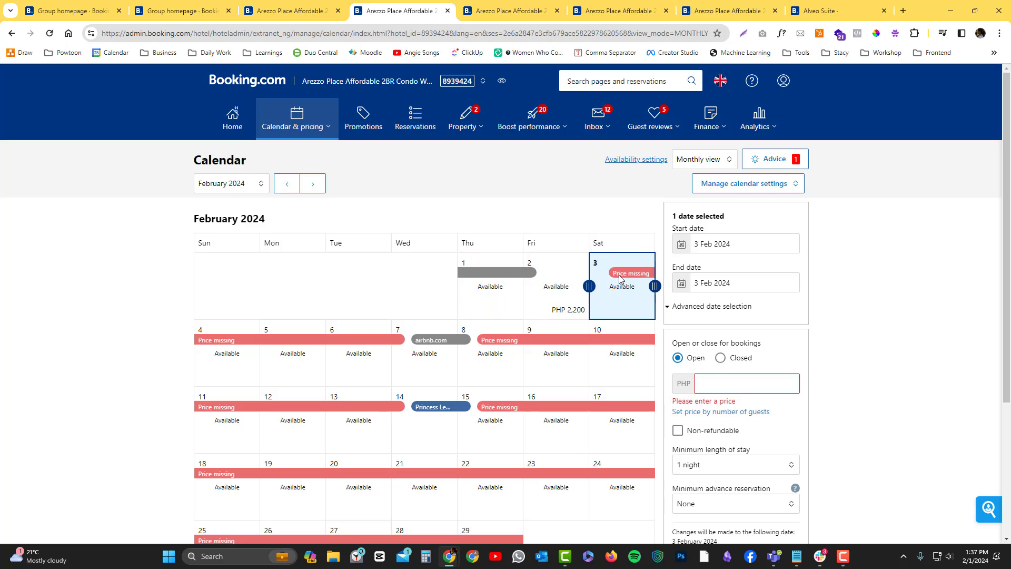
mouse_move(600, 288)
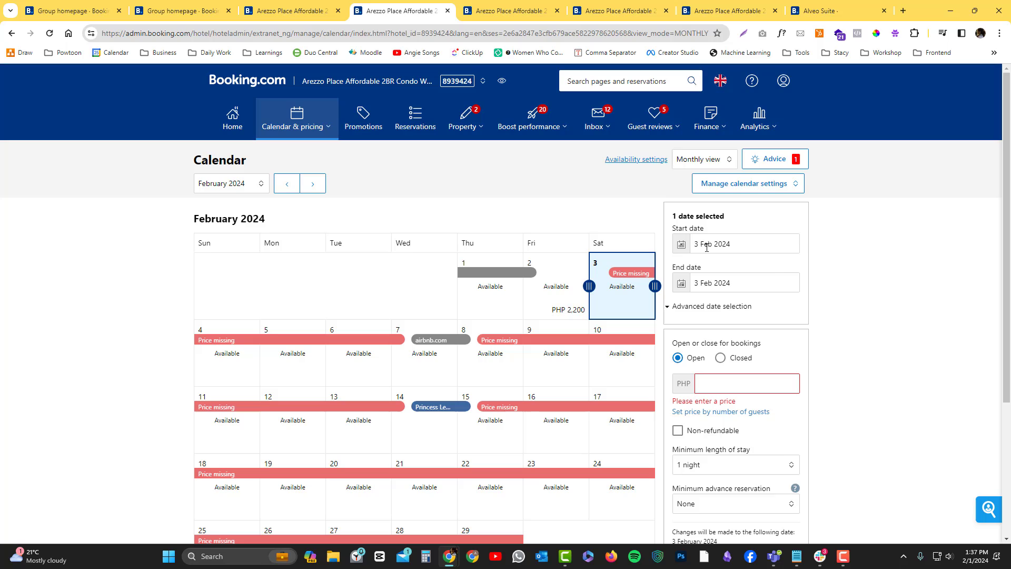
left_click(741, 243)
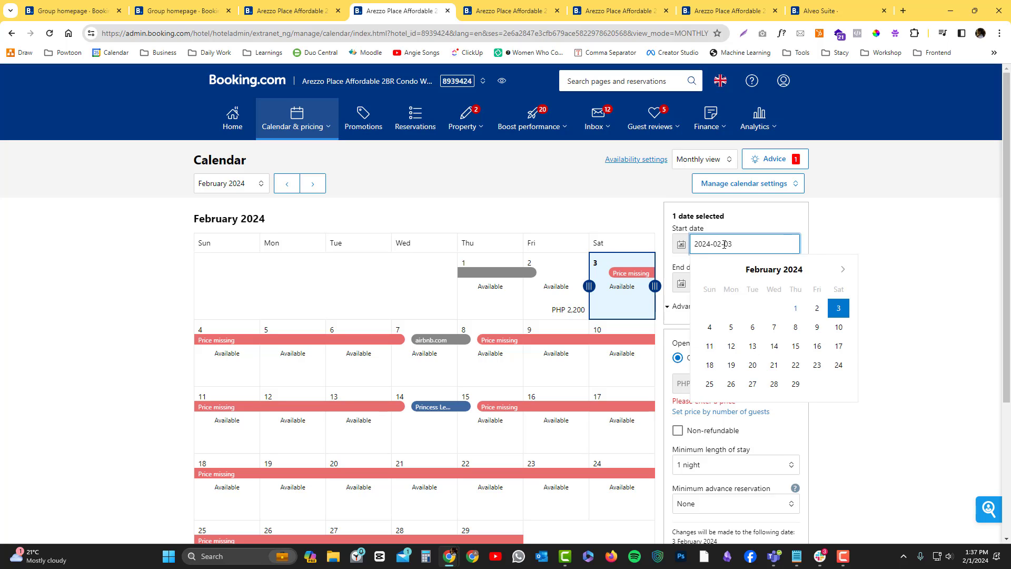
mouse_move(762, 224)
type("2030-02-03")
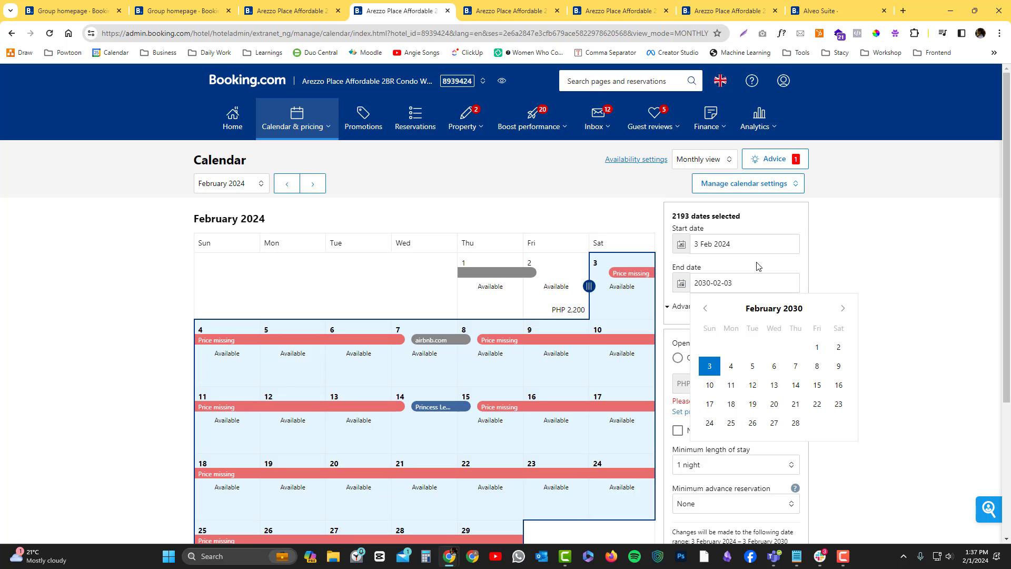
left_click(708, 365)
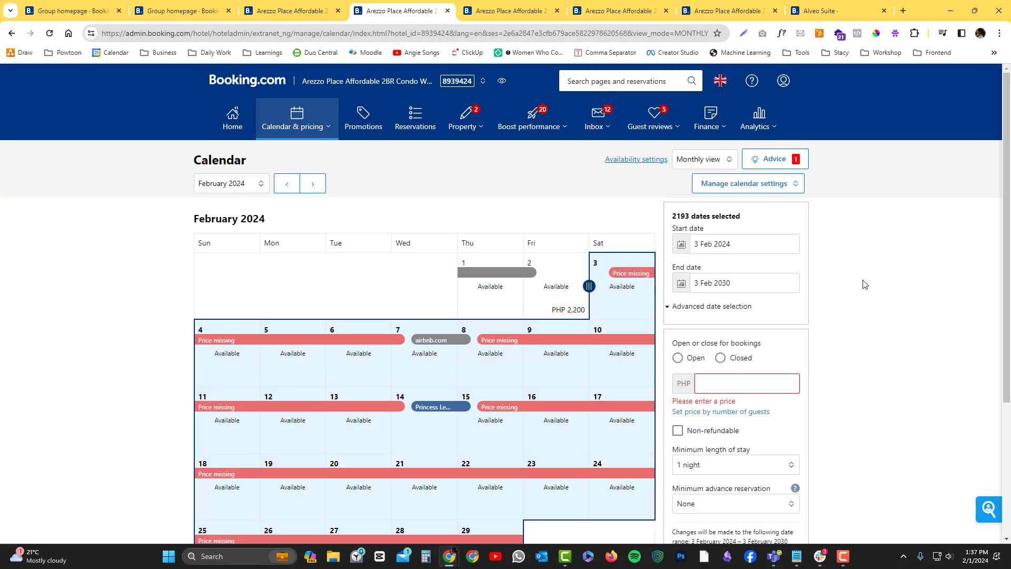
mouse_move(689, 352)
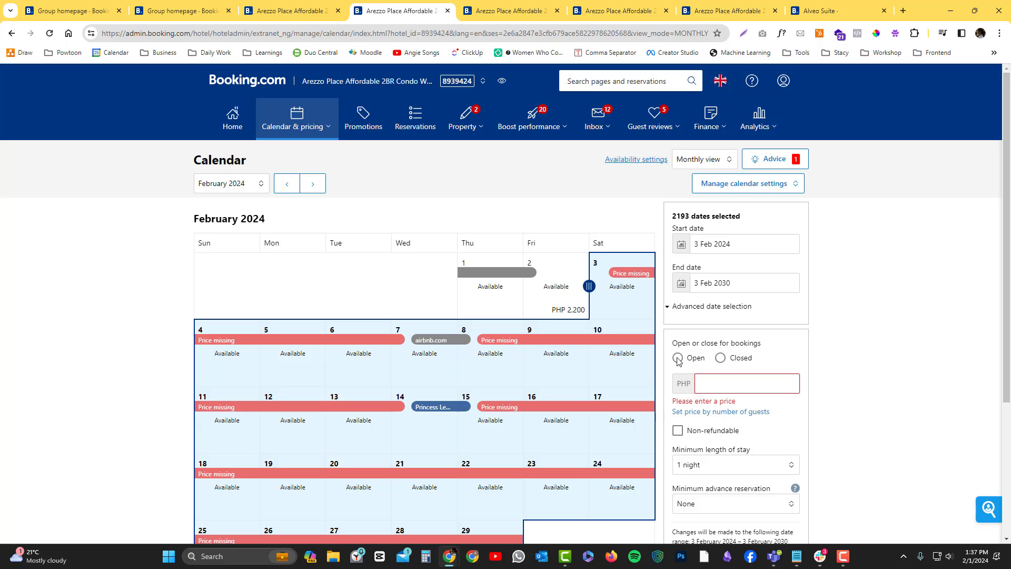
left_click(677, 358)
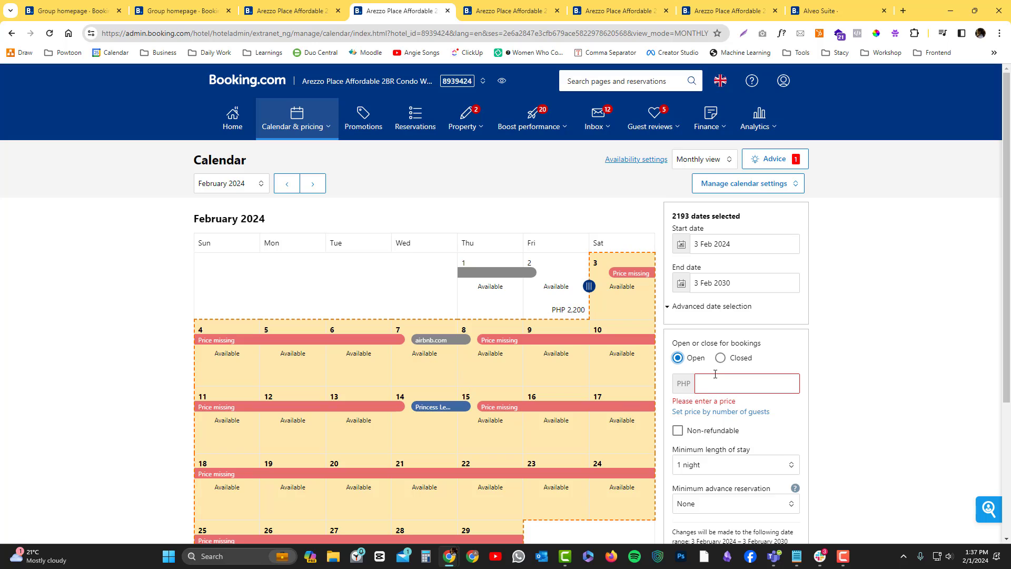
Step: Save a nightly price of PHP 2,200 for the selected 3 Feb 2024 – 3 Feb 2030 range
left_click(748, 383)
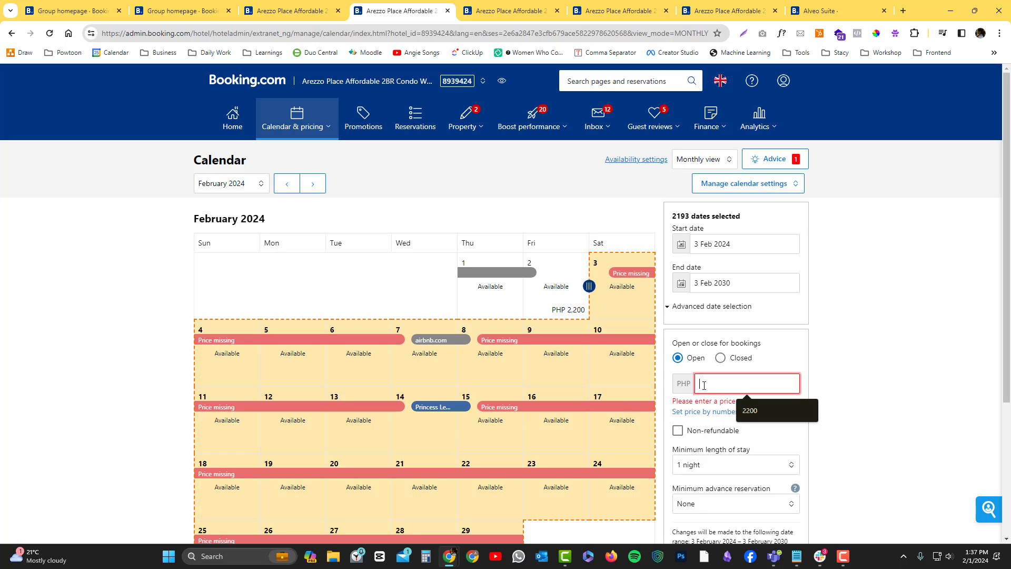
type("2200")
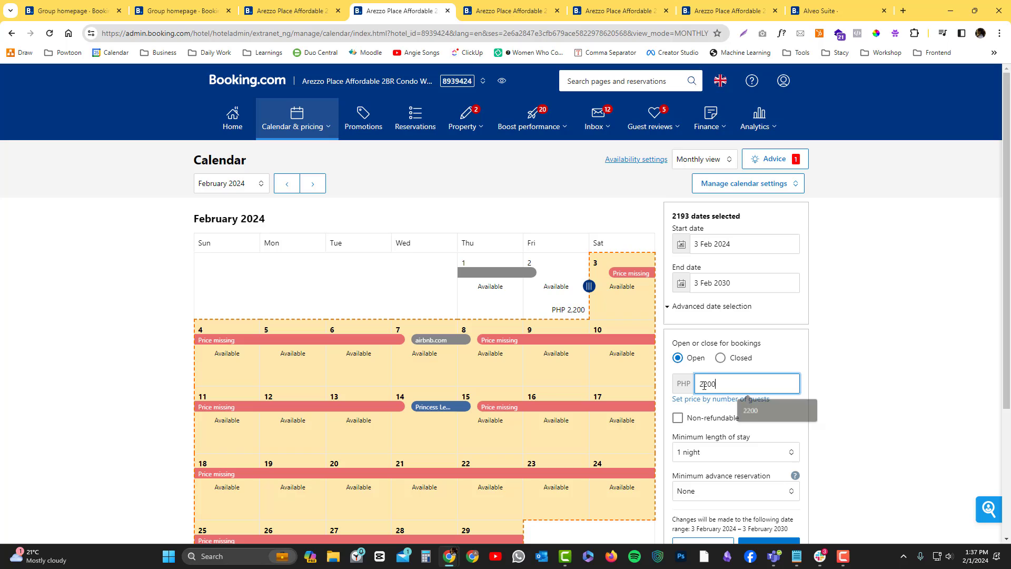
scroll("down", 3)
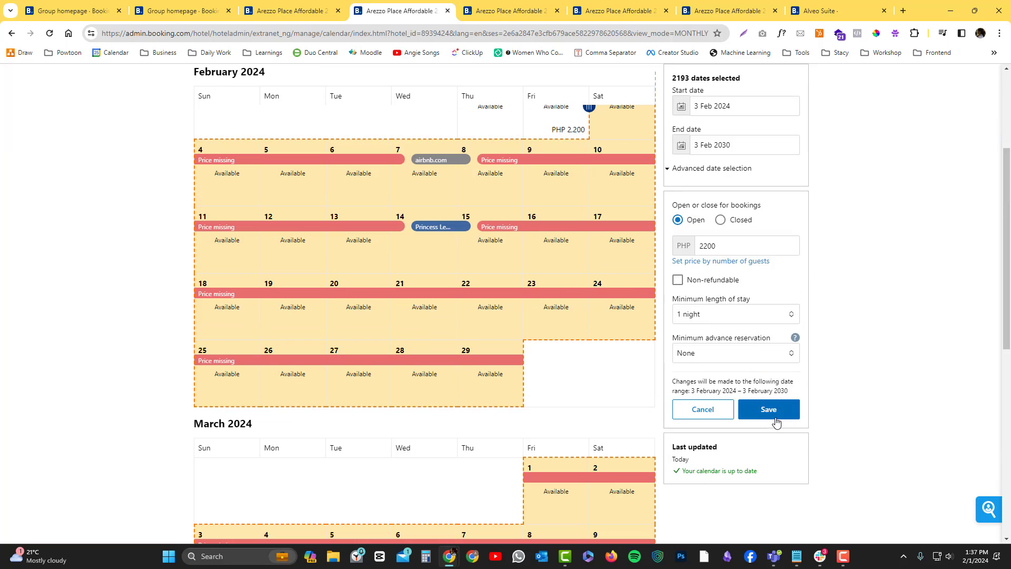
left_click(767, 408)
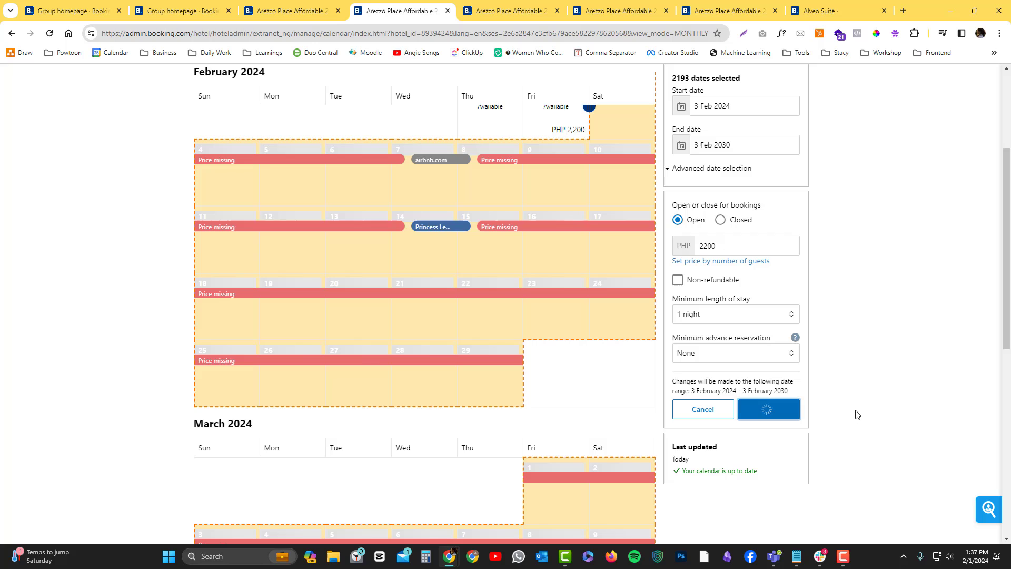
mouse_move(855, 350)
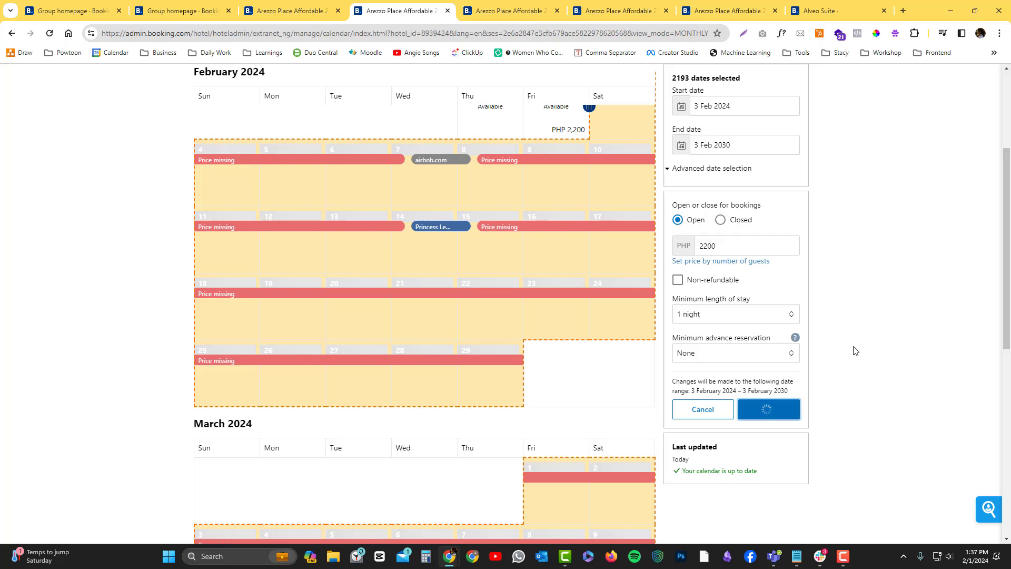
scroll("down", 3)
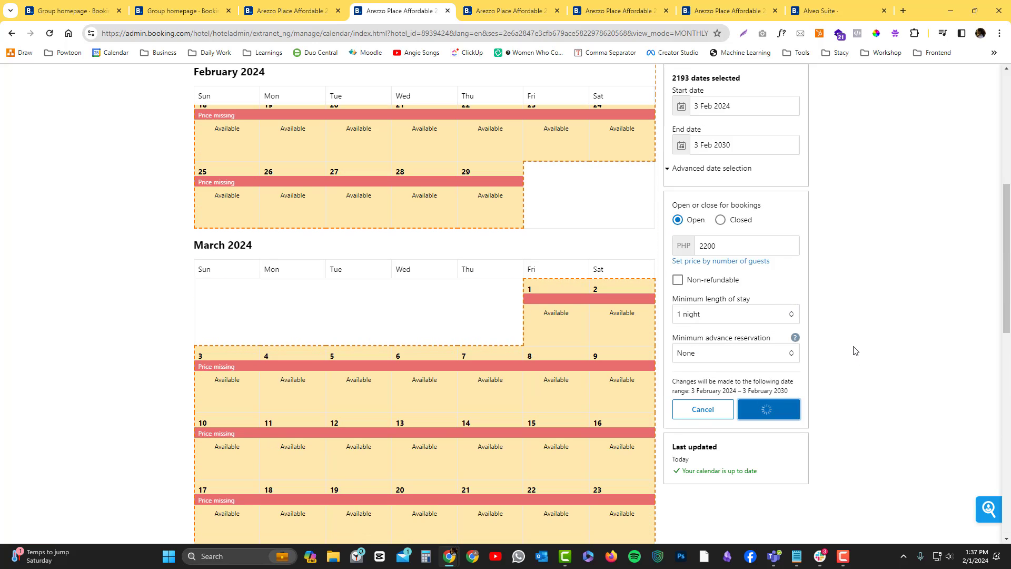
scroll("up", 3)
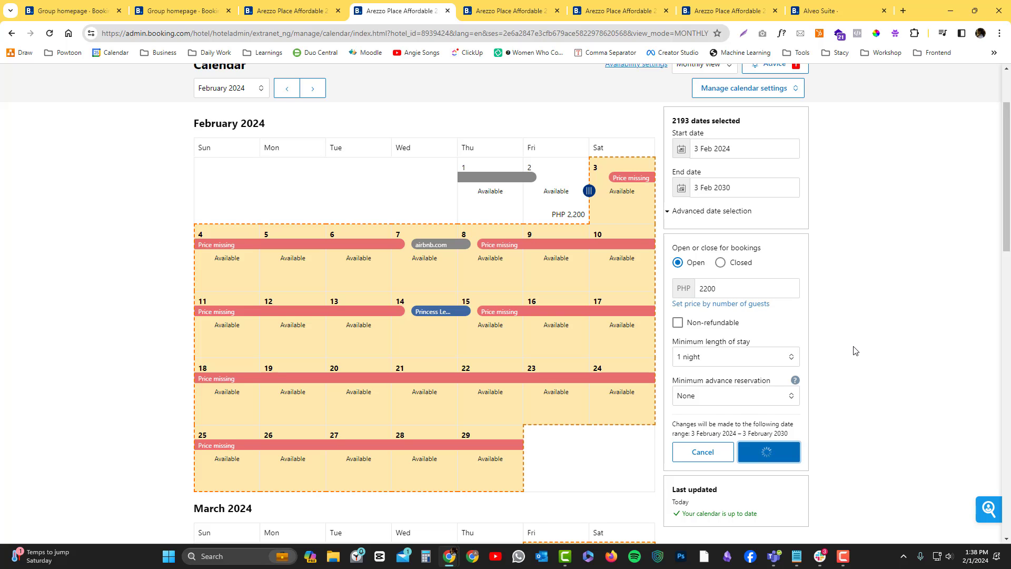
left_click(768, 452)
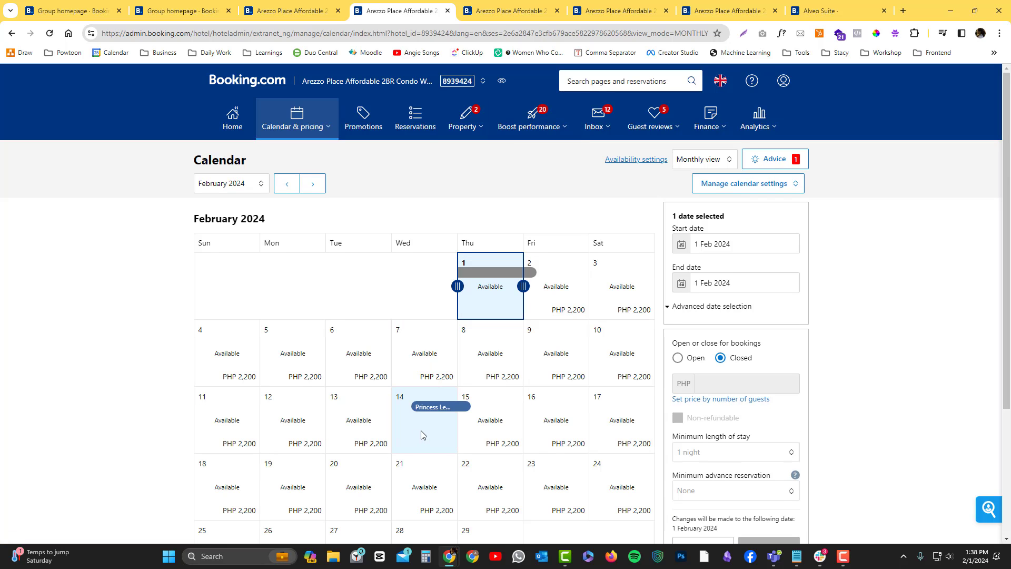
Step: Mark 7 February 2024 as Closed for bookings and save, leaving other dates at PHP 2,200
left_click(423, 419)
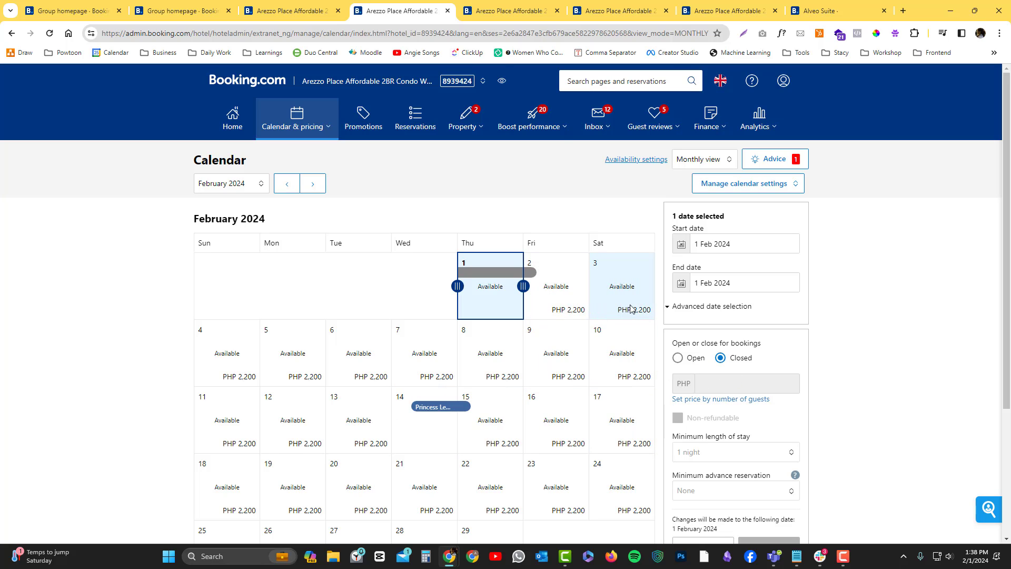
scroll("down", 3)
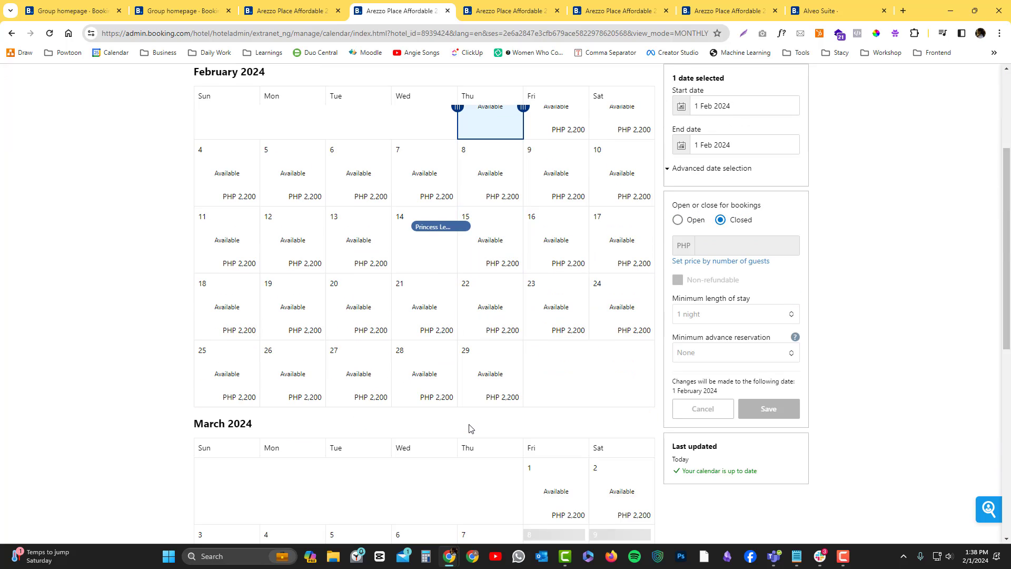
scroll("up", 3)
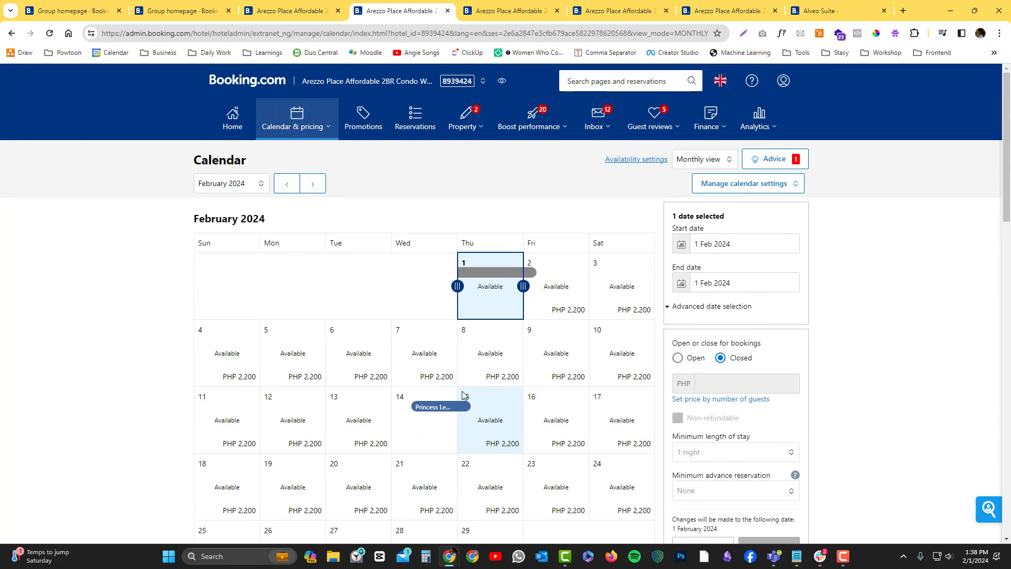
left_click(425, 353)
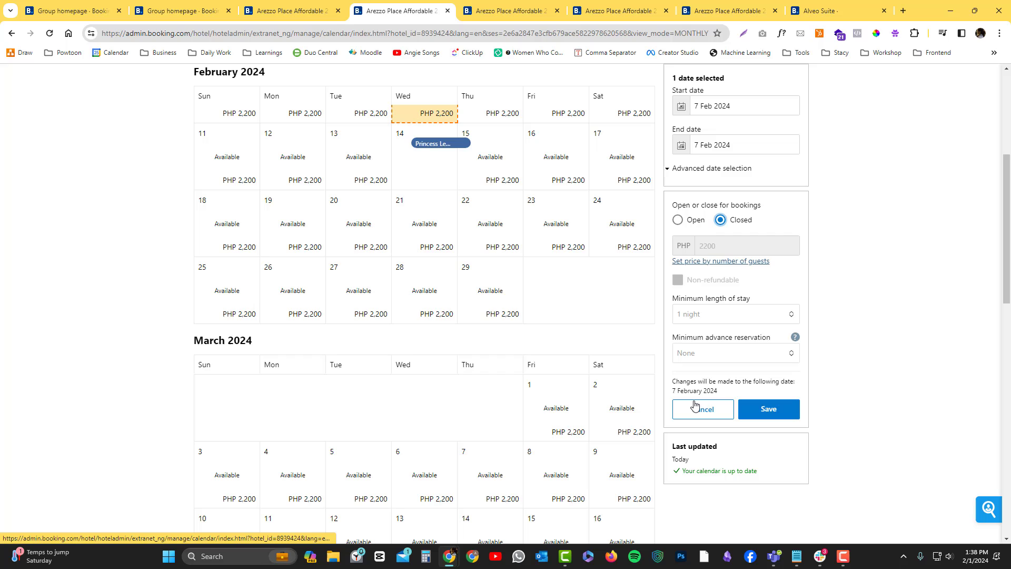
scroll("up", 3)
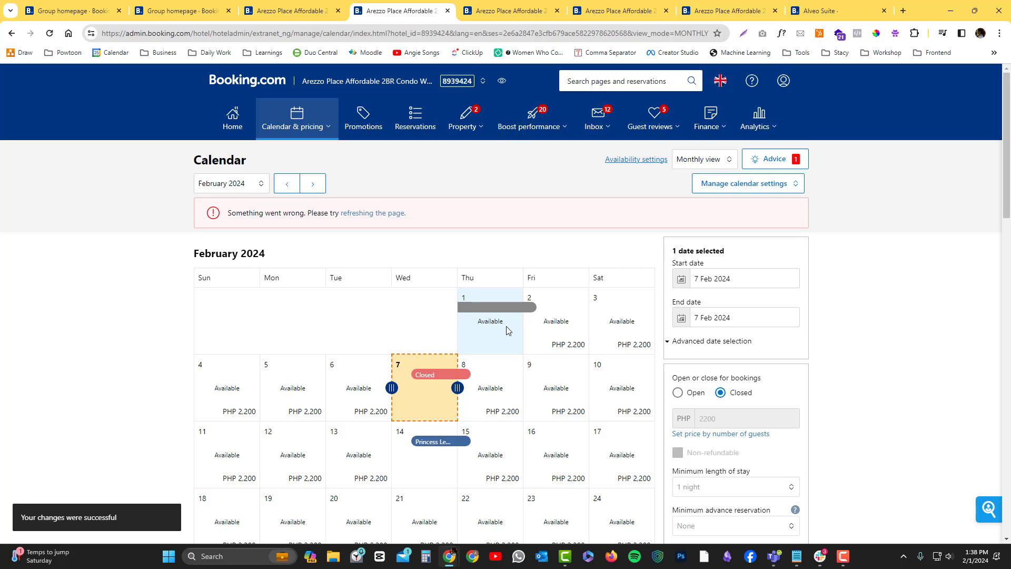
scroll("down", 3)
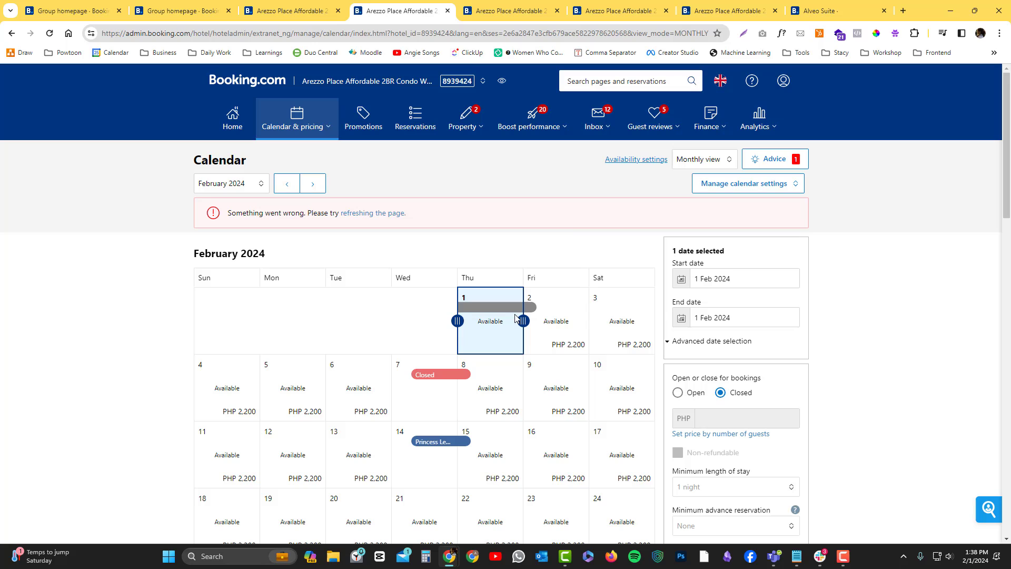
scroll("down", 3)
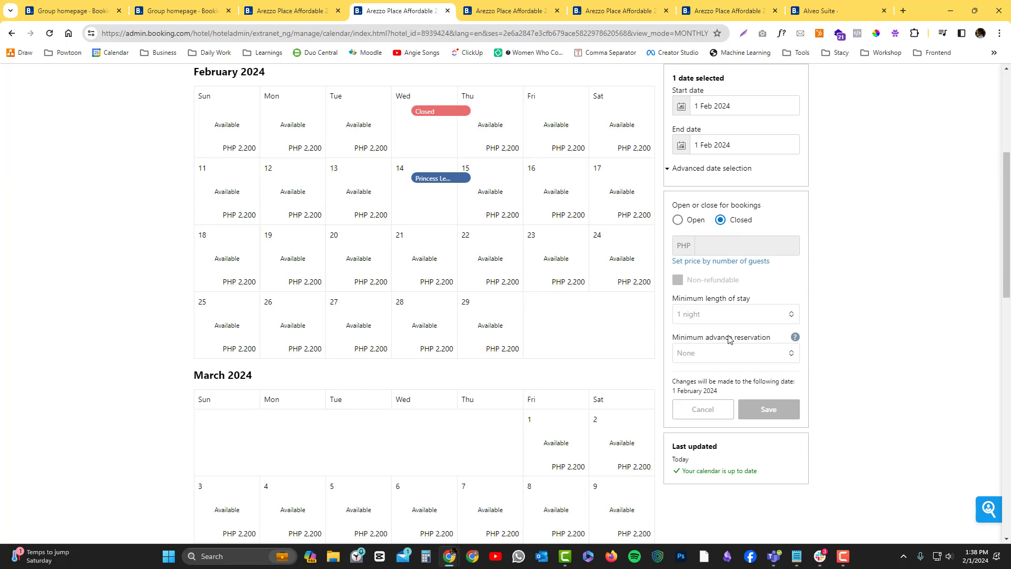
scroll("down", 3)
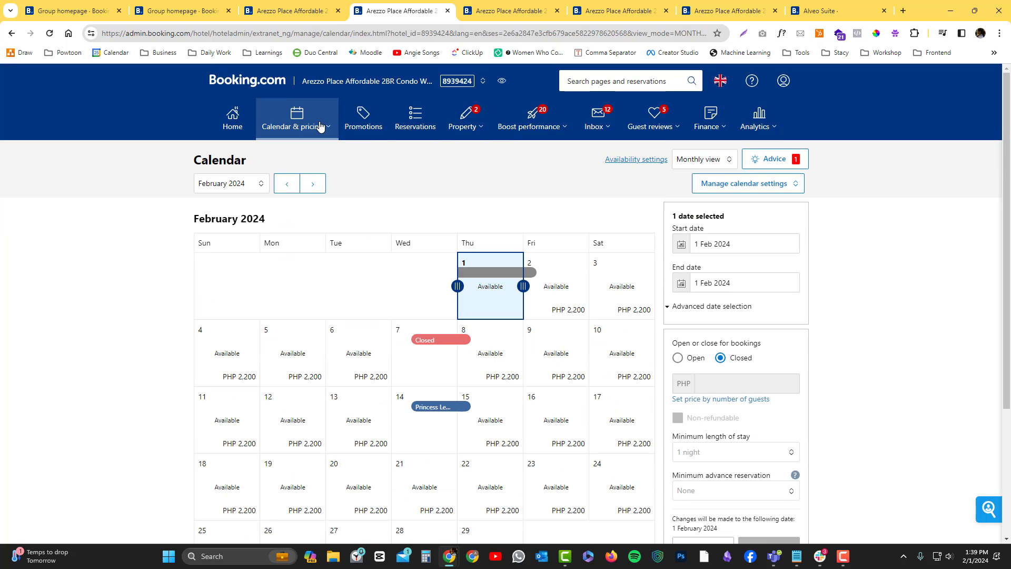
mouse_move(327, 136)
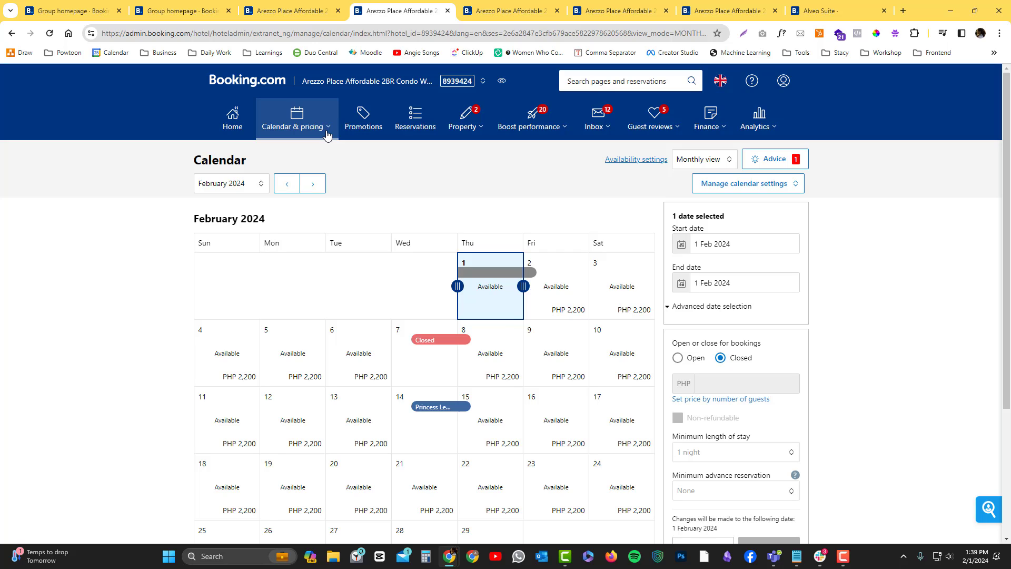
Step: Go to Rate plans under Calendar & pricing and peek at the Flexible plan's details
left_click(296, 118)
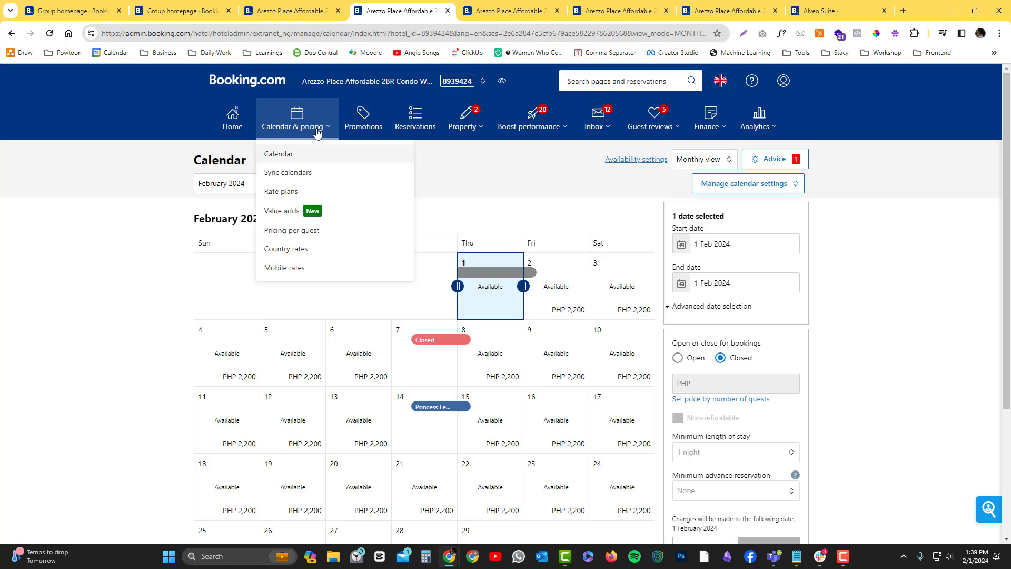
left_click(280, 191)
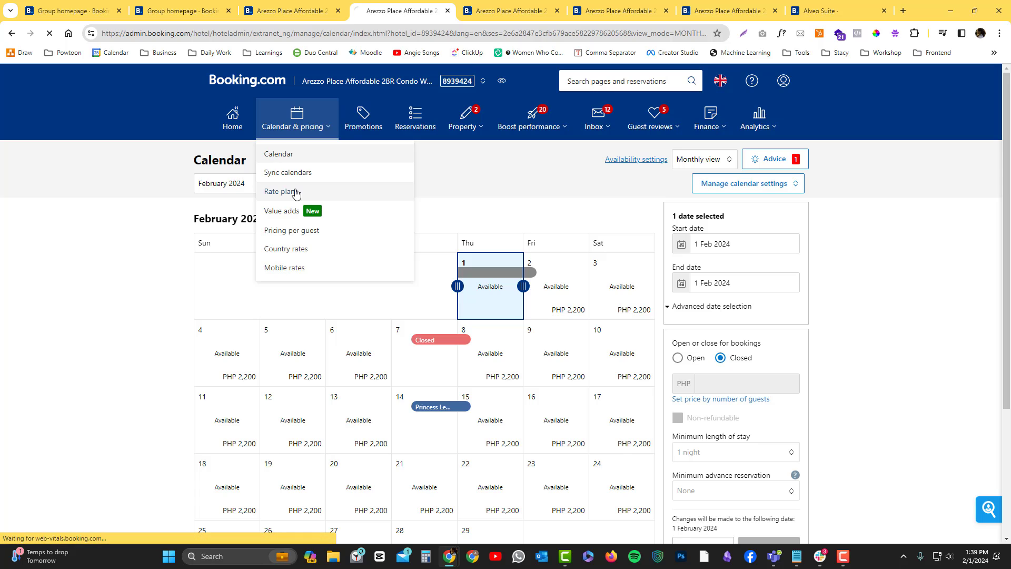
left_click(282, 192)
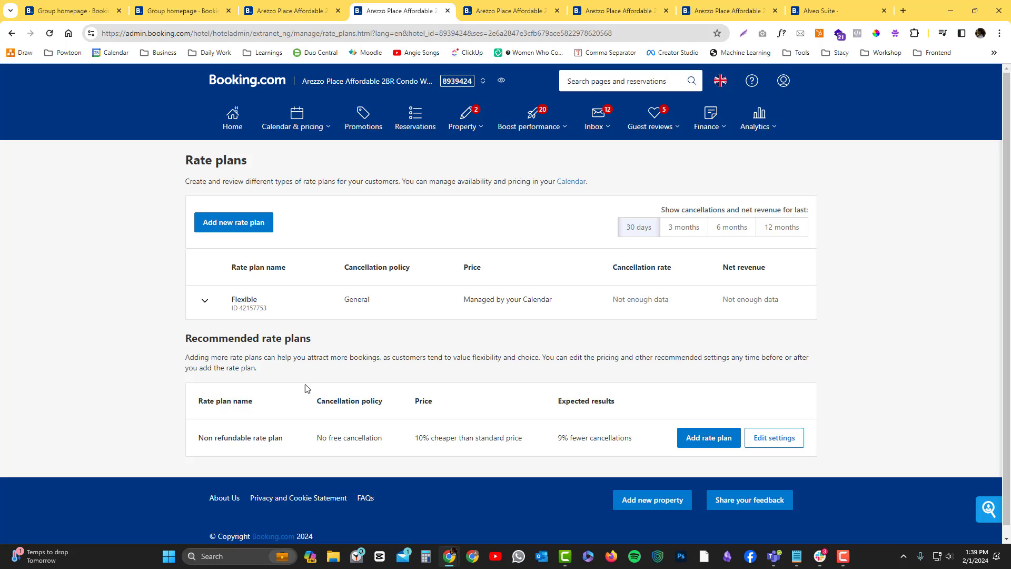
mouse_move(311, 308)
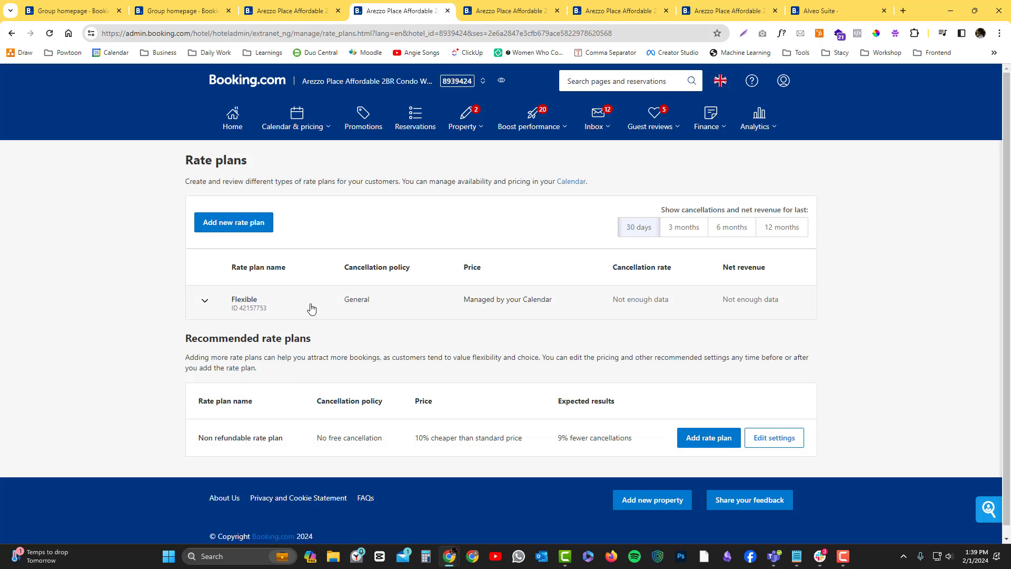
left_click(205, 300)
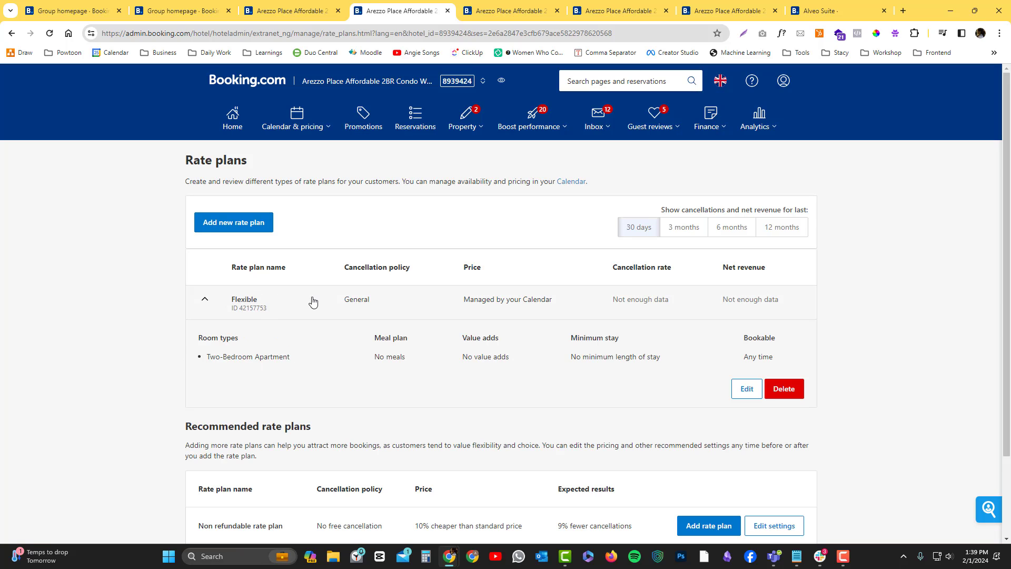
left_click(205, 298)
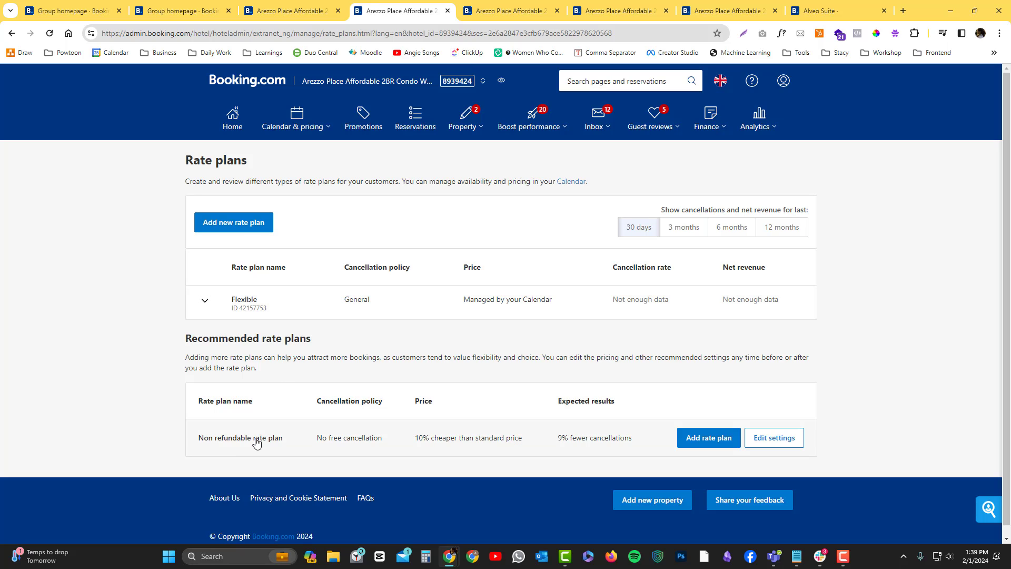
mouse_move(707, 437)
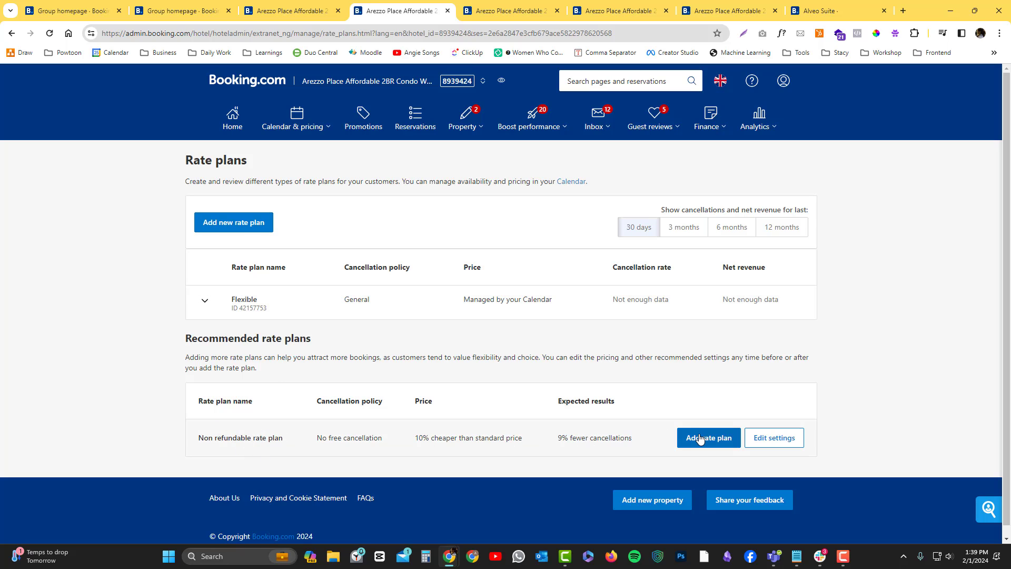
Step: Add the recommended Non-refundable rate plan and review its settings page
left_click(708, 437)
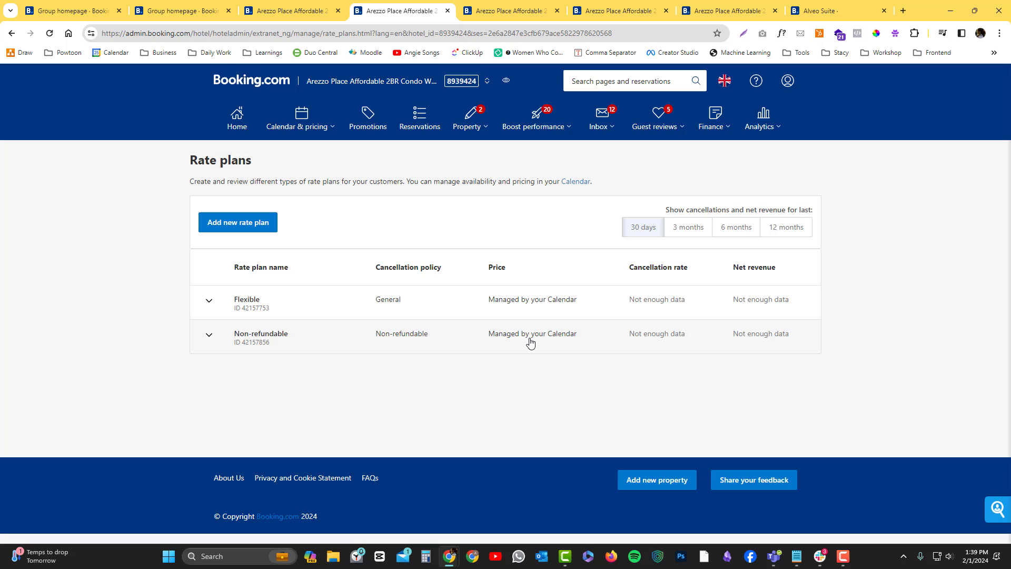
left_click(209, 335)
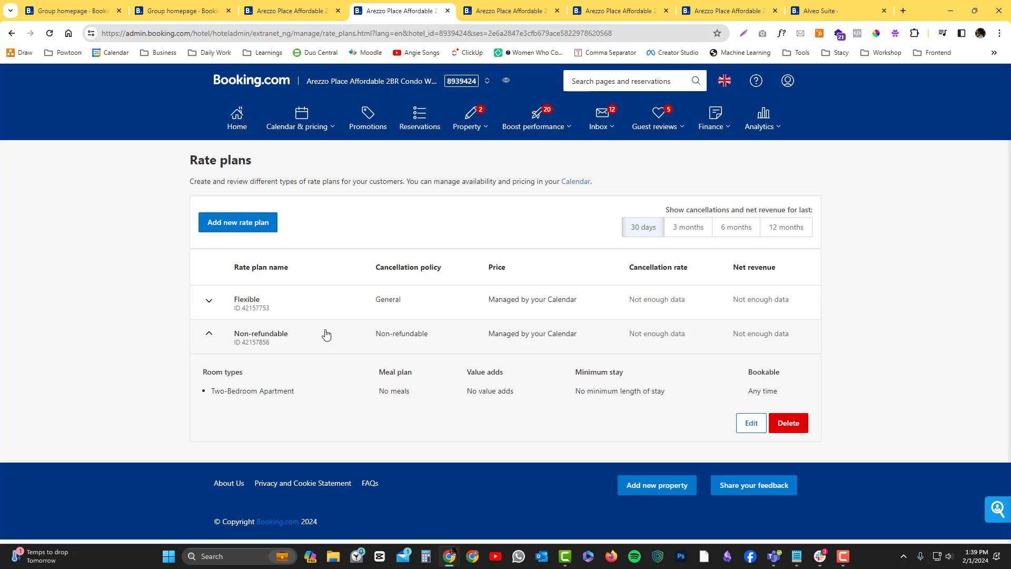
left_click(750, 422)
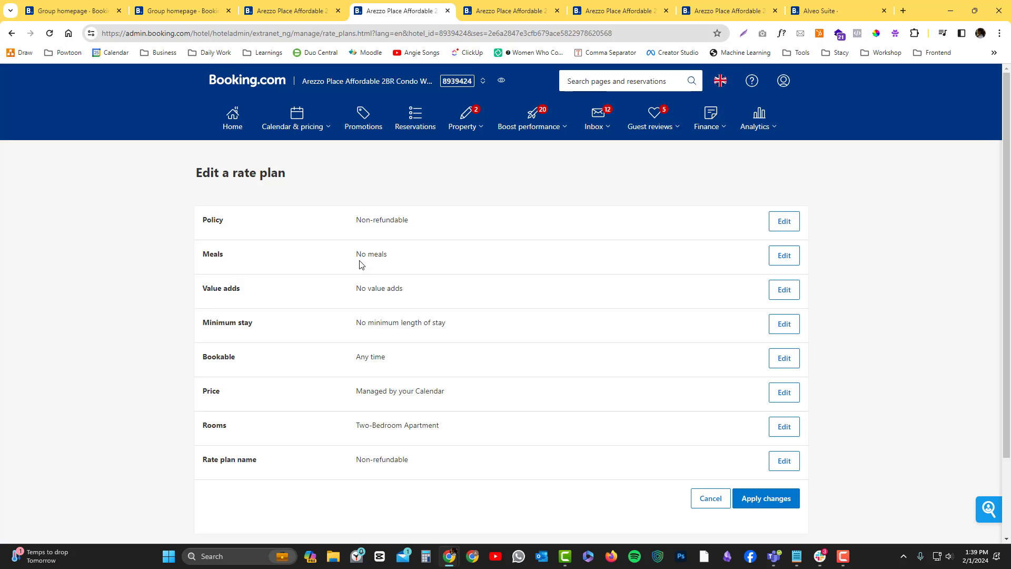
mouse_move(360, 257)
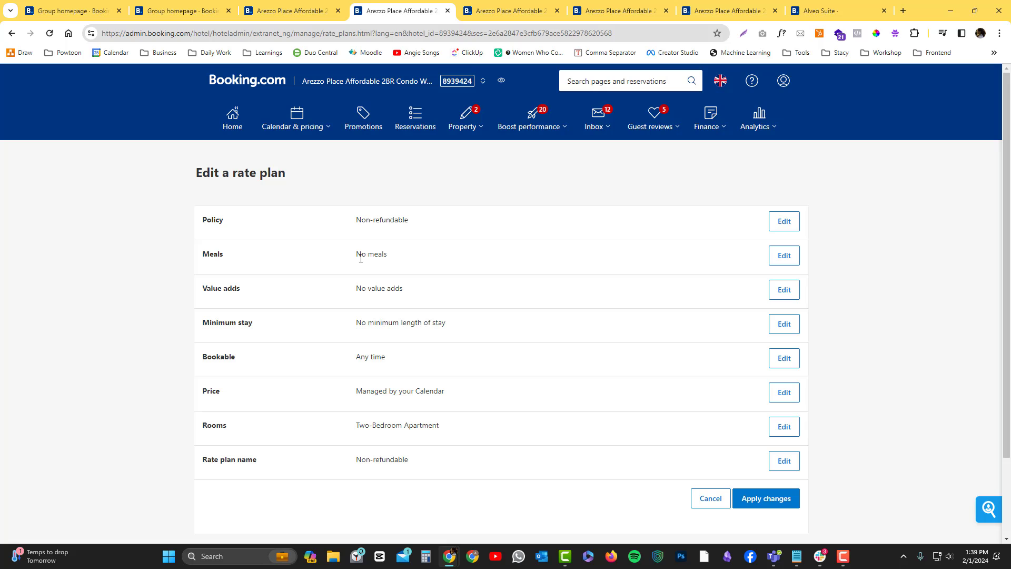
scroll("down", 3)
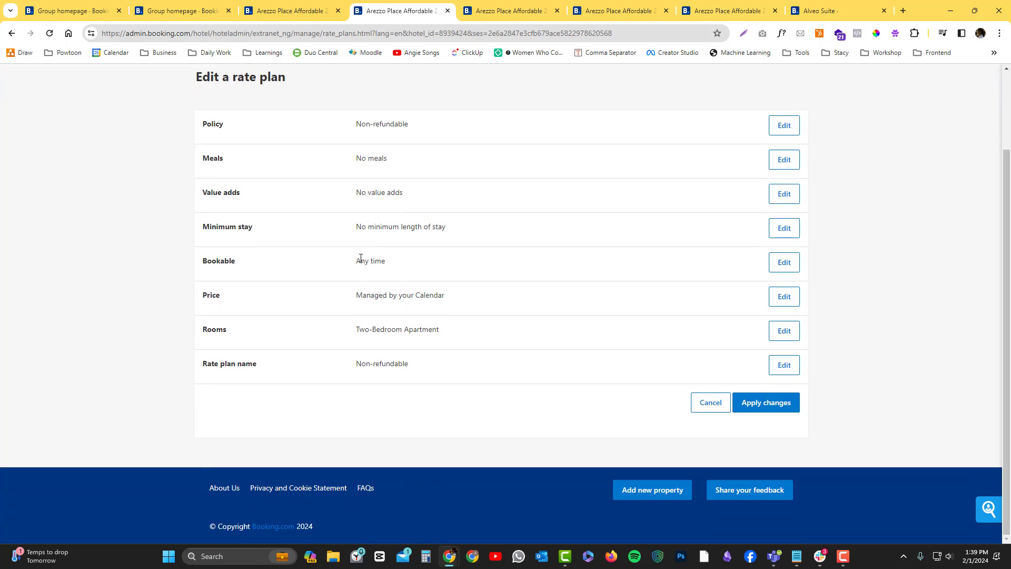
mouse_move(452, 298)
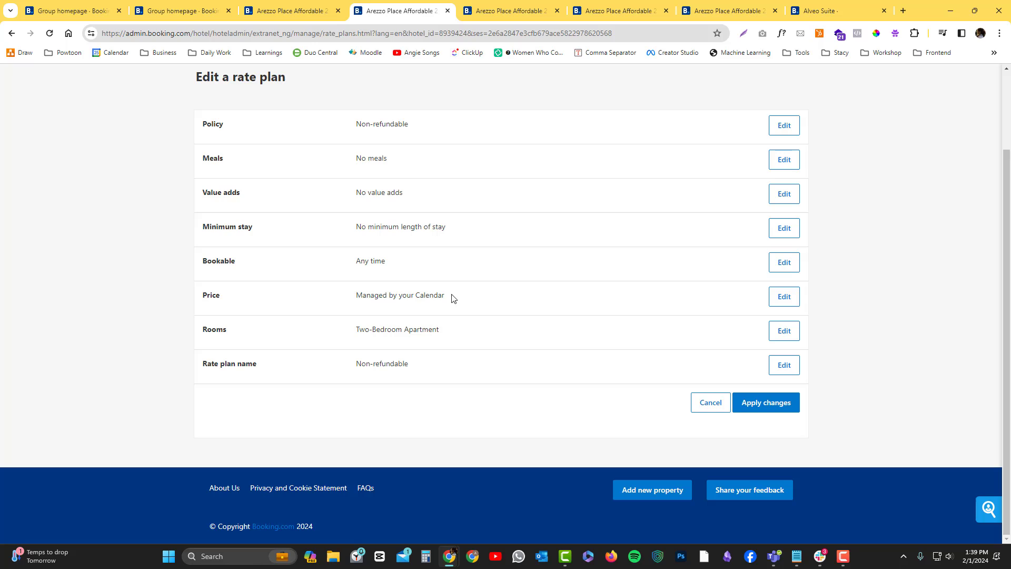
mouse_move(646, 264)
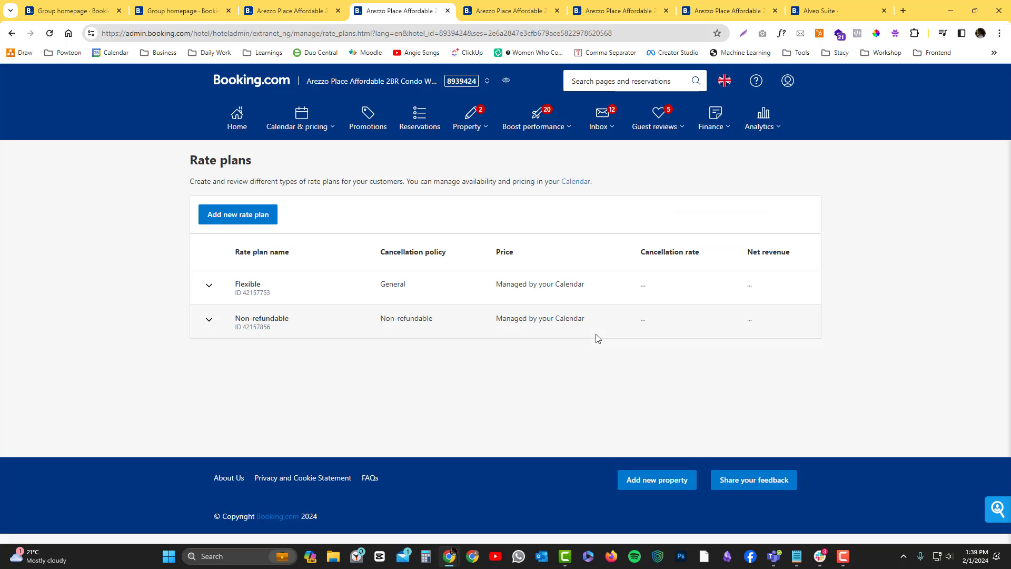
Step: Set up an Early booker plan: 15+ days ahead, based on Non-refundable, 5% discount
left_click(237, 213)
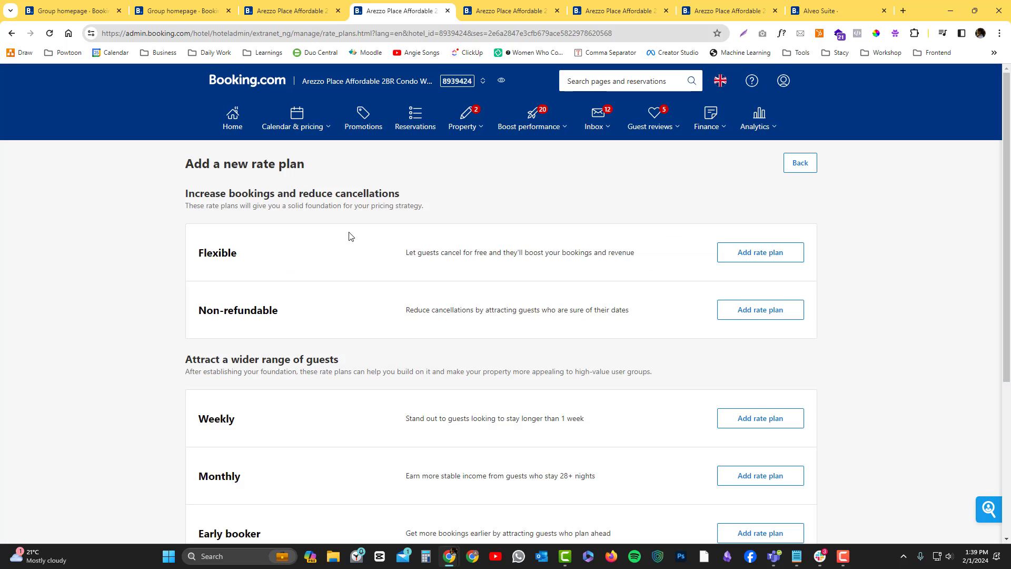
mouse_move(254, 304)
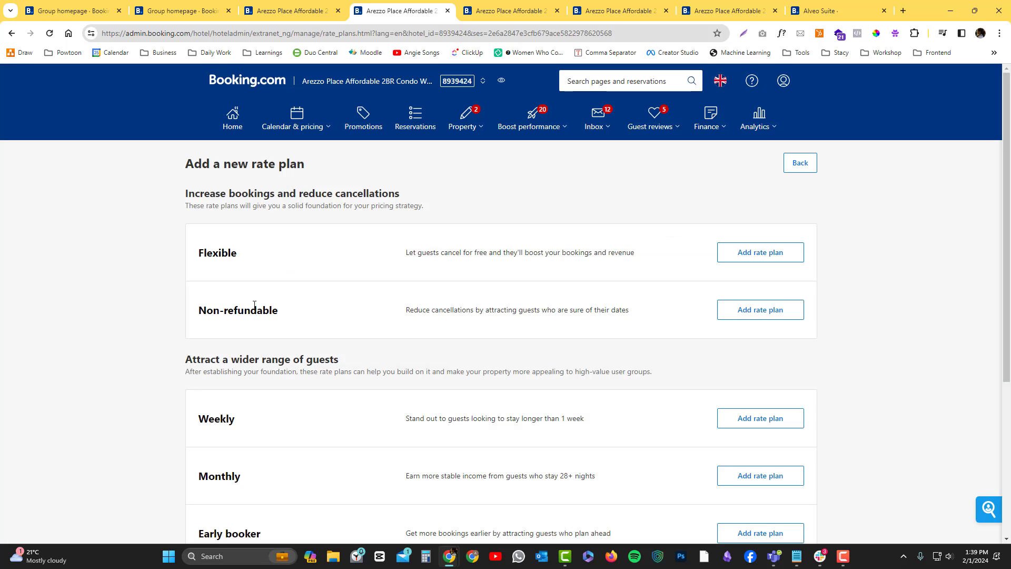
scroll("down", 3)
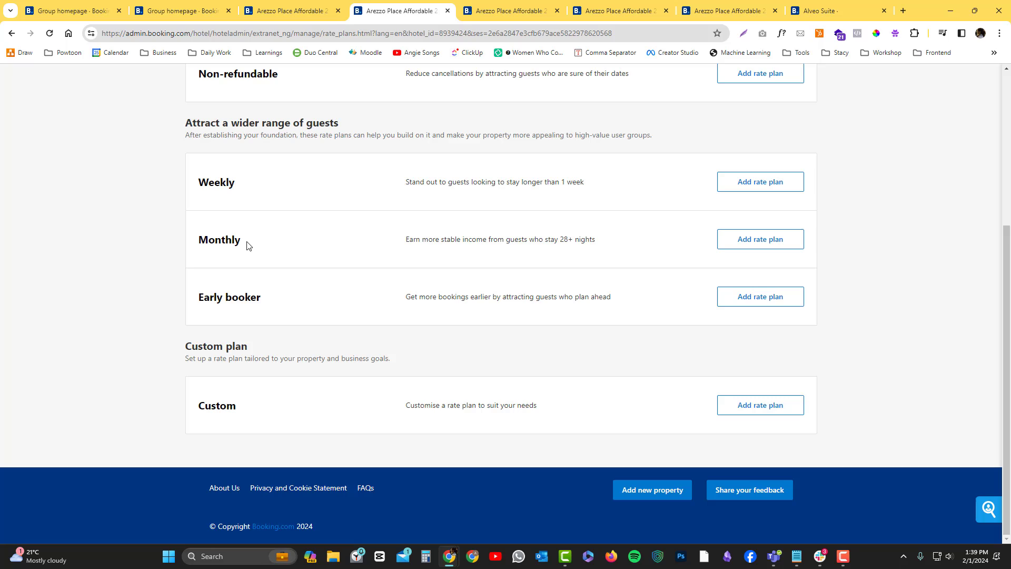
mouse_move(273, 297)
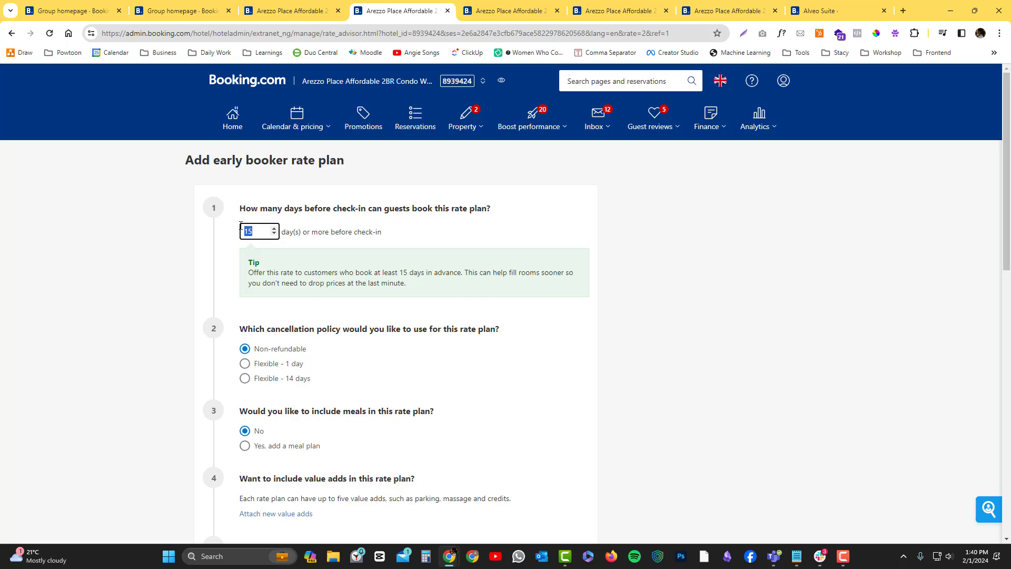
mouse_move(282, 254)
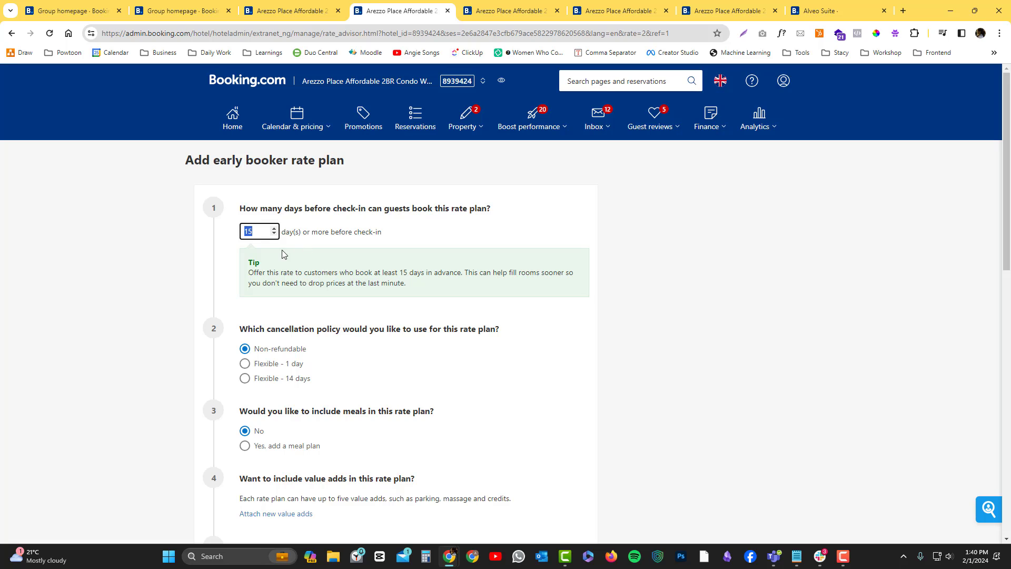
scroll("down", 3)
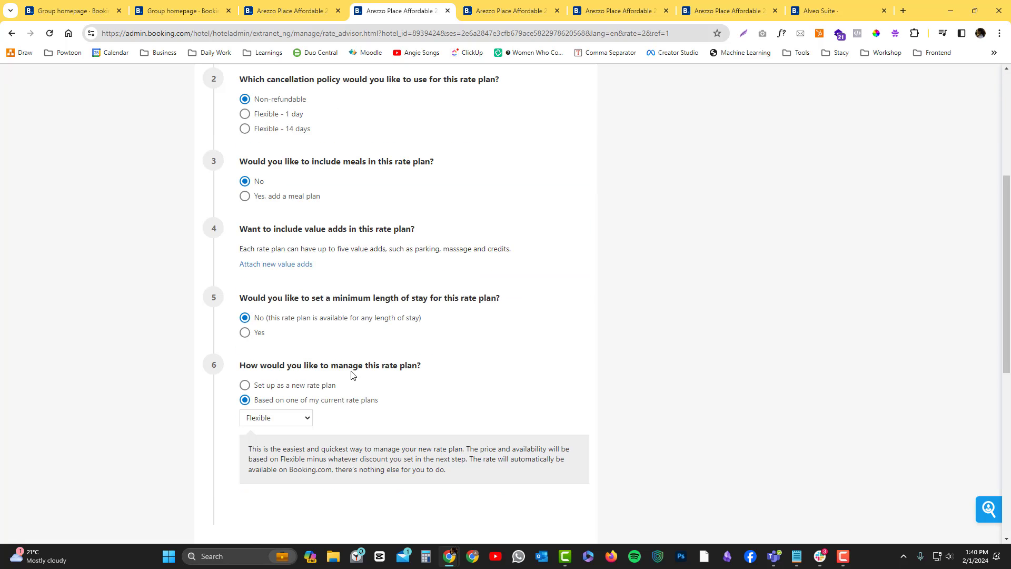
scroll("down", 3)
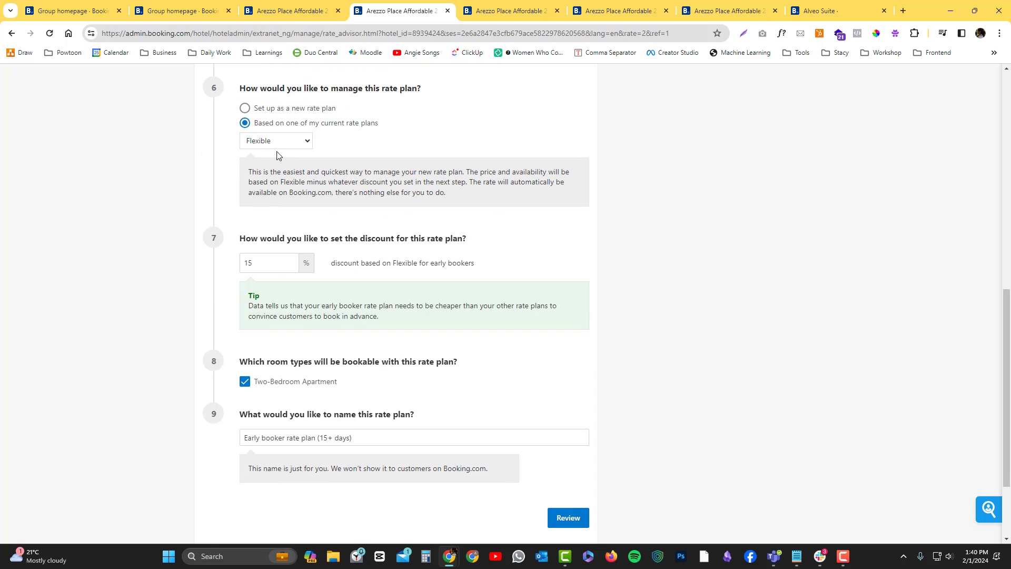
left_click(274, 140)
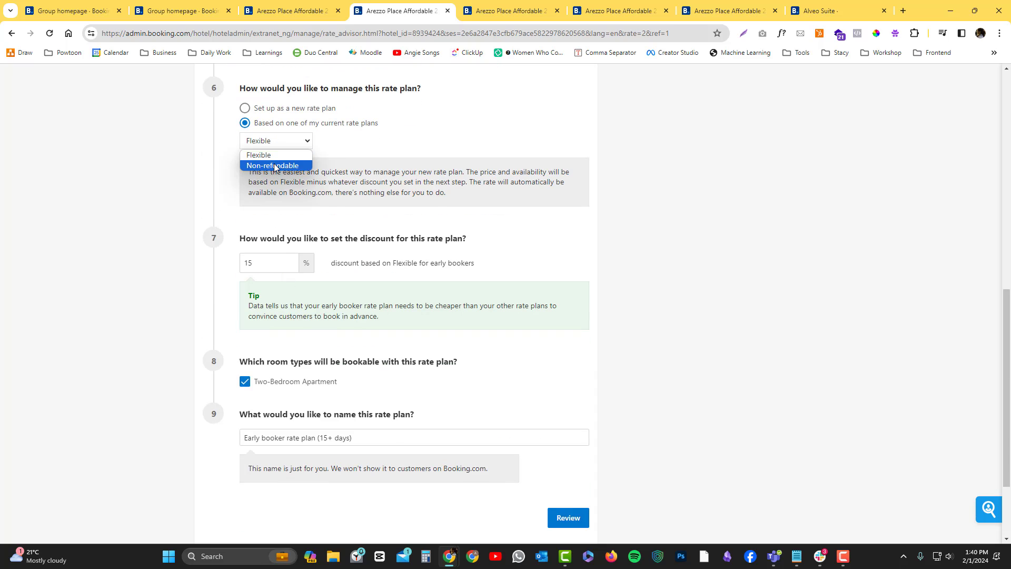
left_click(271, 165)
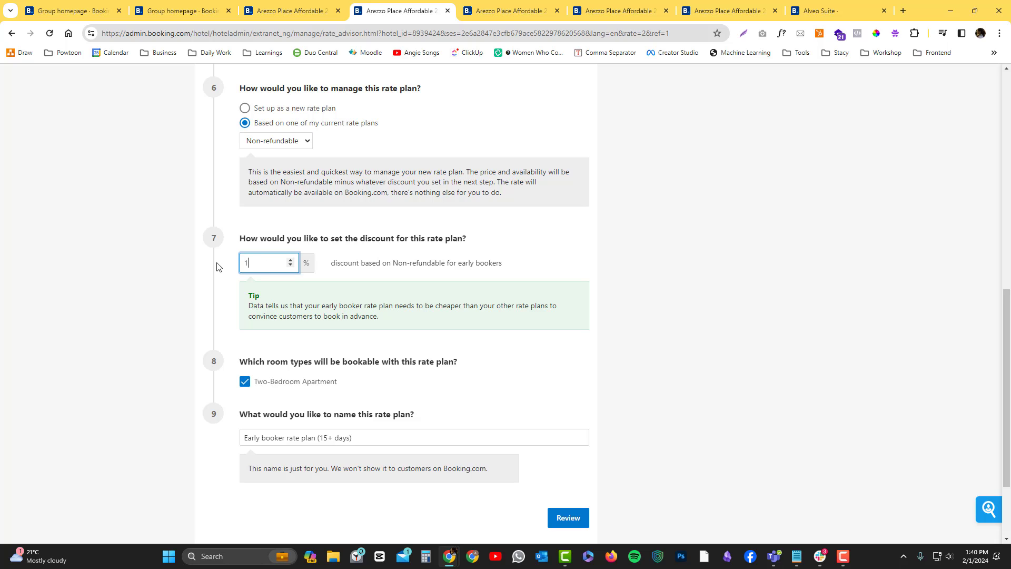
type("0")
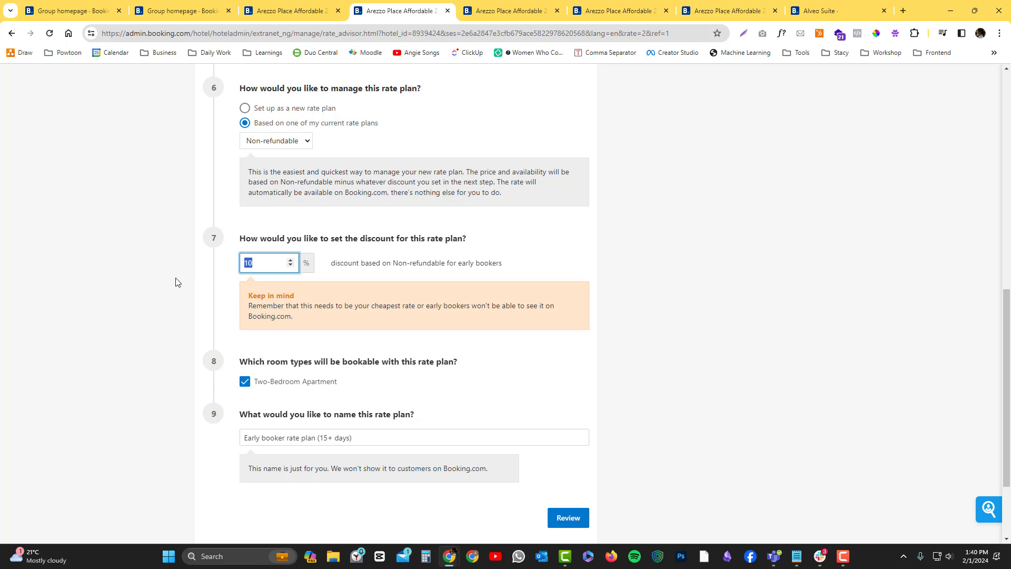
scroll("up", 3)
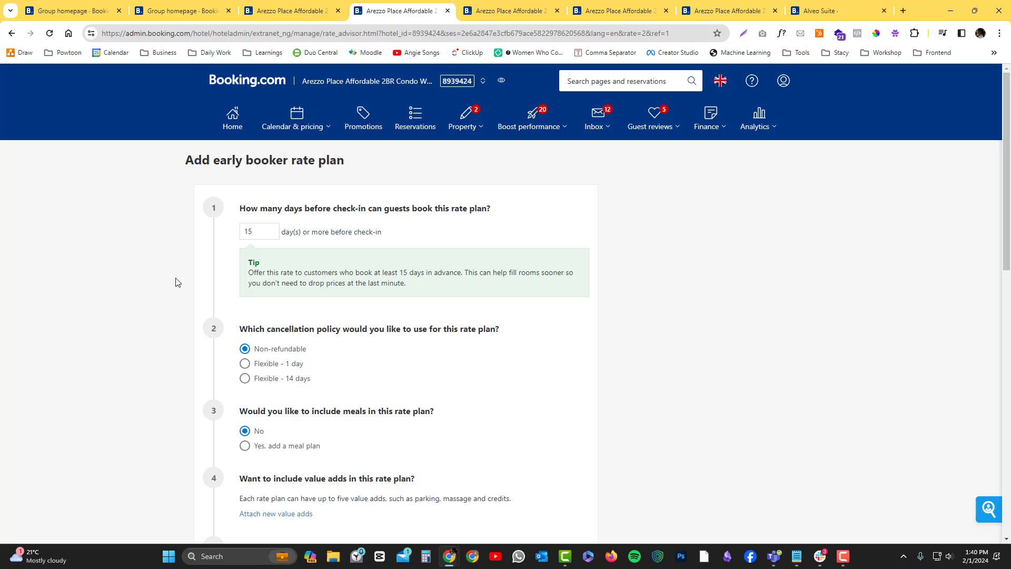
scroll("down", 3)
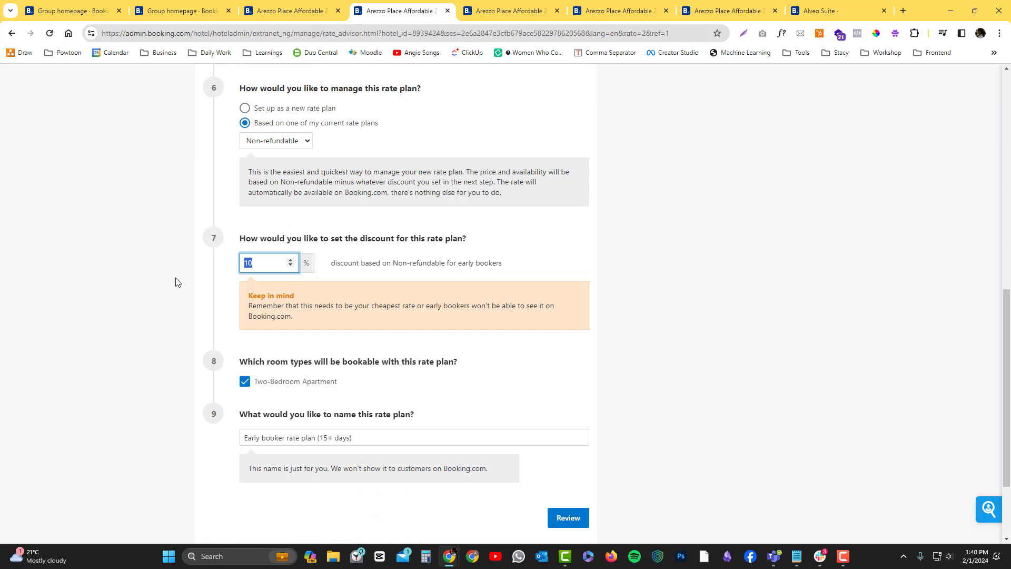
mouse_move(196, 285)
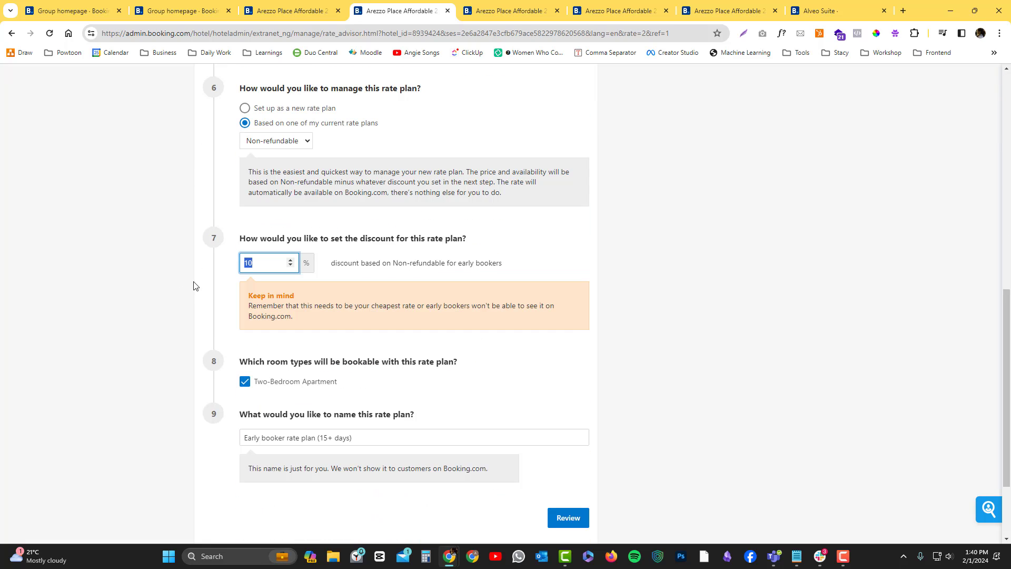
mouse_move(295, 286)
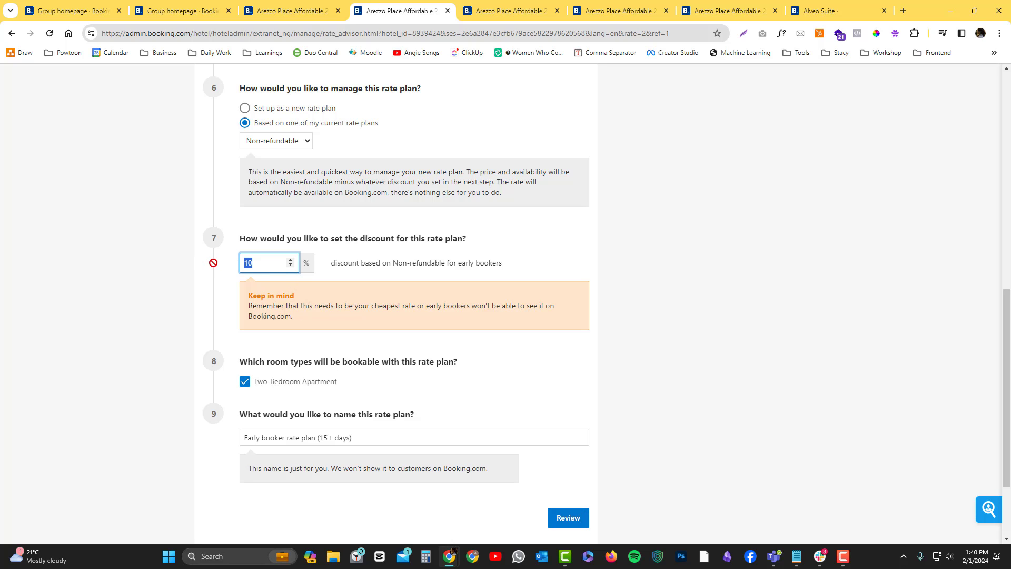
Step: Review and activate the Early booker rate plan, returning to the rate plan catalog
left_click(566, 518)
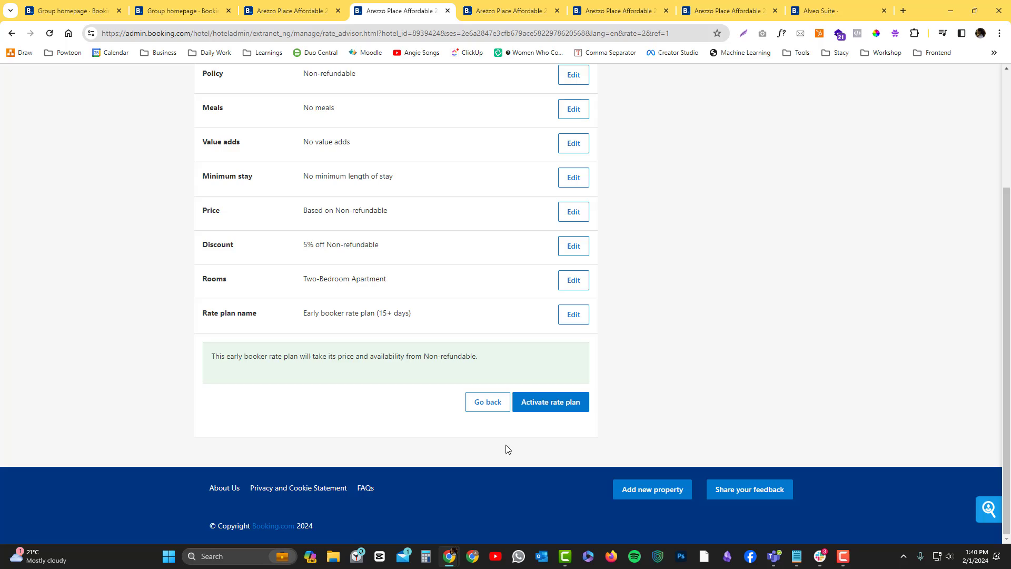
left_click(550, 401)
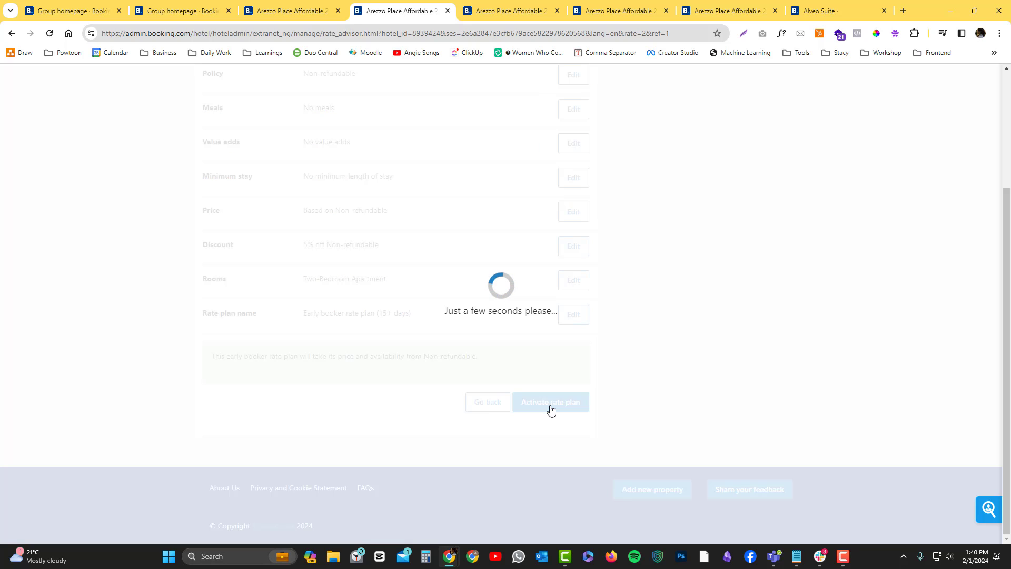
left_click(549, 401)
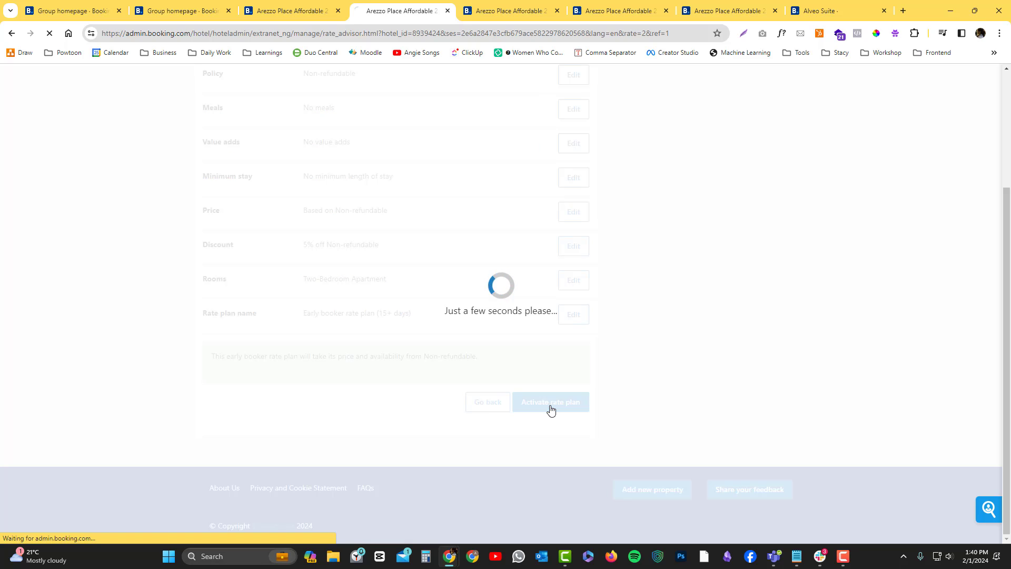
left_click(550, 401)
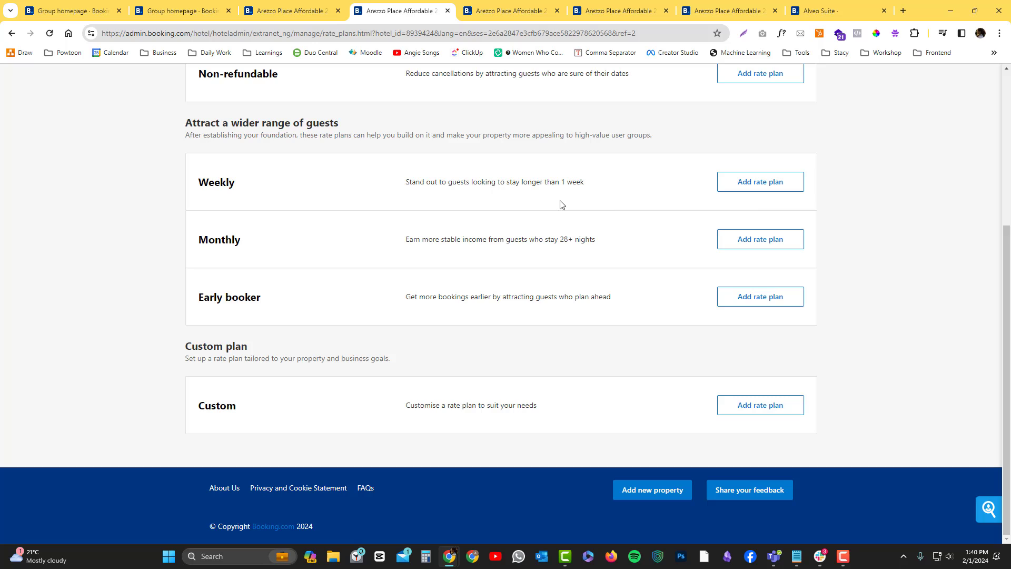
Step: Add a non-refundable Weekly rate plan at 15% off Flexible and proceed to its review
left_click(759, 181)
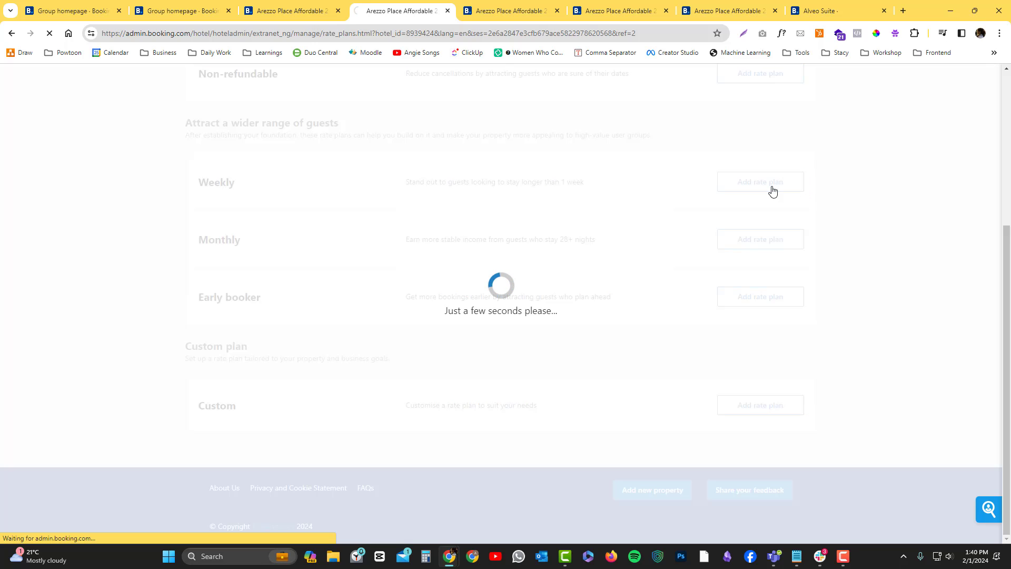
left_click(759, 181)
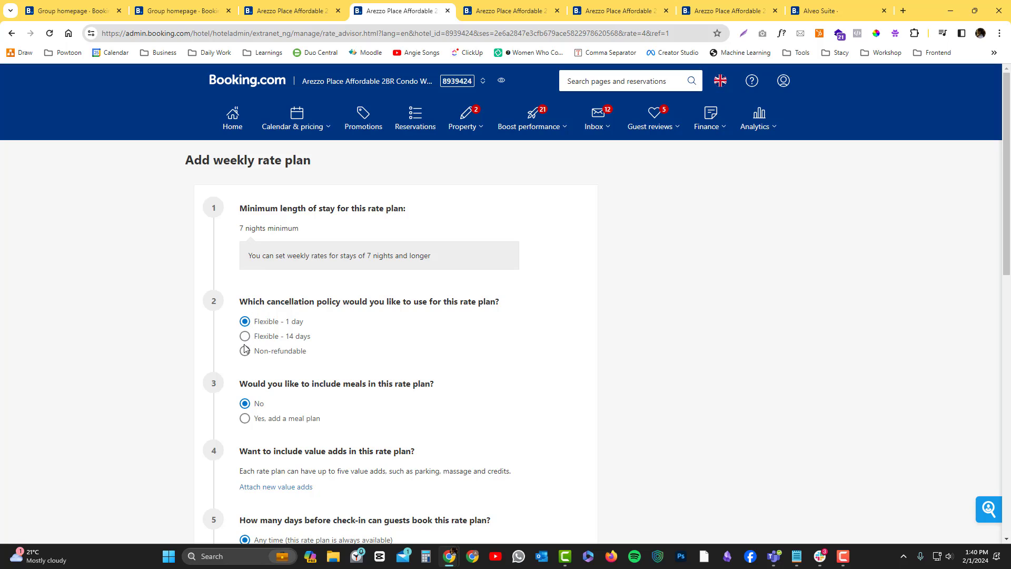
left_click(245, 350)
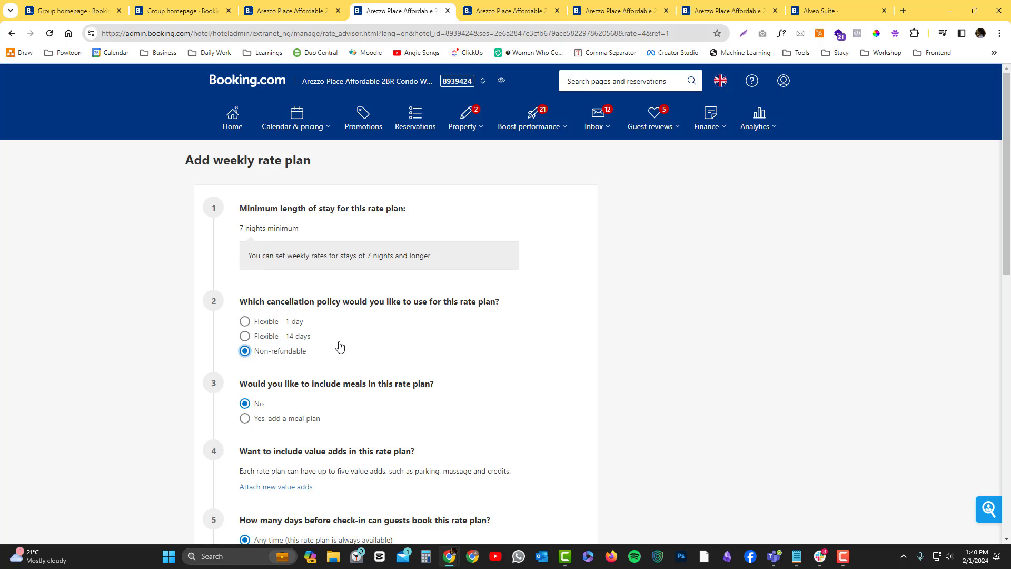
mouse_move(353, 356)
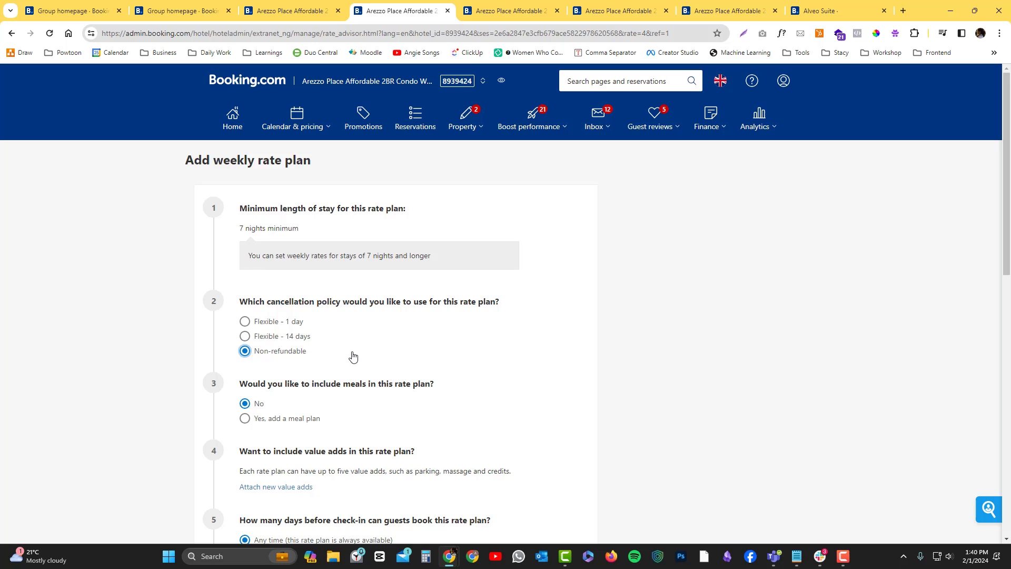
scroll("down", 3)
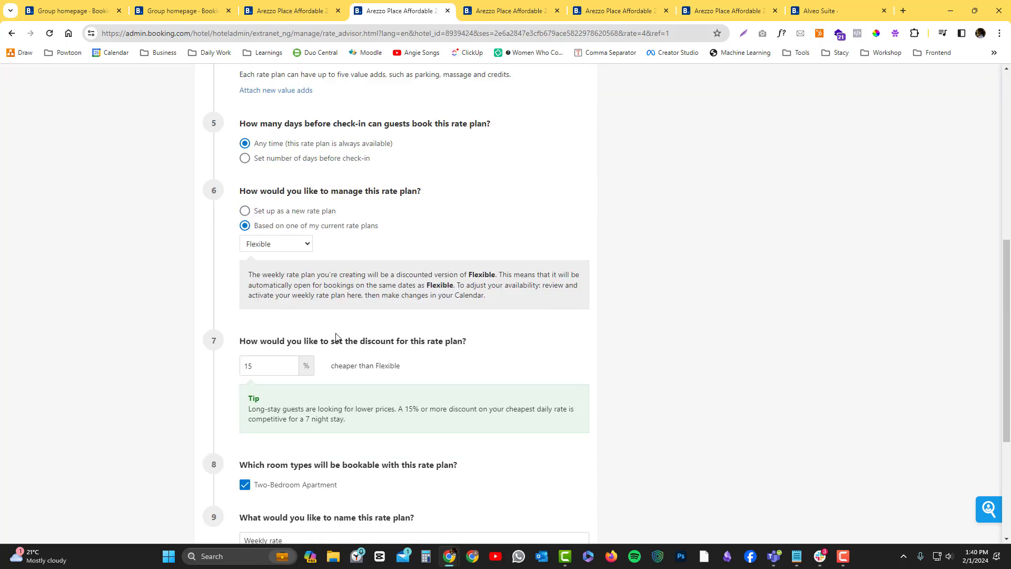
scroll("down", 3)
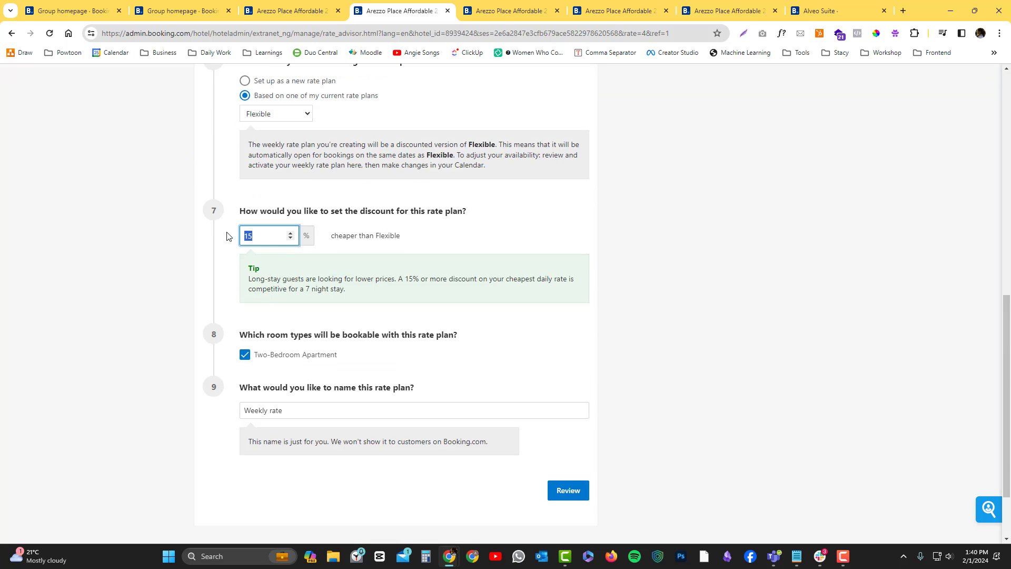
scroll("down", 3)
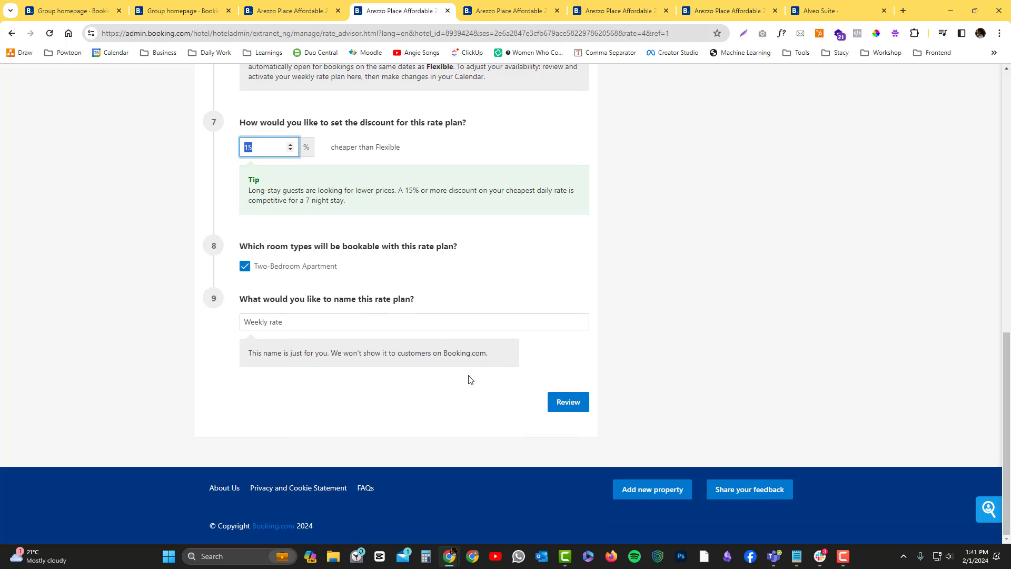
left_click(568, 401)
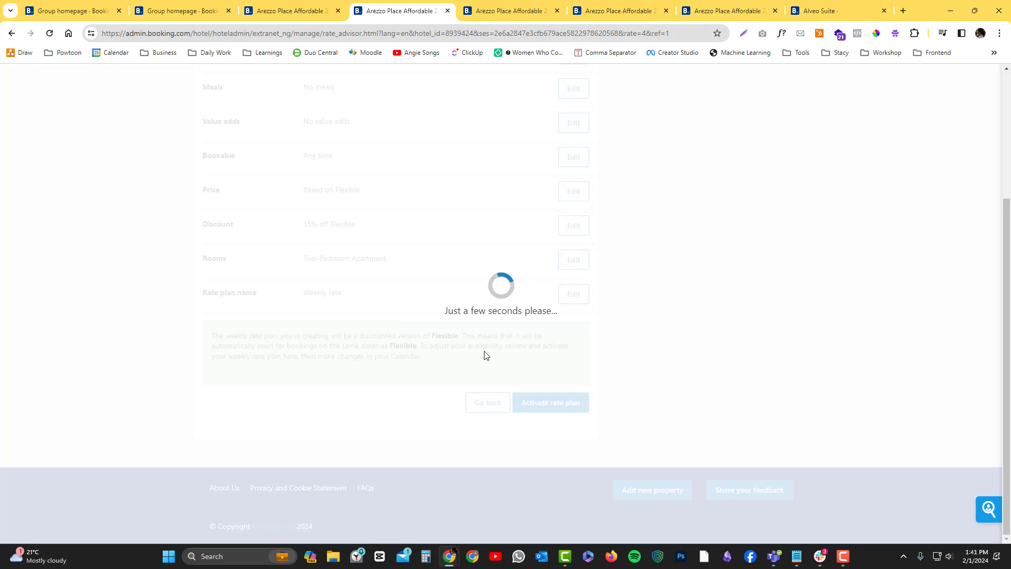
Step: Google "20% discount for 2200" in a new tab, then return to the Booking.com tab
left_click(903, 11)
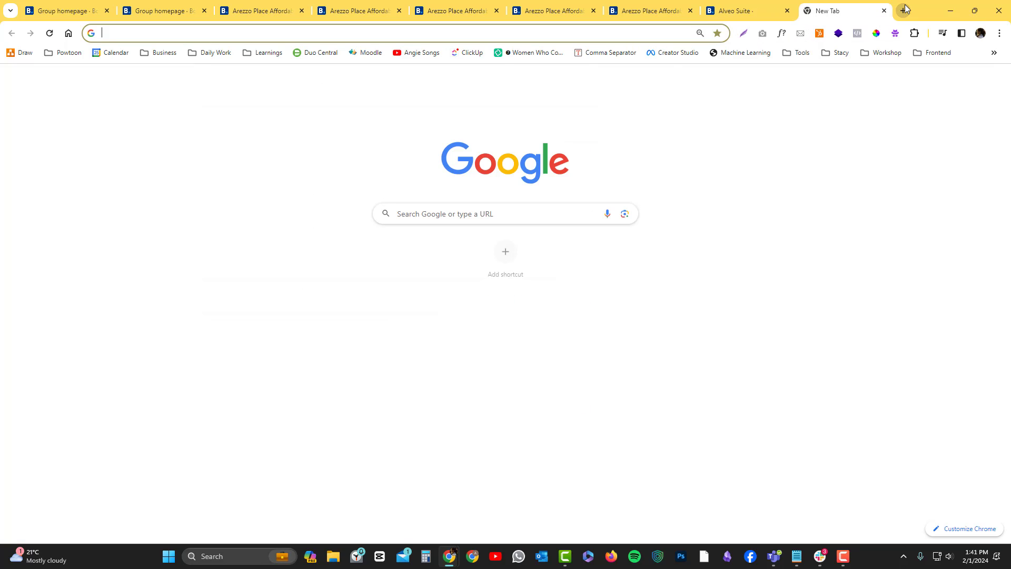
type("20%")
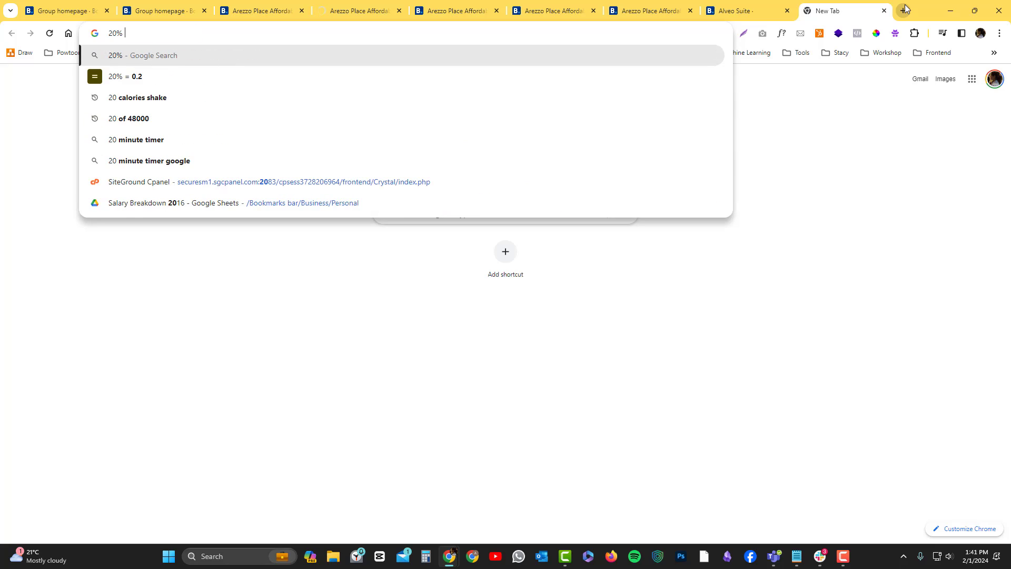
type("discount")
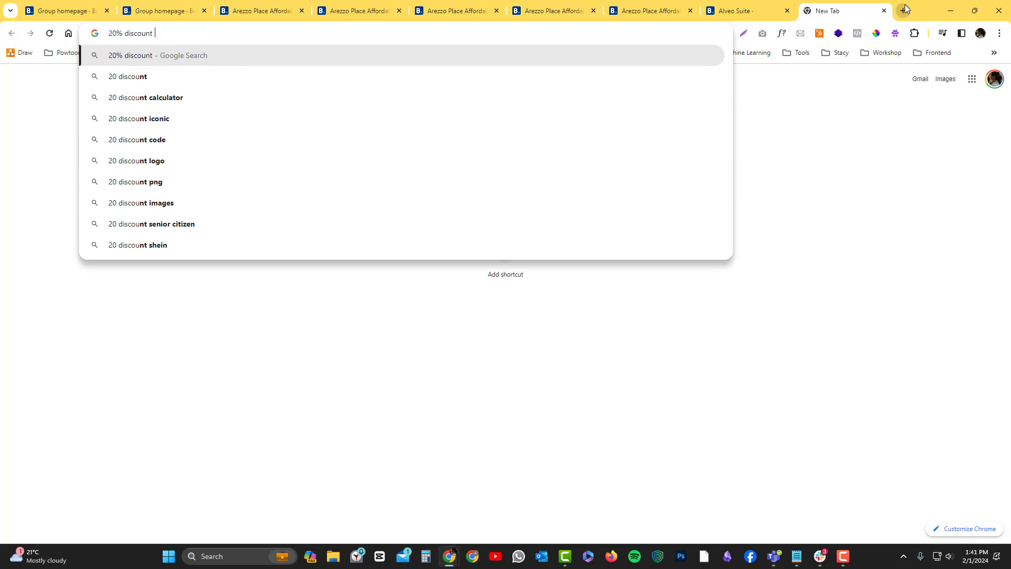
type("for 2200")
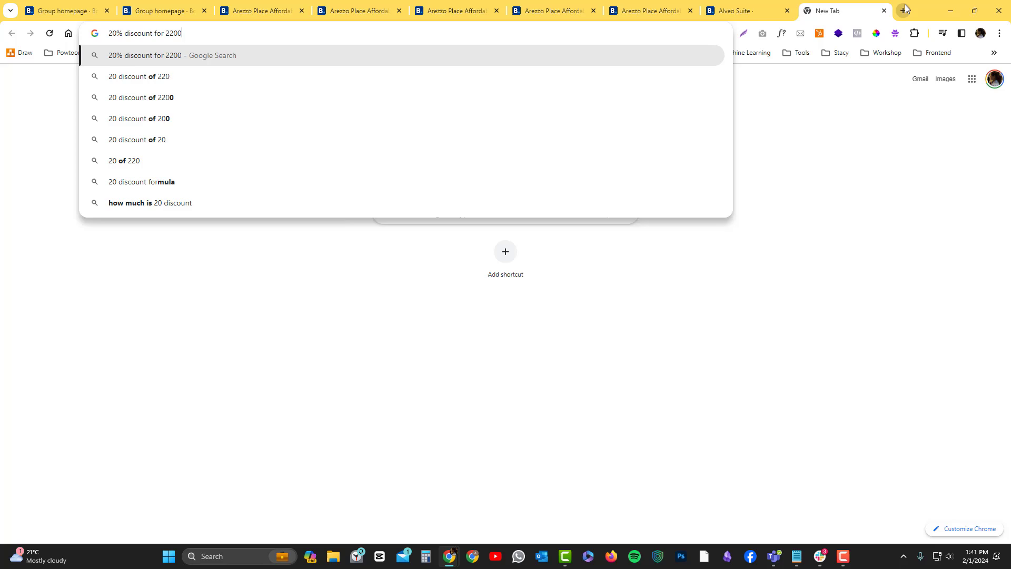
key("Return")
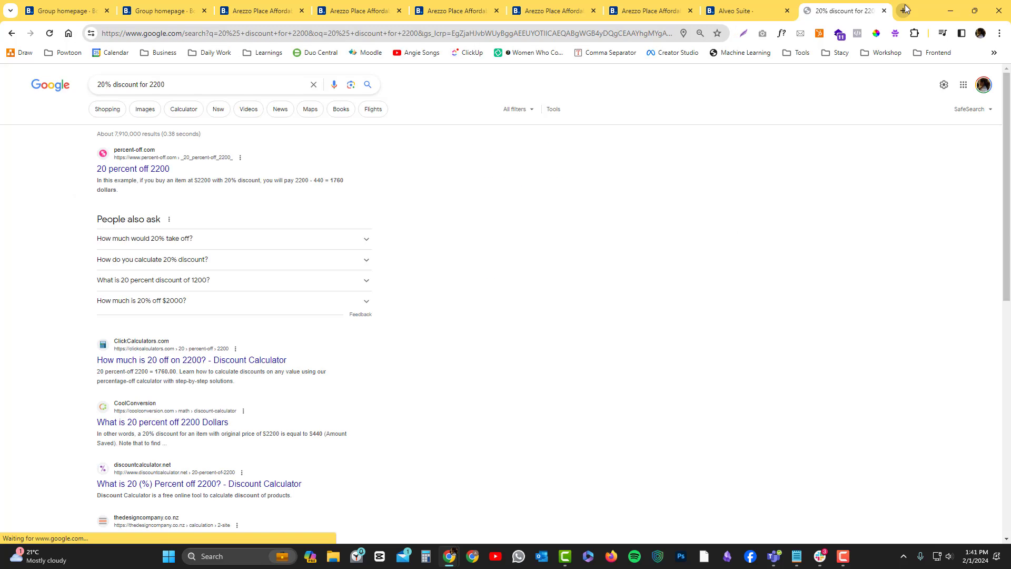
left_click(358, 11)
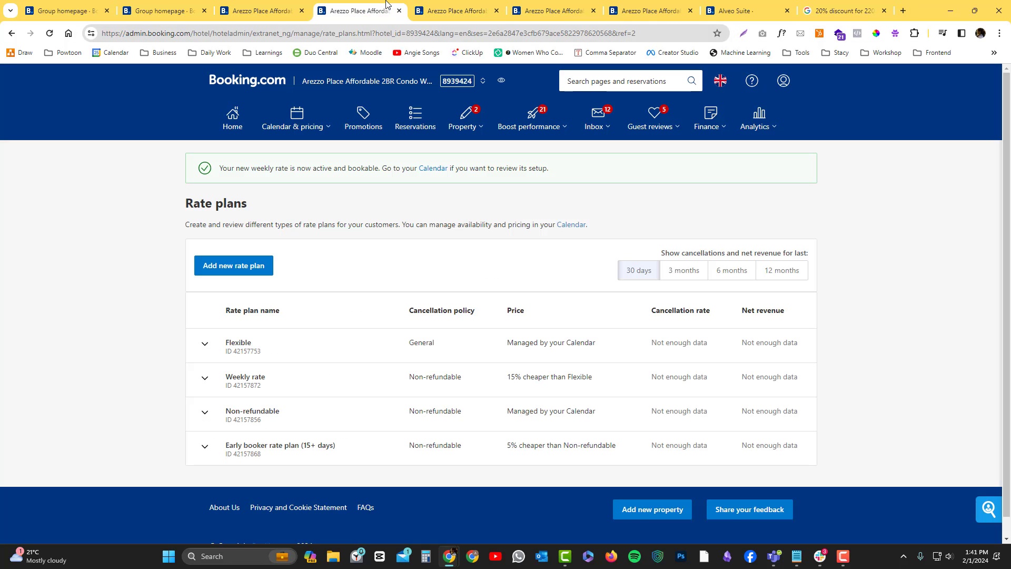
Step: Add a Monthly rate plan 30% cheaper than Flexible, check the sum in Google, and activate it
left_click(232, 265)
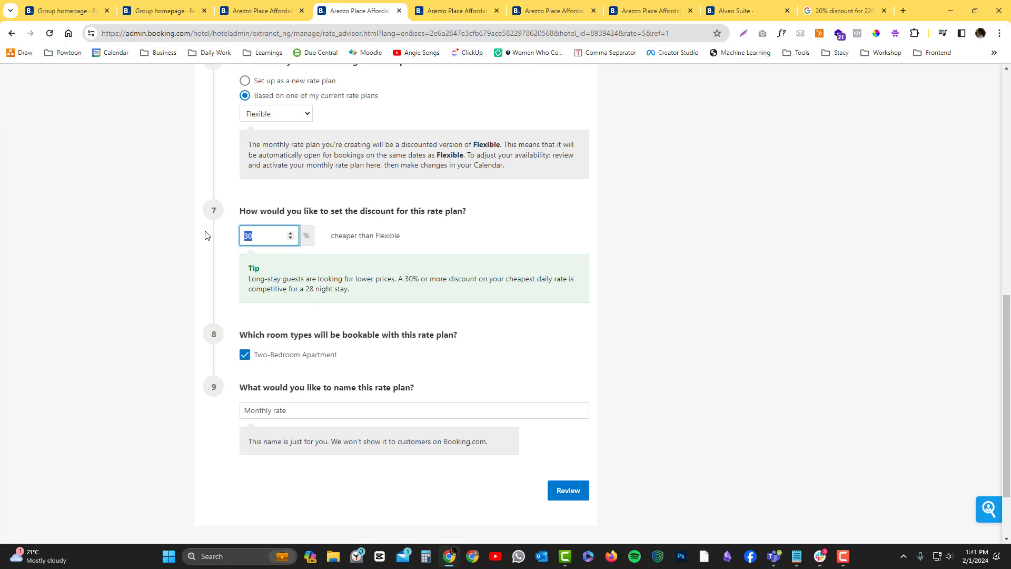
left_click(838, 10)
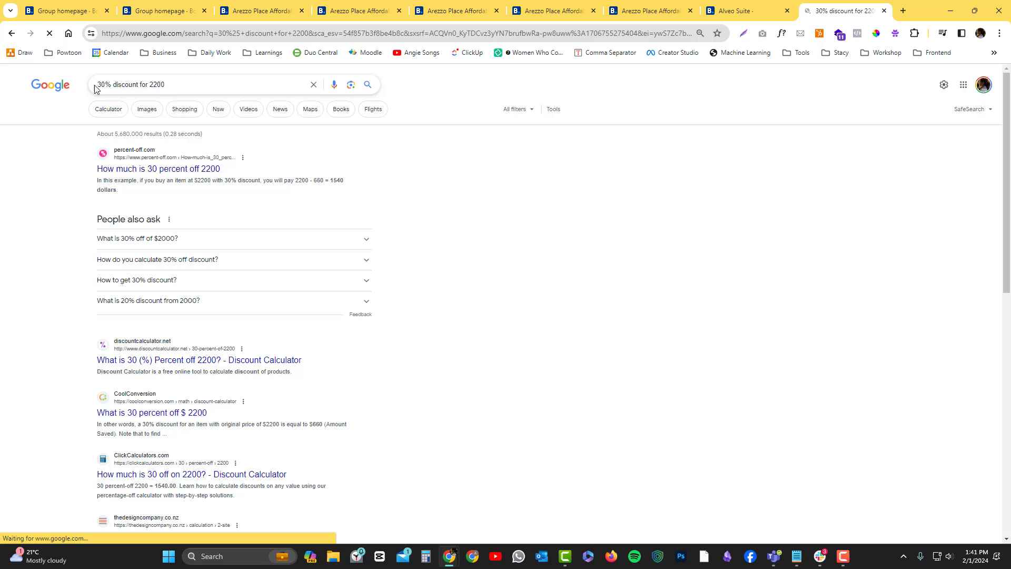
left_click(258, 10)
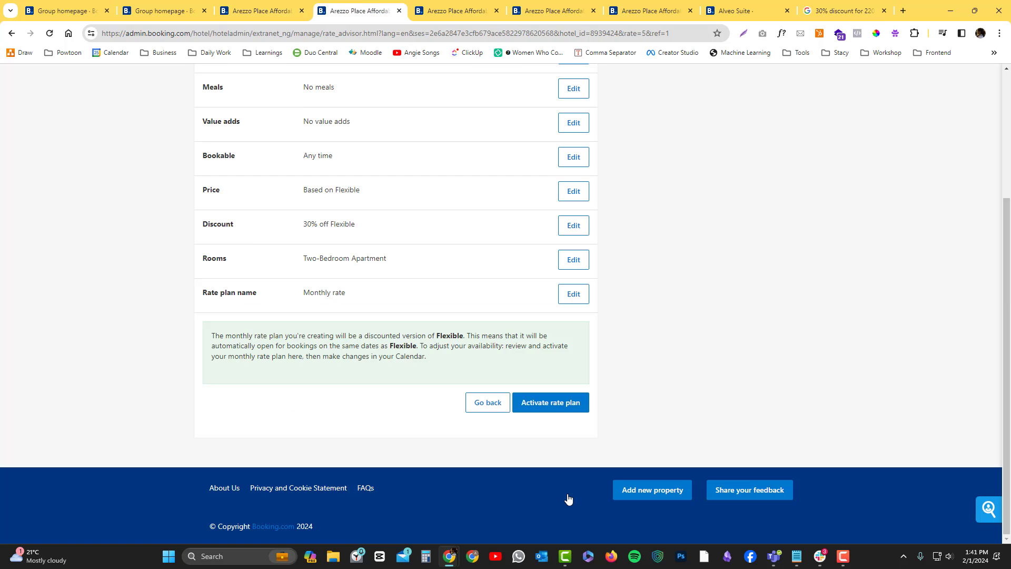
left_click(550, 401)
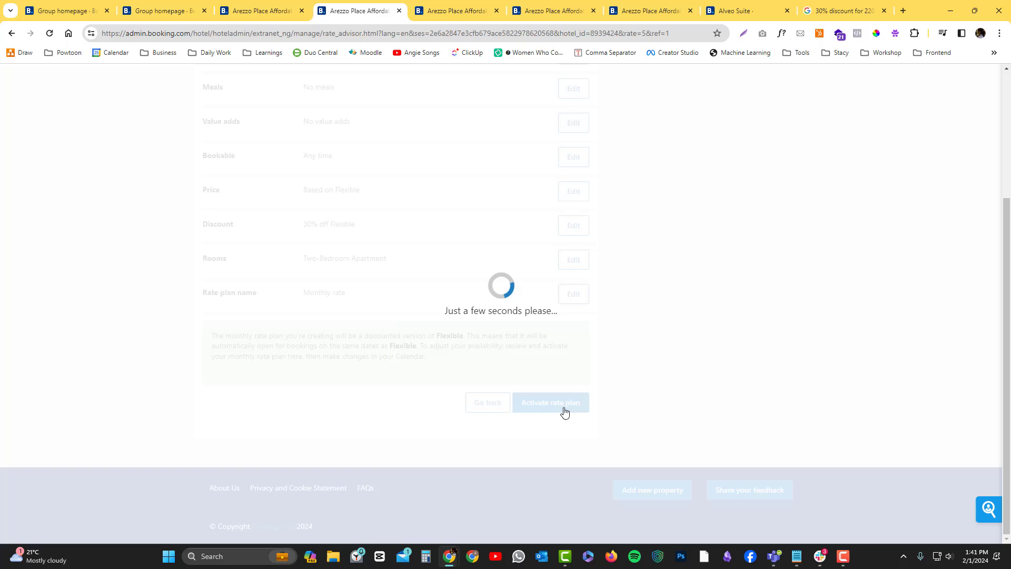
left_click(550, 401)
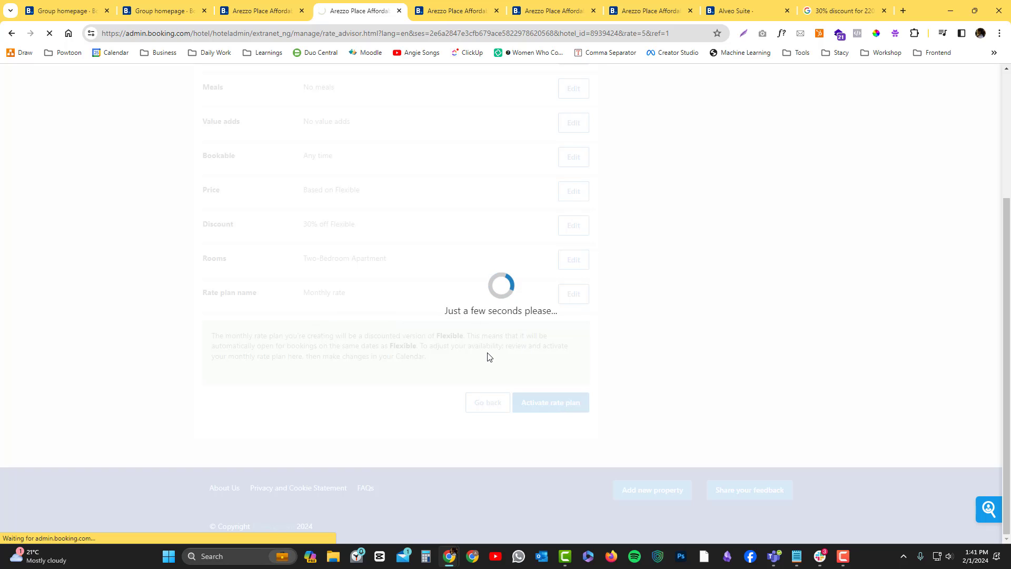
left_click(549, 401)
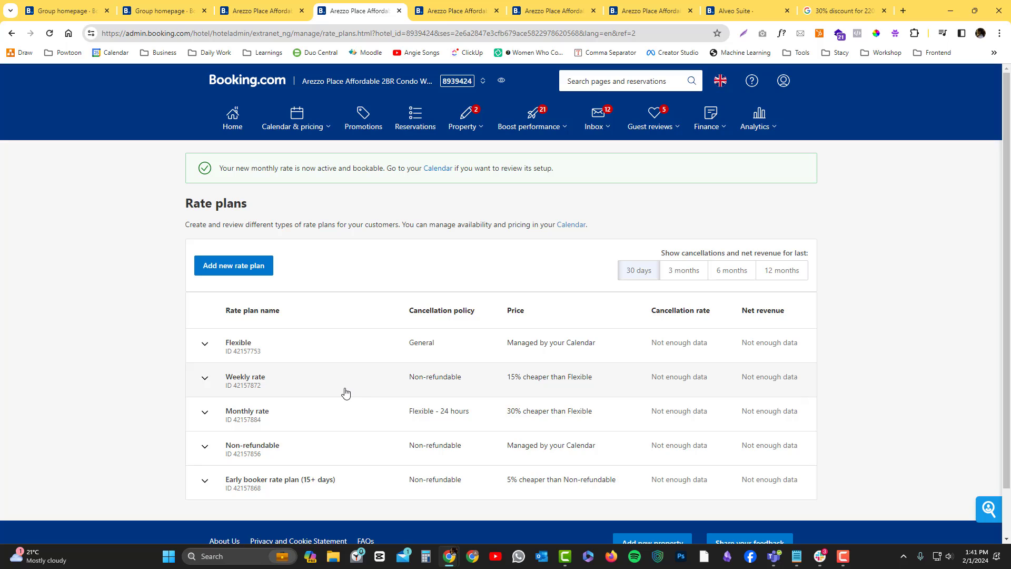
mouse_move(310, 417)
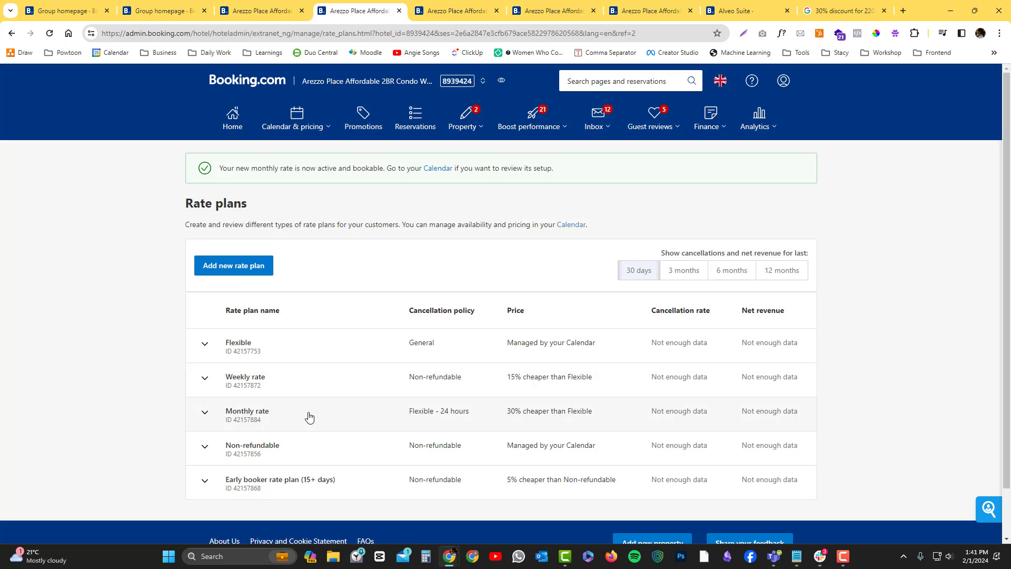
Step: Go to the Promotions page listing the active 10% Mobile rate promotion
left_click(295, 118)
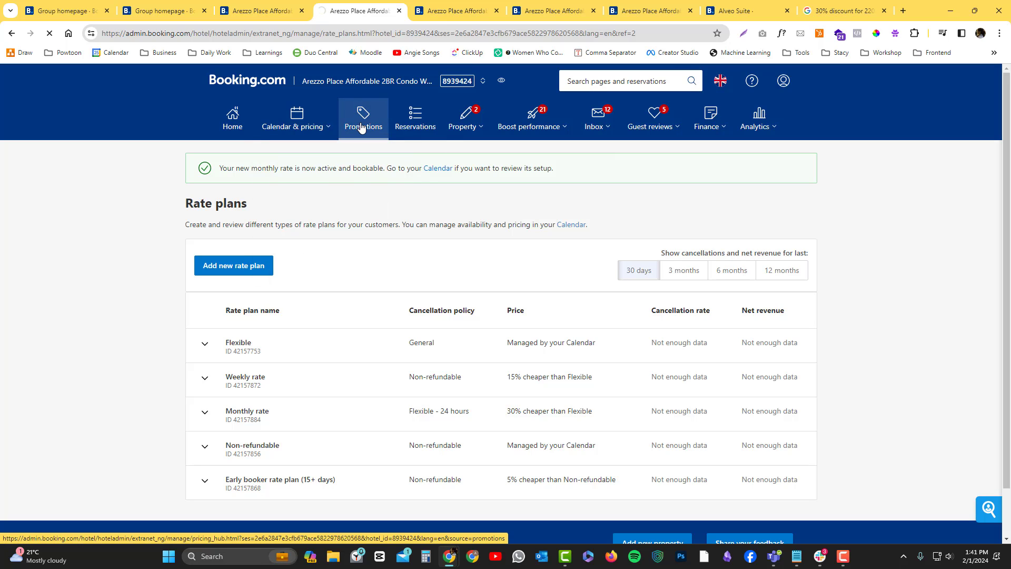
left_click(364, 118)
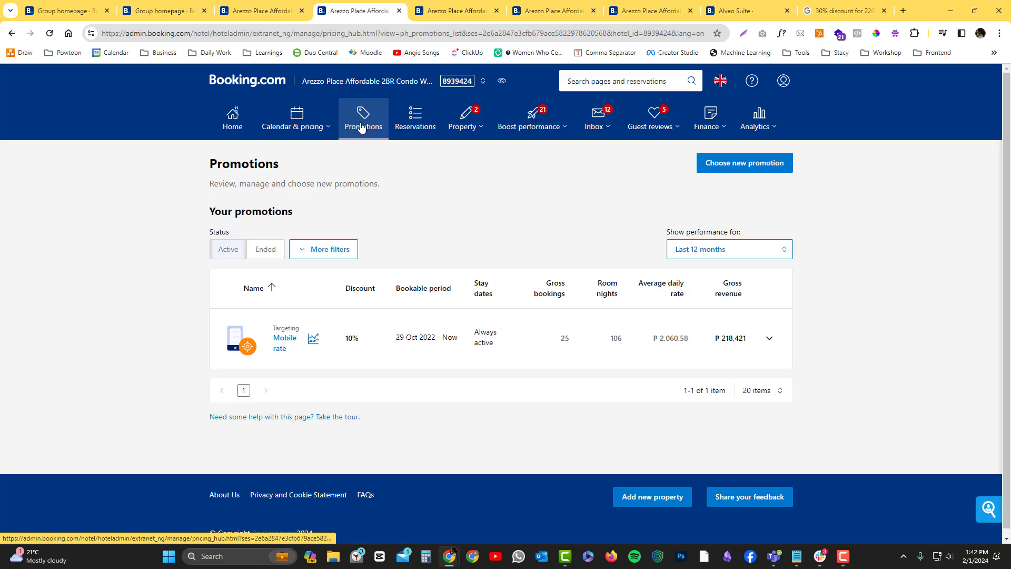
mouse_move(750, 228)
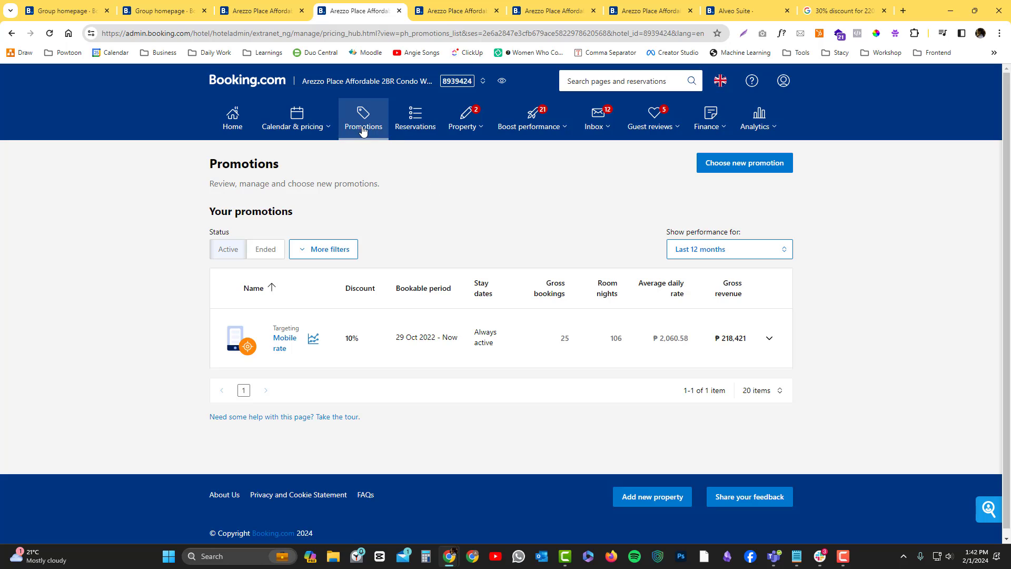
mouse_move(282, 341)
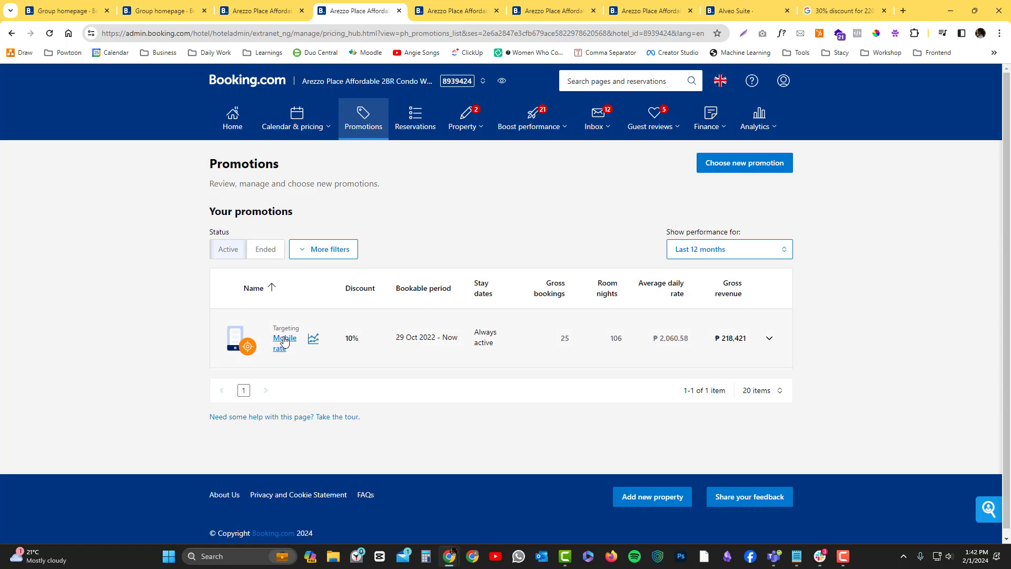
mouse_move(363, 355)
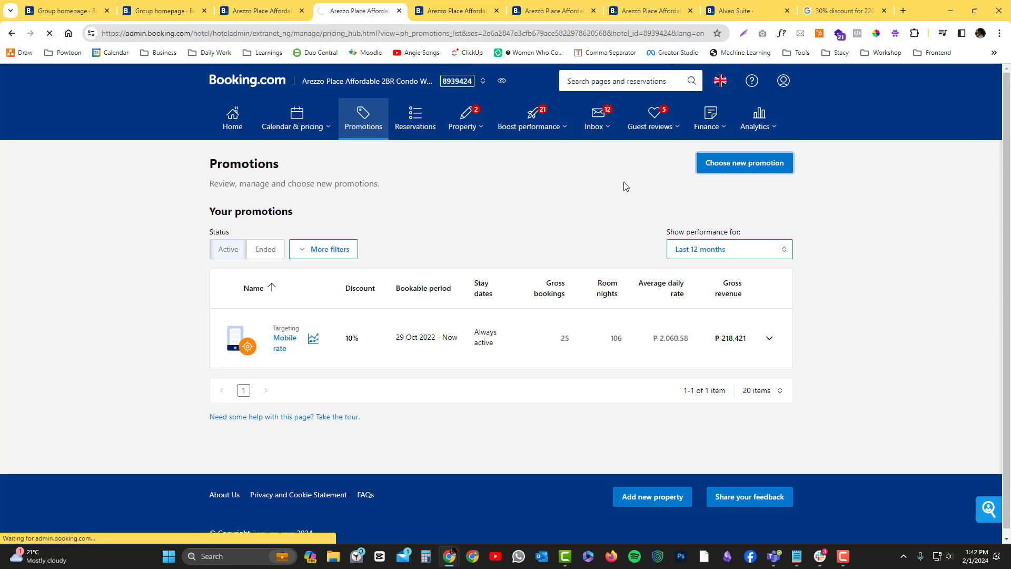
Step: From the new-promotion catalogue, start adding a Last-minute deal under Portfolio deals
left_click(743, 162)
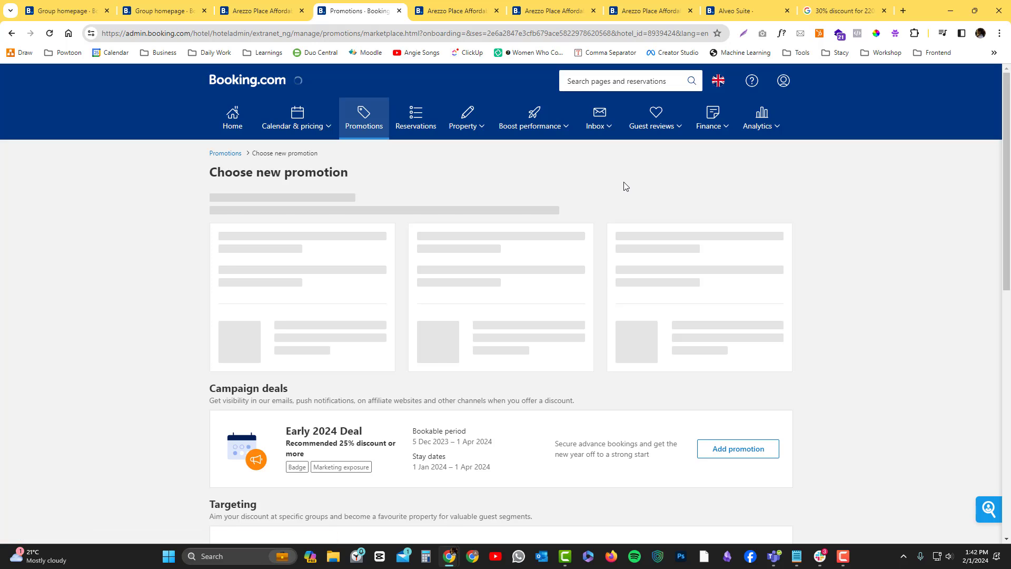
scroll("down", 3)
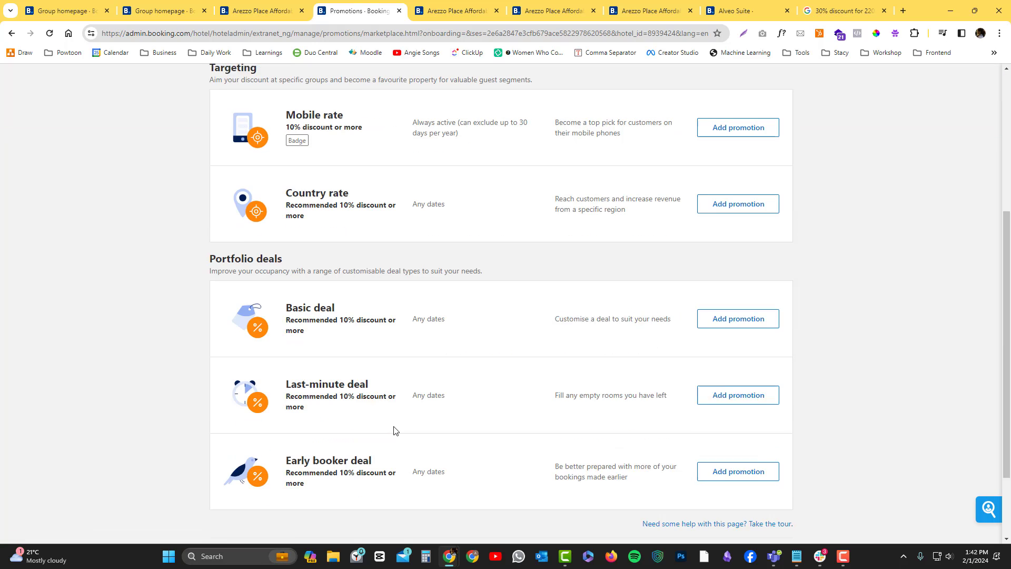
scroll("down", 3)
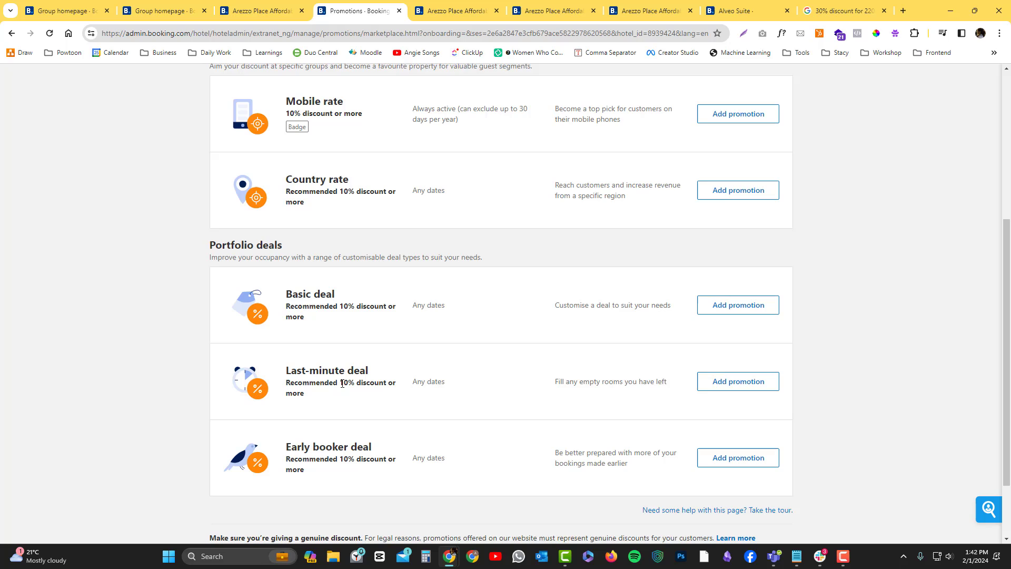
left_click(737, 381)
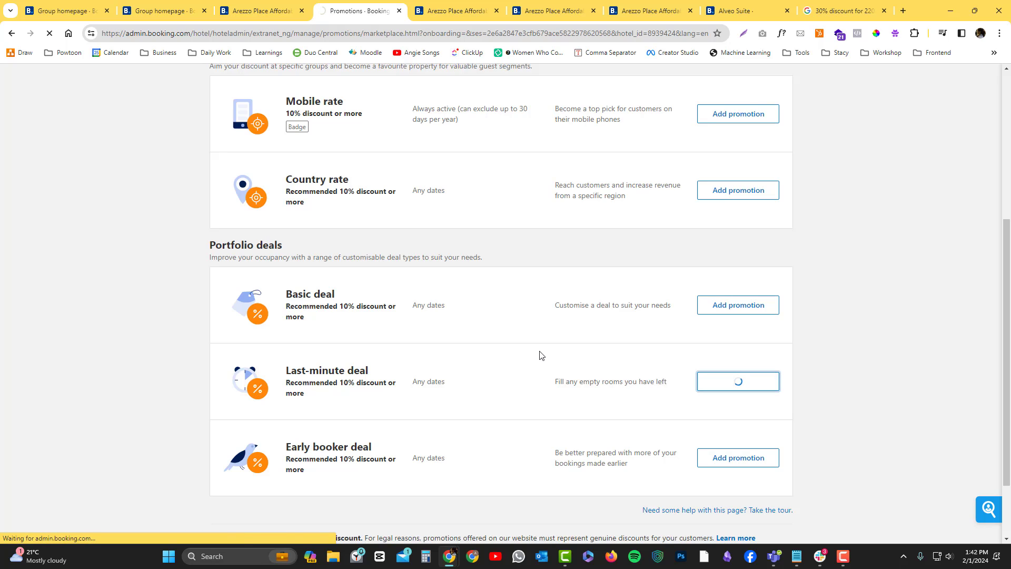
Step: Set days before check-in to 2, keeping 10% discount and 1 Feb–30 Apr 2024 dates
left_click(737, 382)
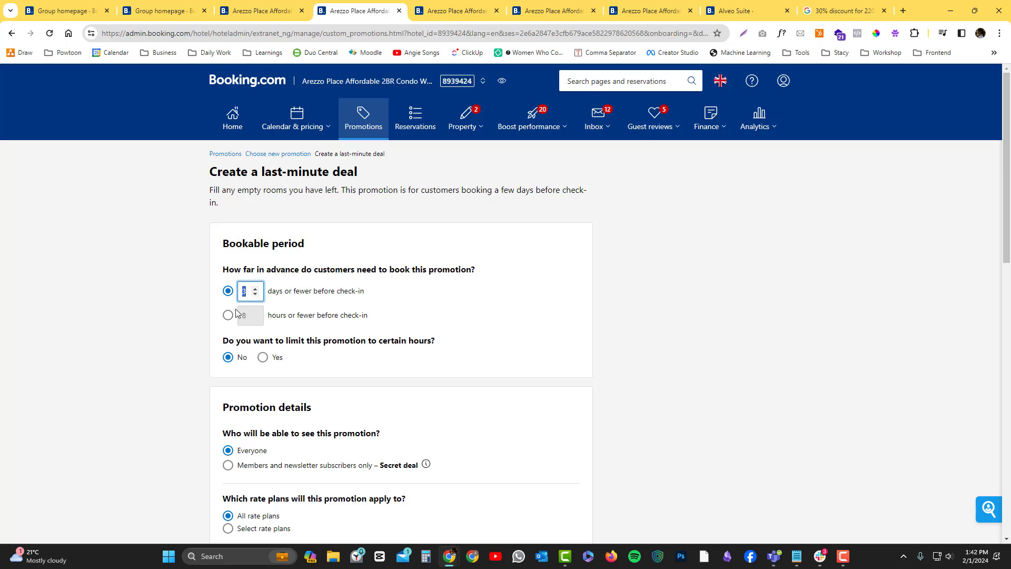
mouse_move(426, 319)
type("2")
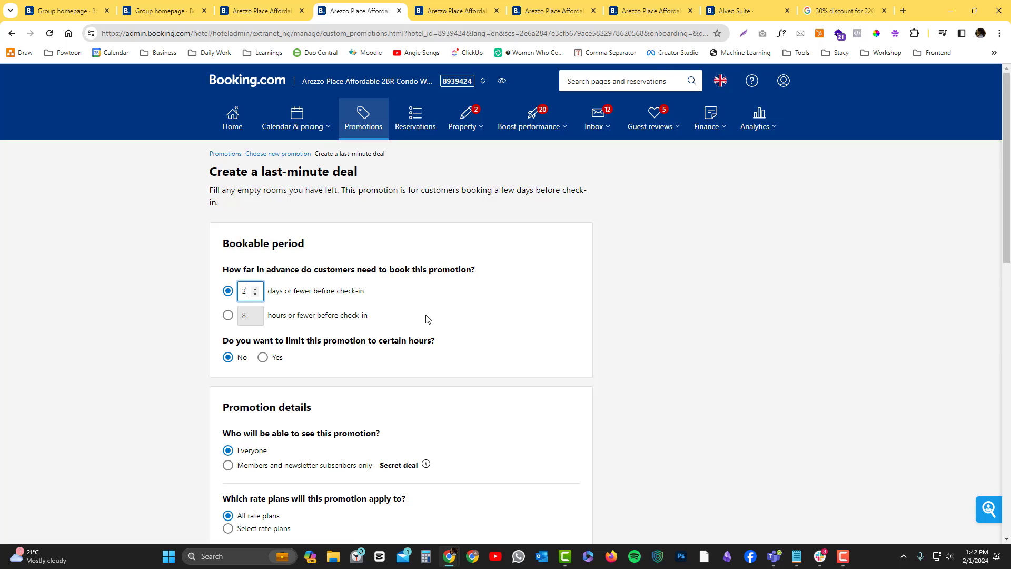
scroll("down", 3)
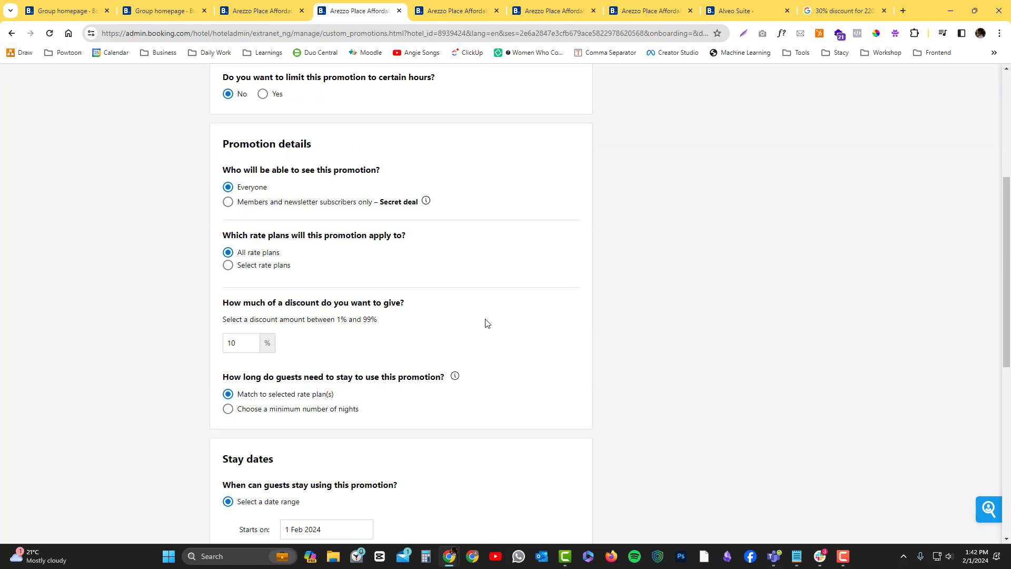
mouse_move(346, 342)
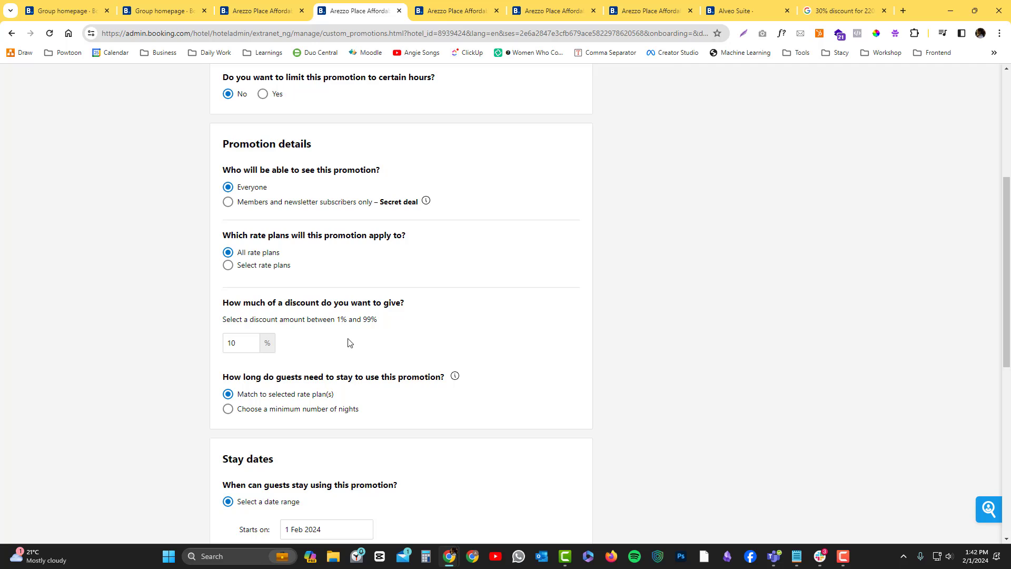
scroll("down", 3)
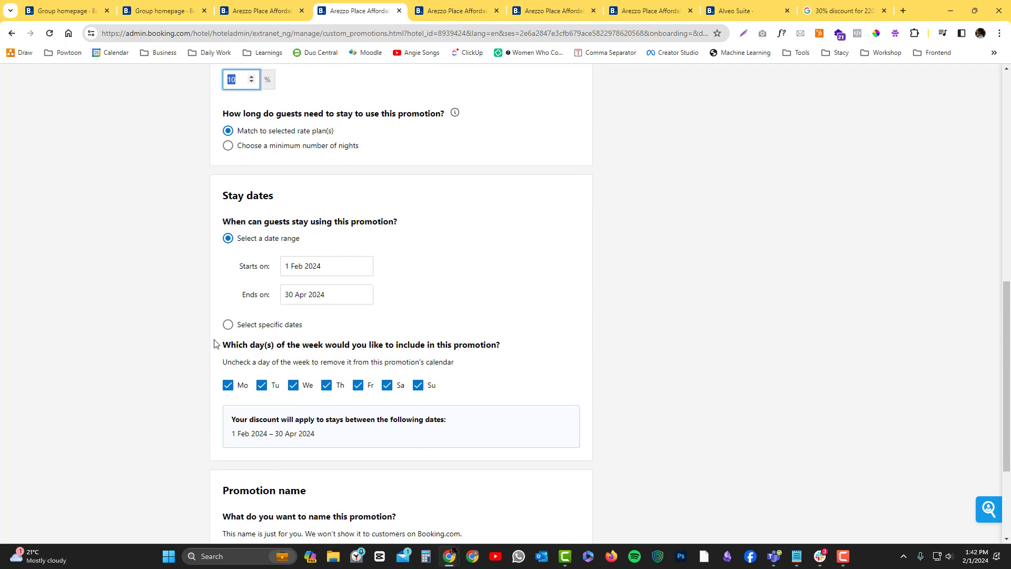
scroll("down", 3)
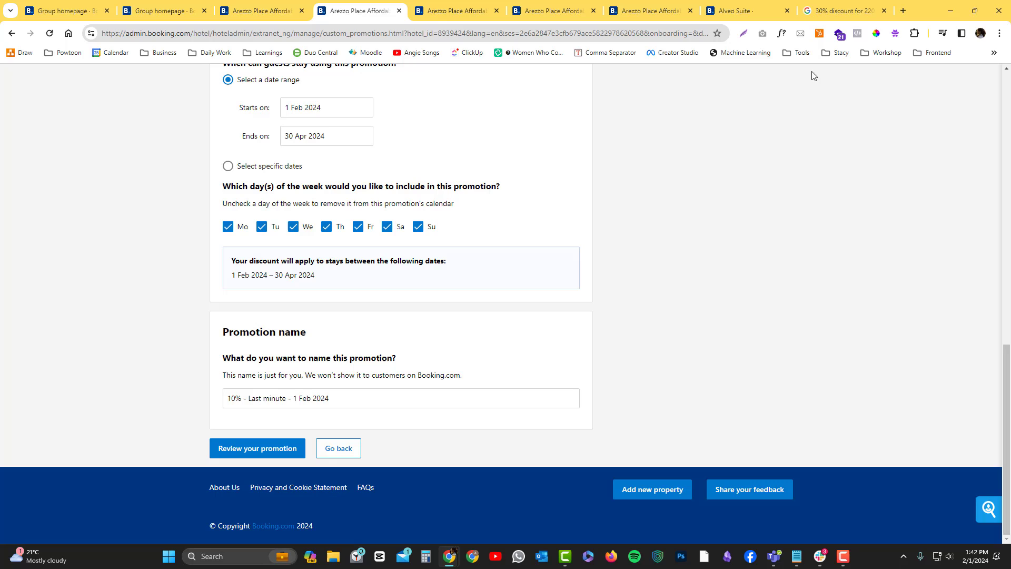
left_click(845, 11)
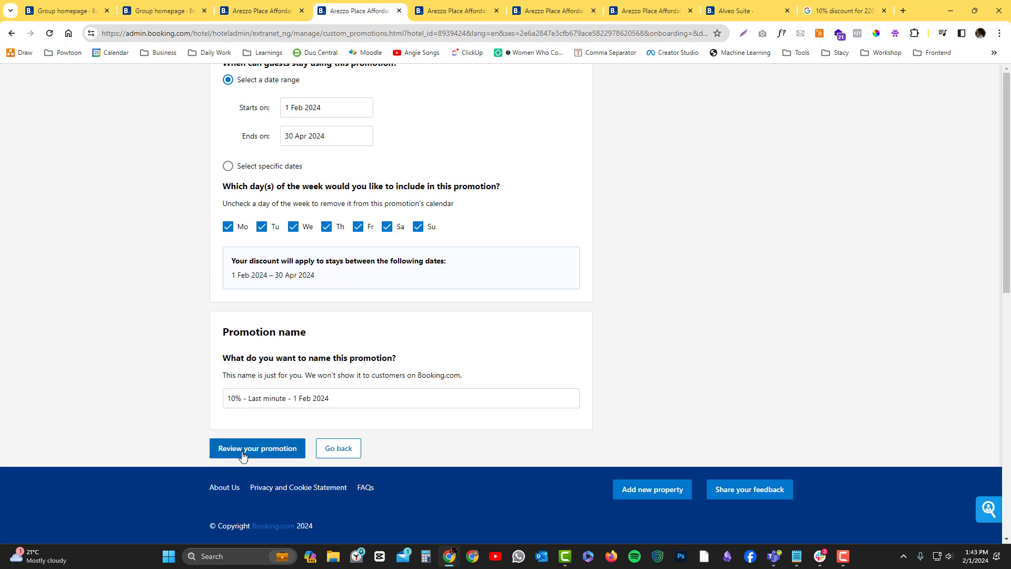
Step: Review and activate the 10% Last-minute deal
left_click(257, 449)
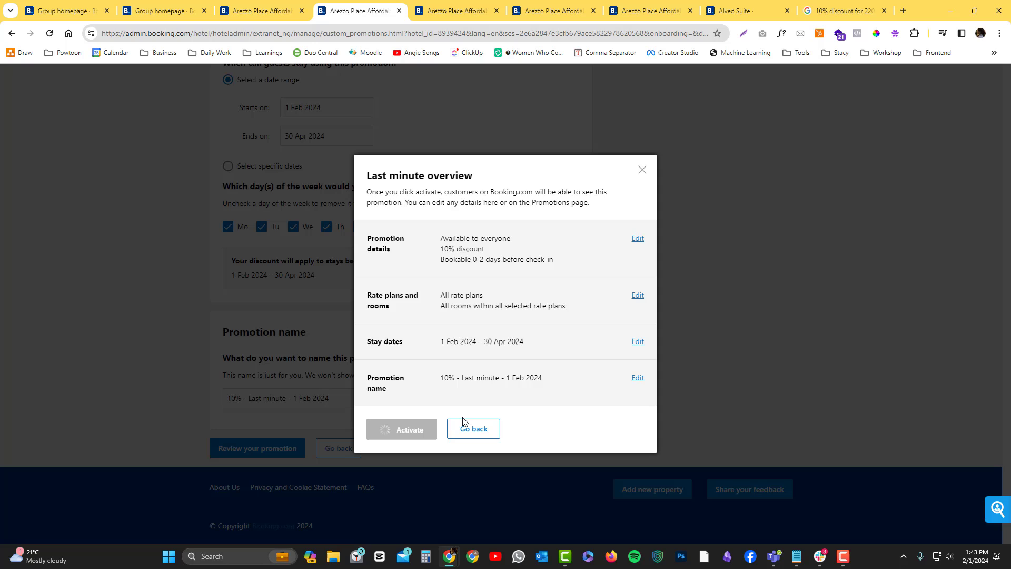
left_click(401, 428)
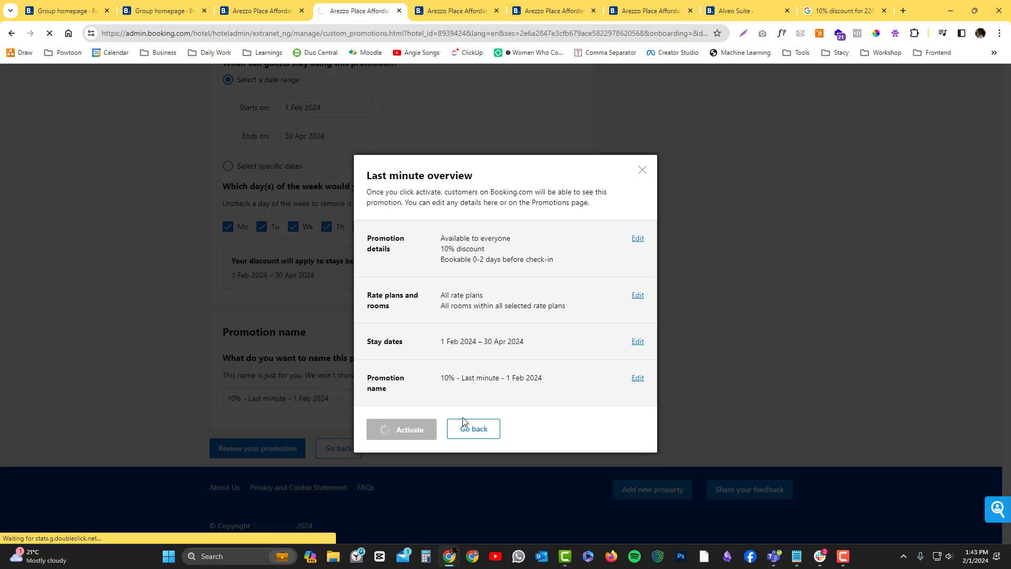
left_click(401, 428)
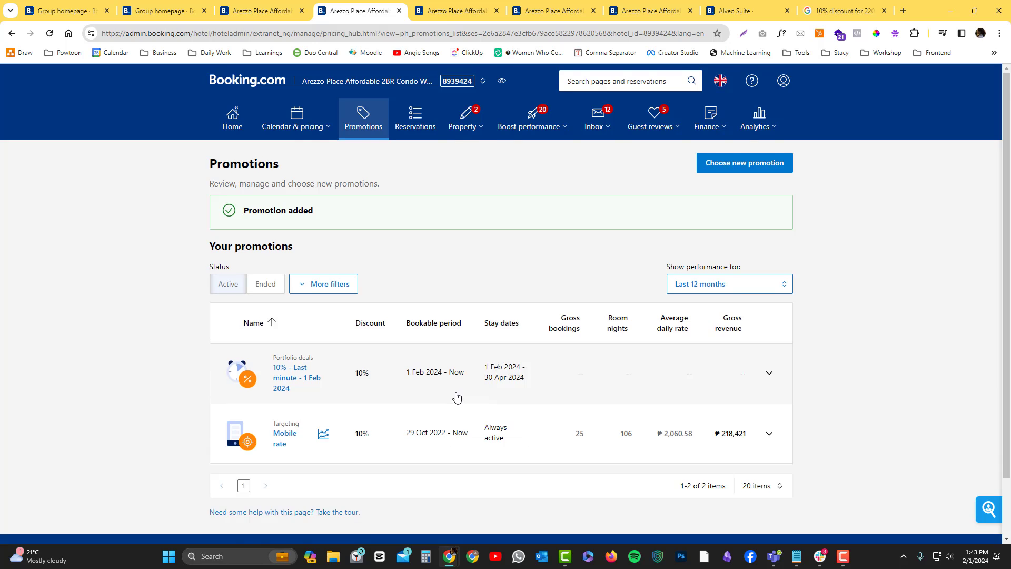
mouse_move(657, 228)
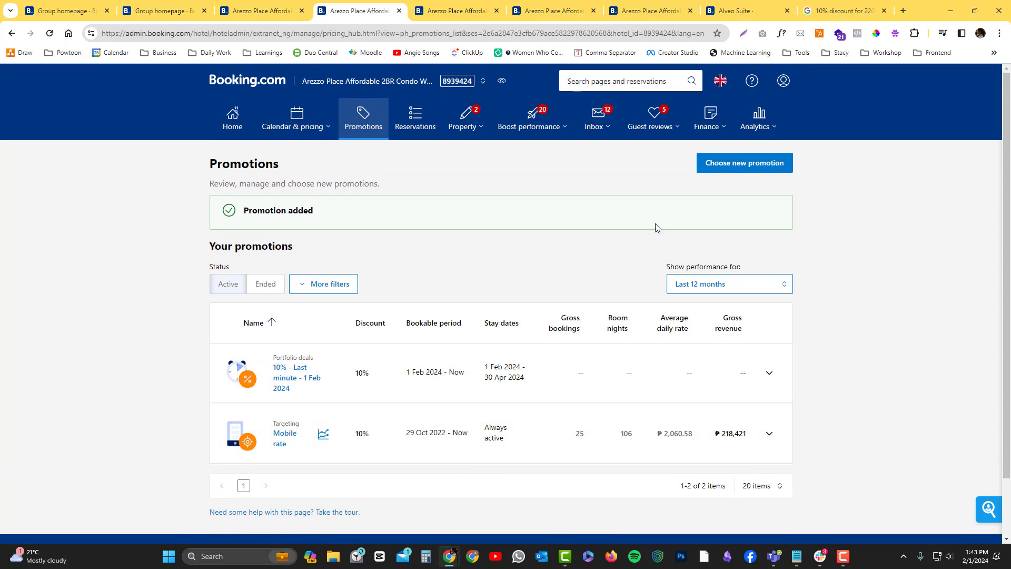
Step: Choose a new promotion from the Promotions page to add another deal
left_click(743, 162)
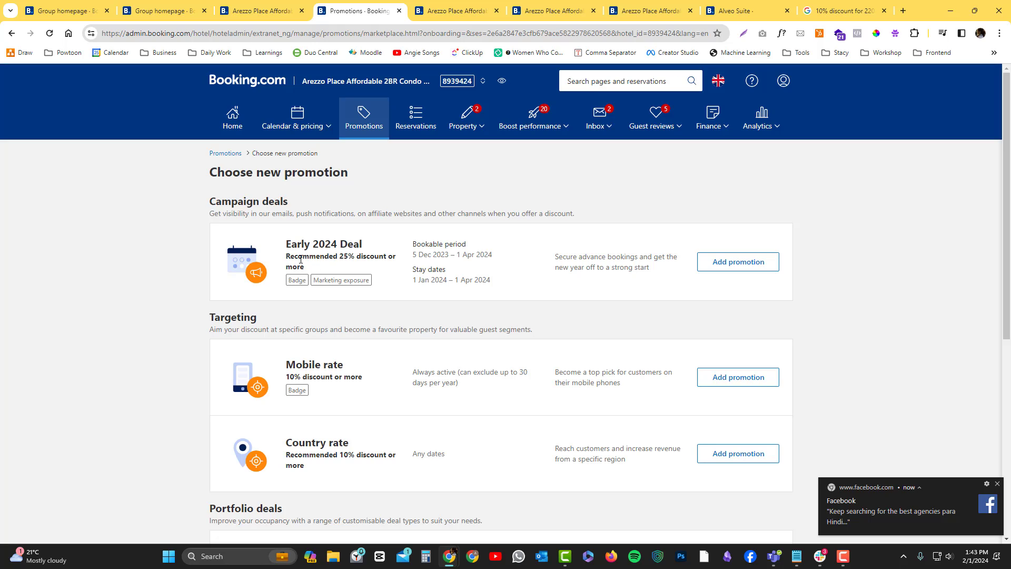
mouse_move(313, 276)
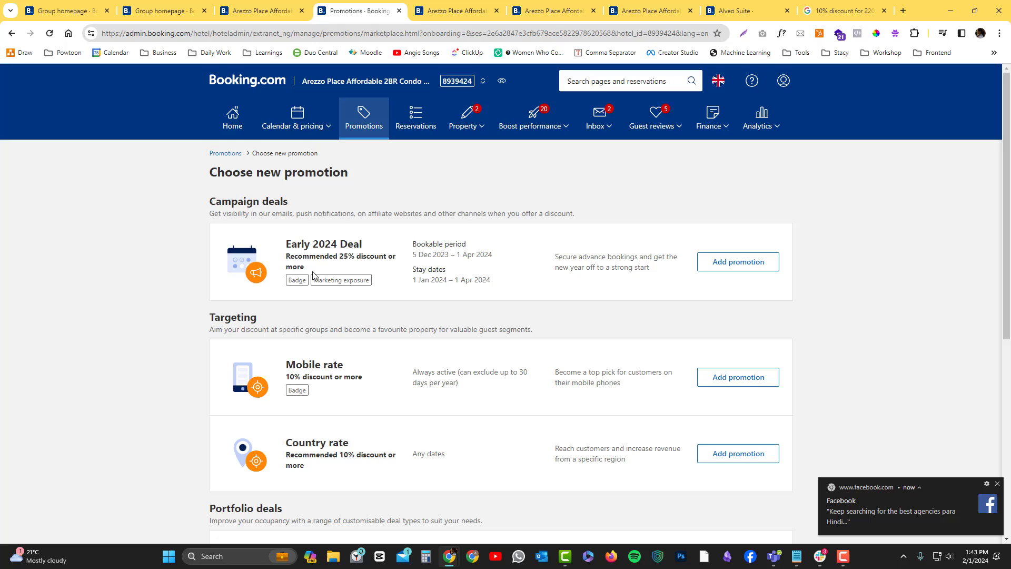
mouse_move(305, 276)
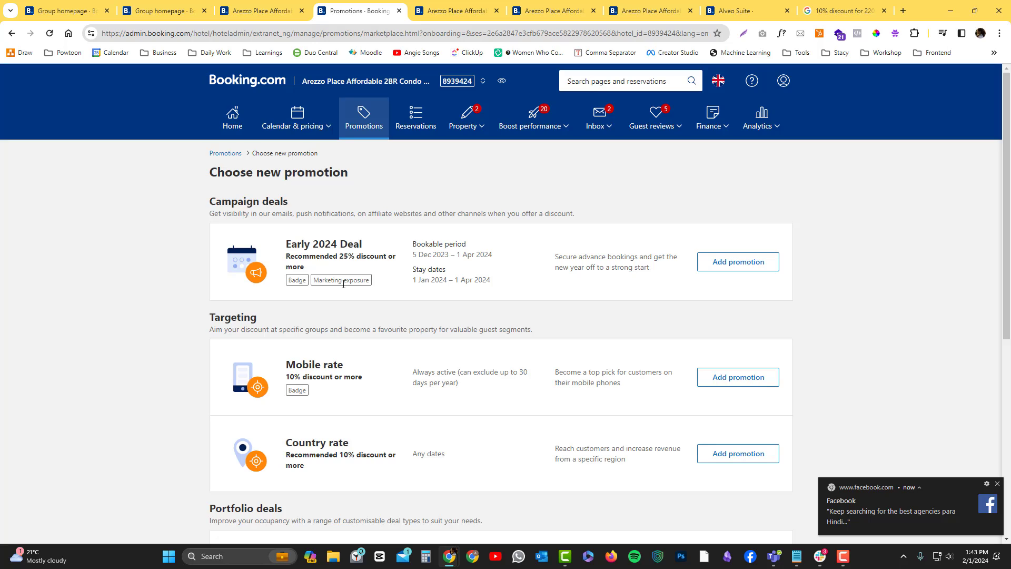
mouse_move(424, 298)
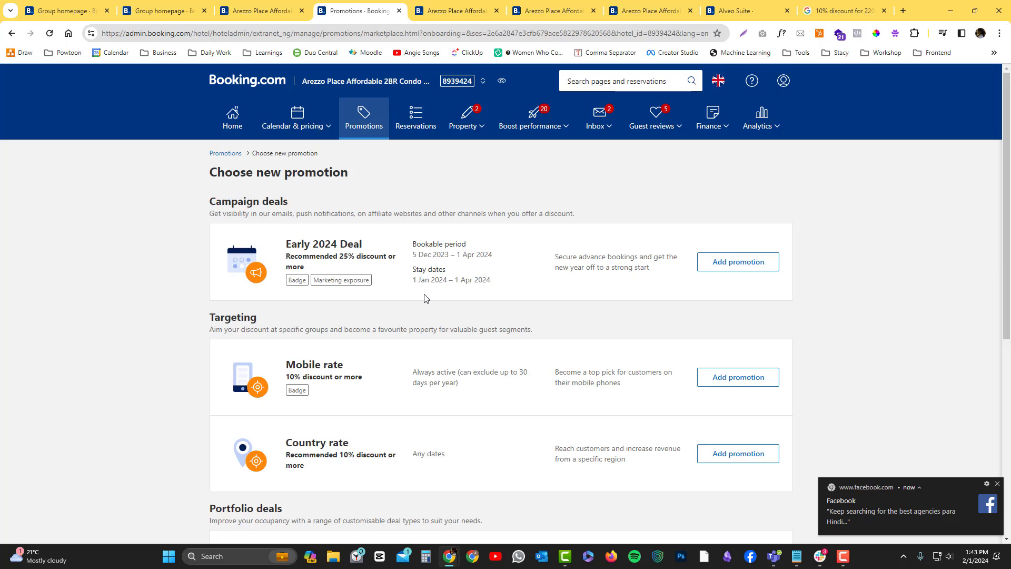
Step: Check a 25% discount calculation in Google, then start adding the Early 2024 Deal
left_click(845, 11)
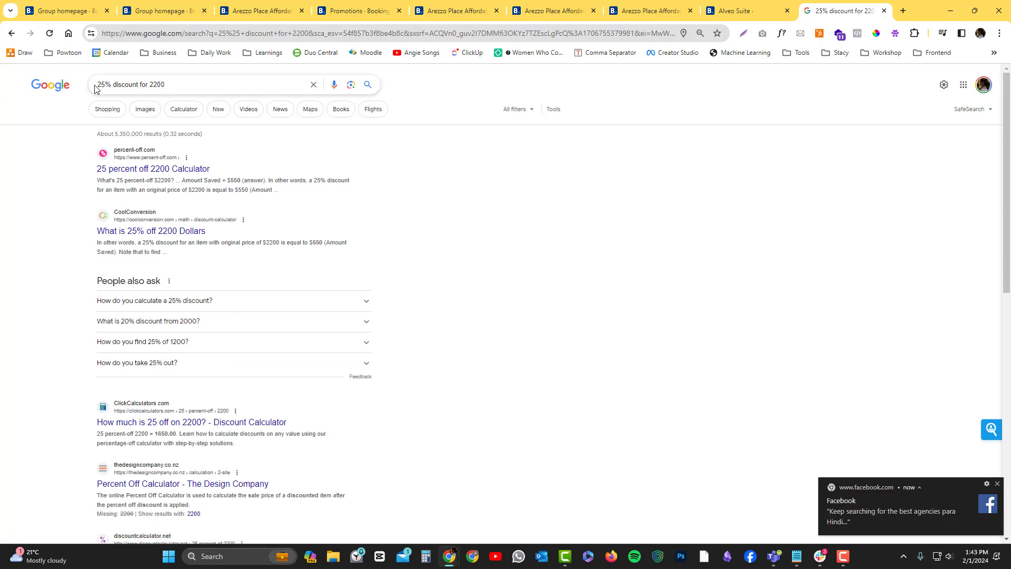
left_click(358, 11)
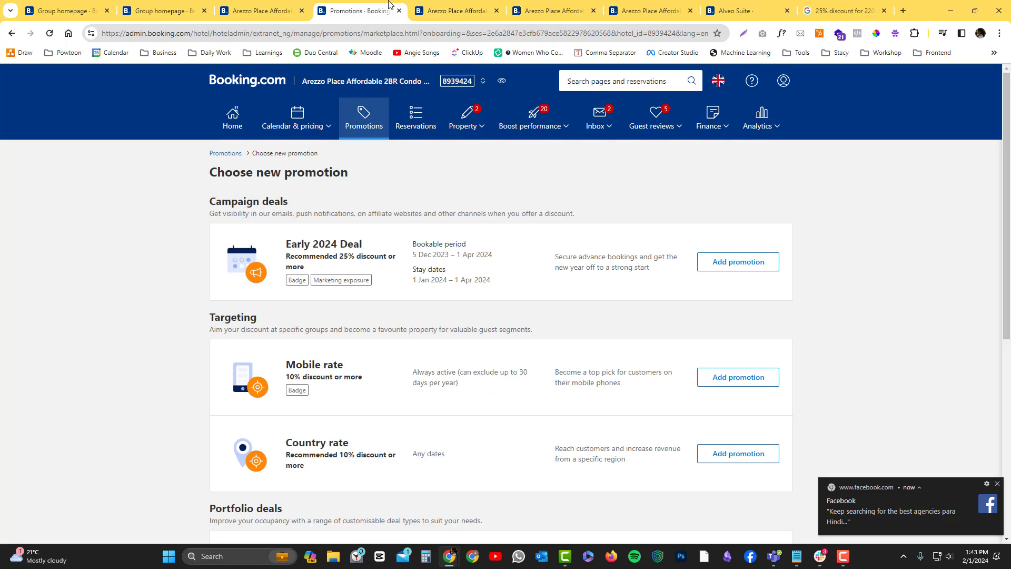
mouse_move(444, 265)
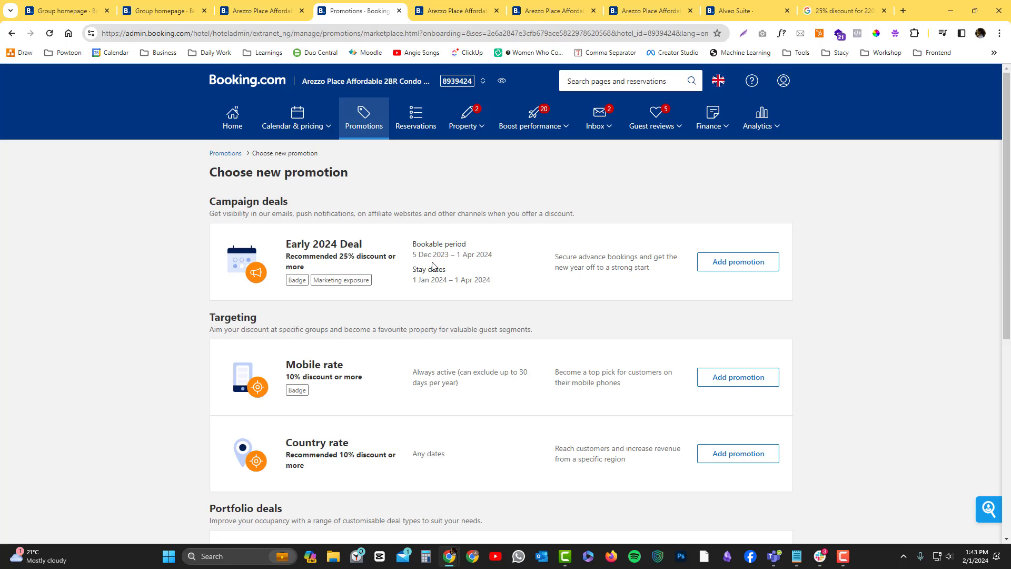
left_click(737, 261)
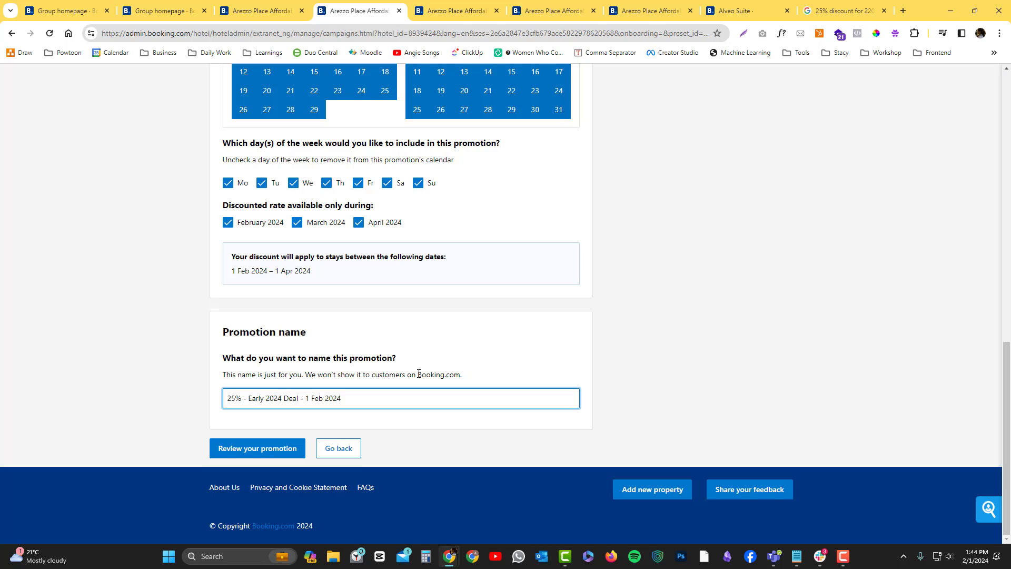
Step: Review and activate the 25% Early 2024 Deal for 1 Feb–1 Apr 2024 stays
left_click(257, 448)
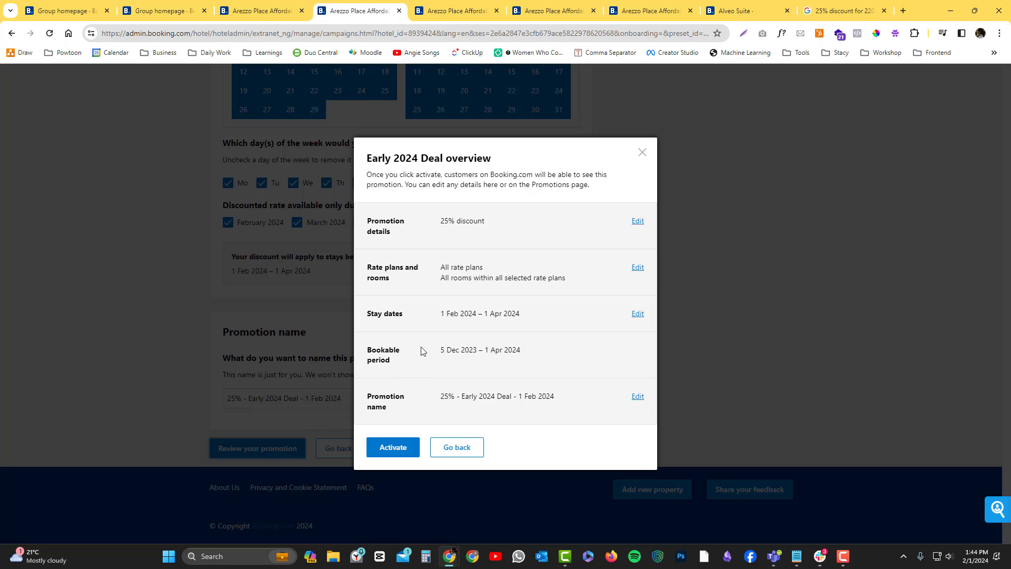
left_click(391, 447)
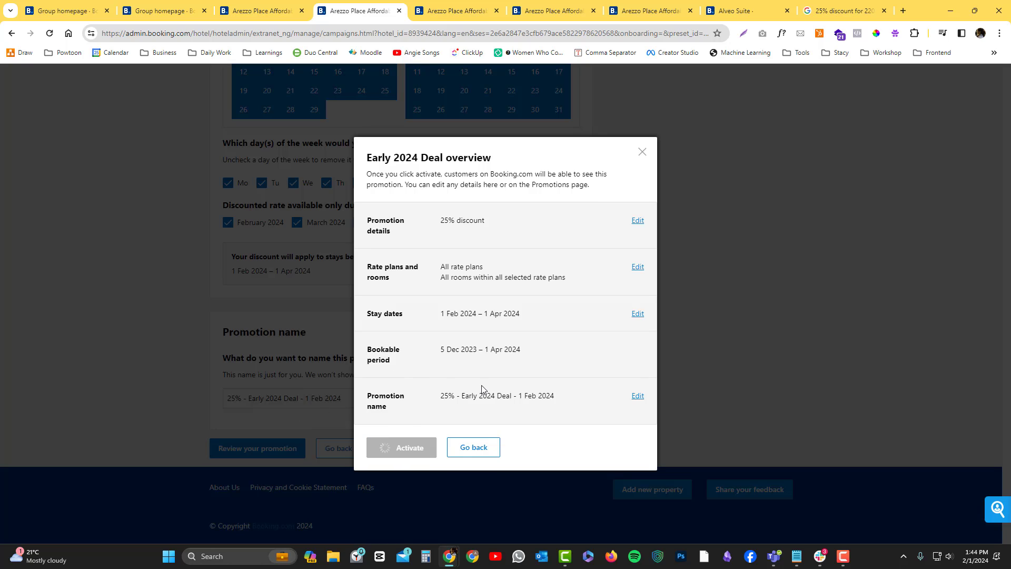
left_click(401, 447)
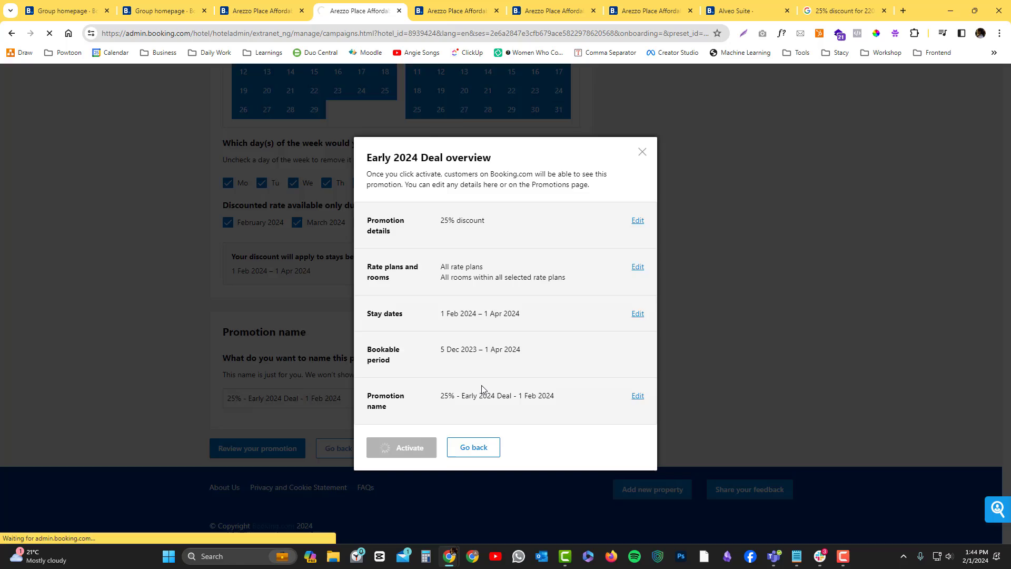
left_click(400, 447)
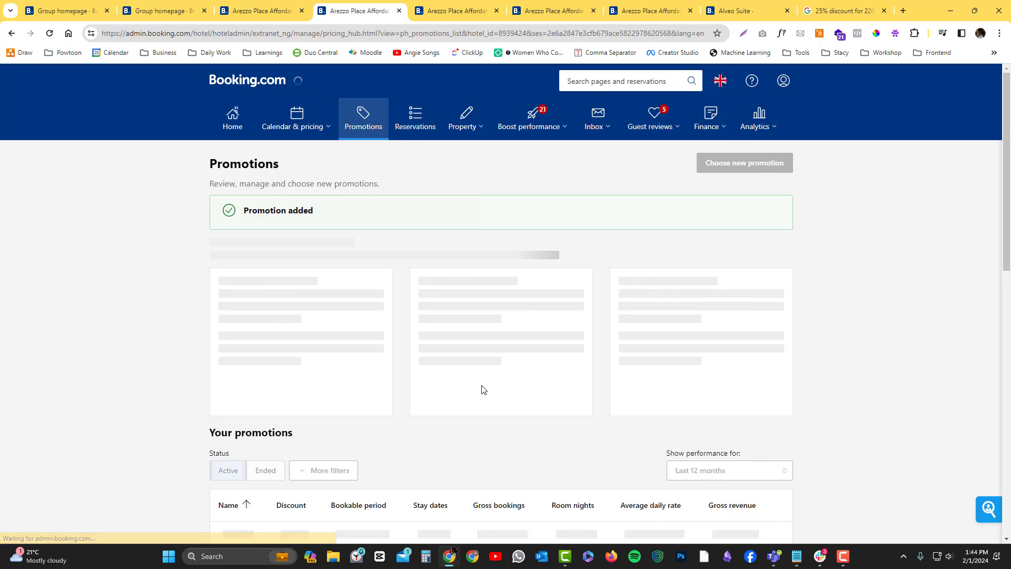
Step: Check the Google search for a 25% discount on 2300 and return to the Extranet
left_click(452, 11)
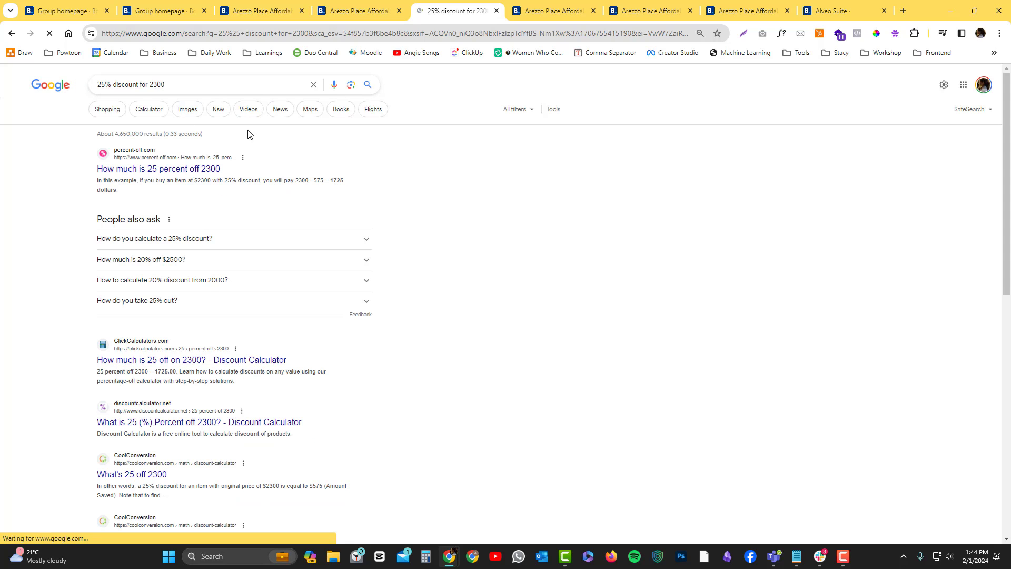
left_click(355, 11)
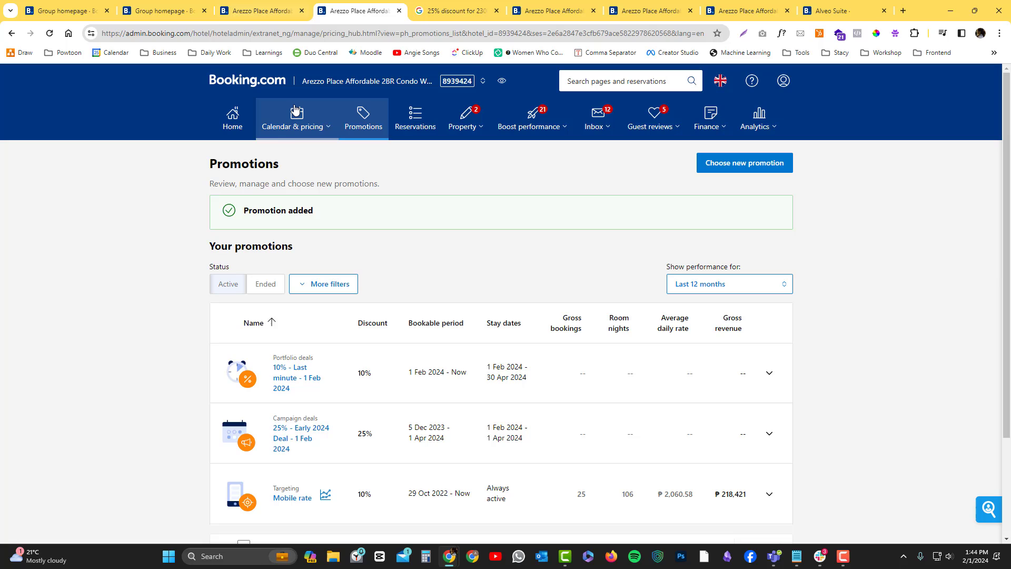
Step: Go to Calendar under Calendar & pricing and start editing the range end date
left_click(294, 118)
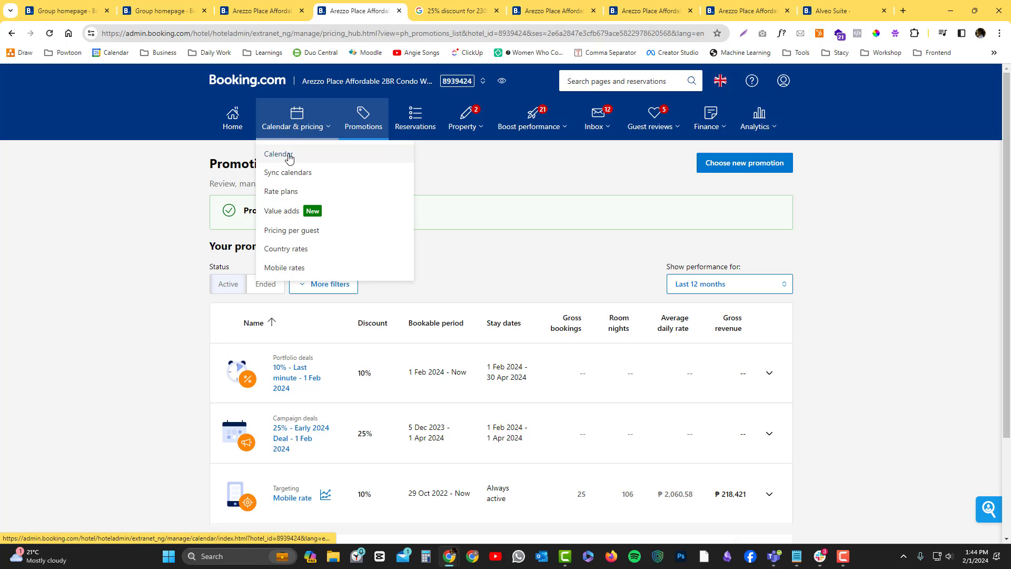
left_click(278, 154)
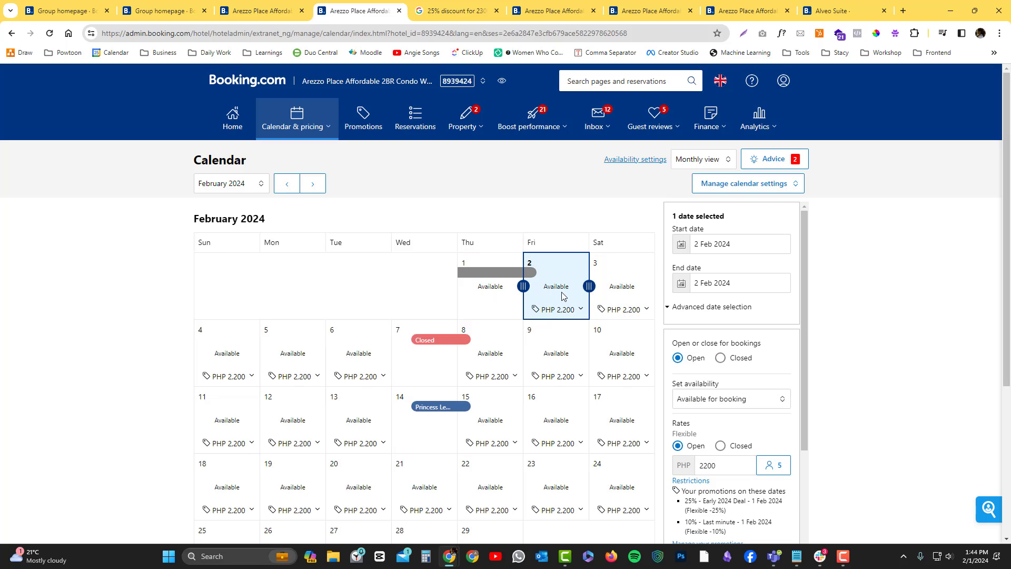
mouse_move(709, 330)
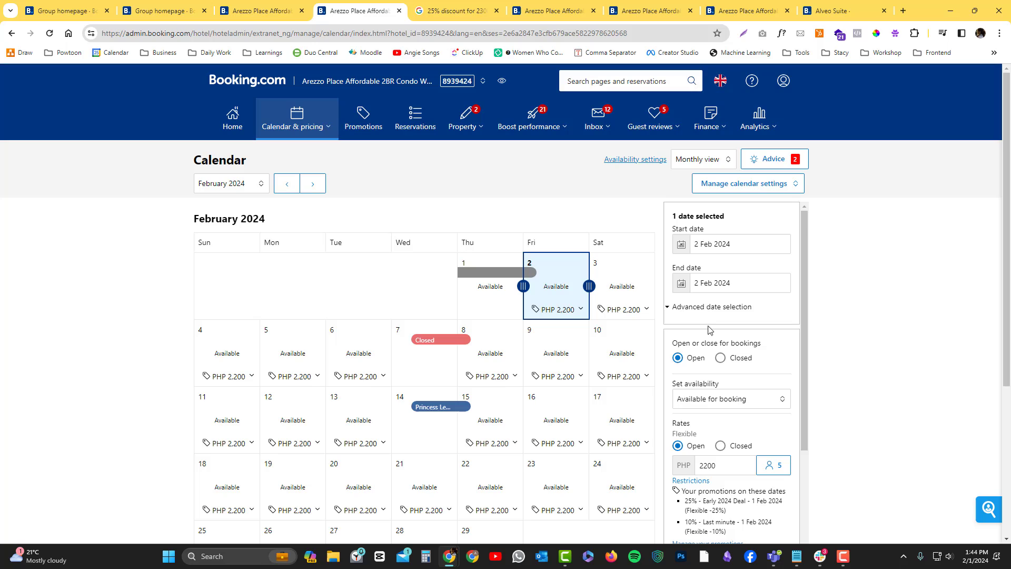
left_click(739, 282)
type("2040-02-02")
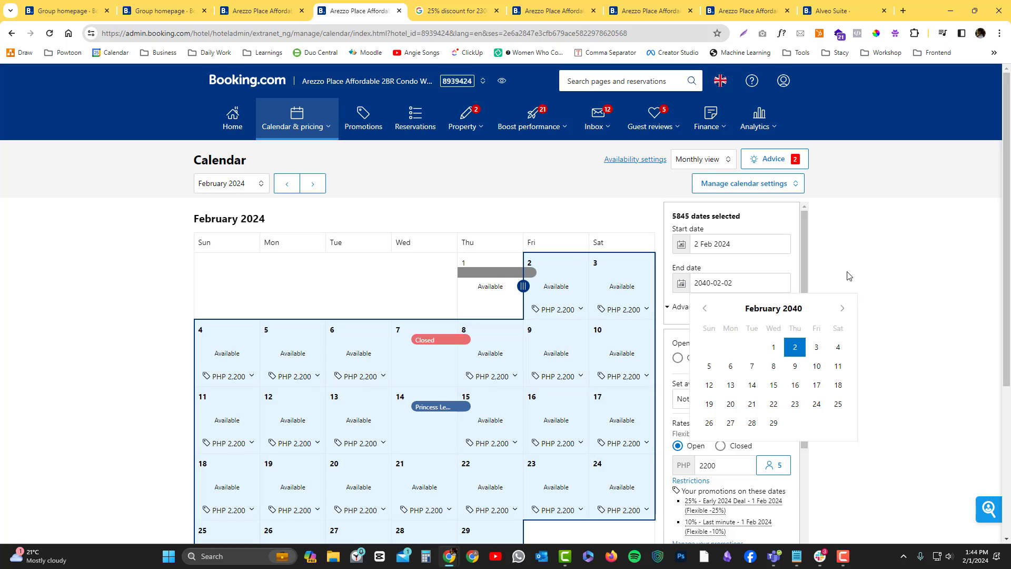
Step: End the range on 2 Feb 2040 and enter the new Flexible rate amount
left_click(794, 347)
type("2300")
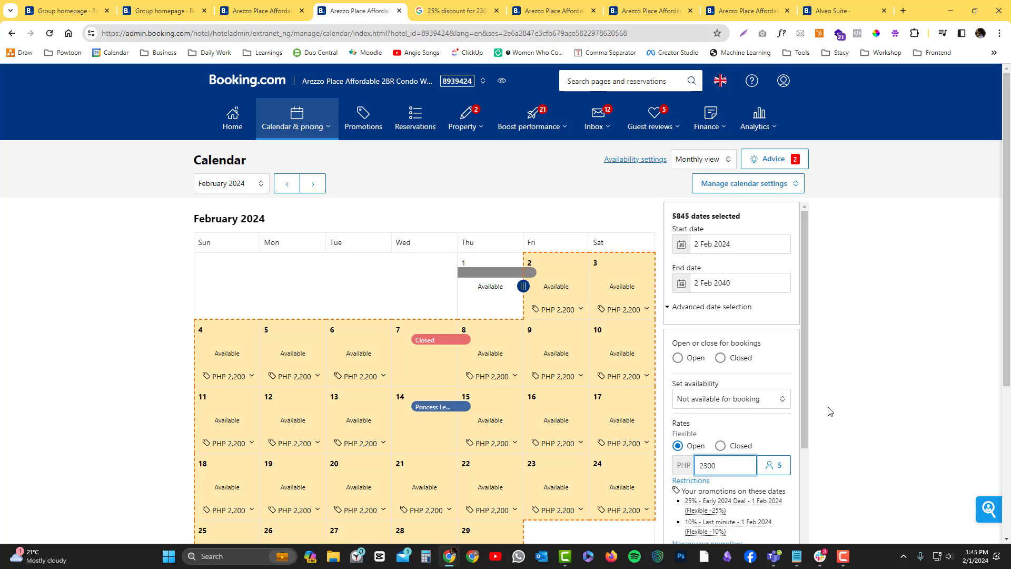
scroll("down", 3)
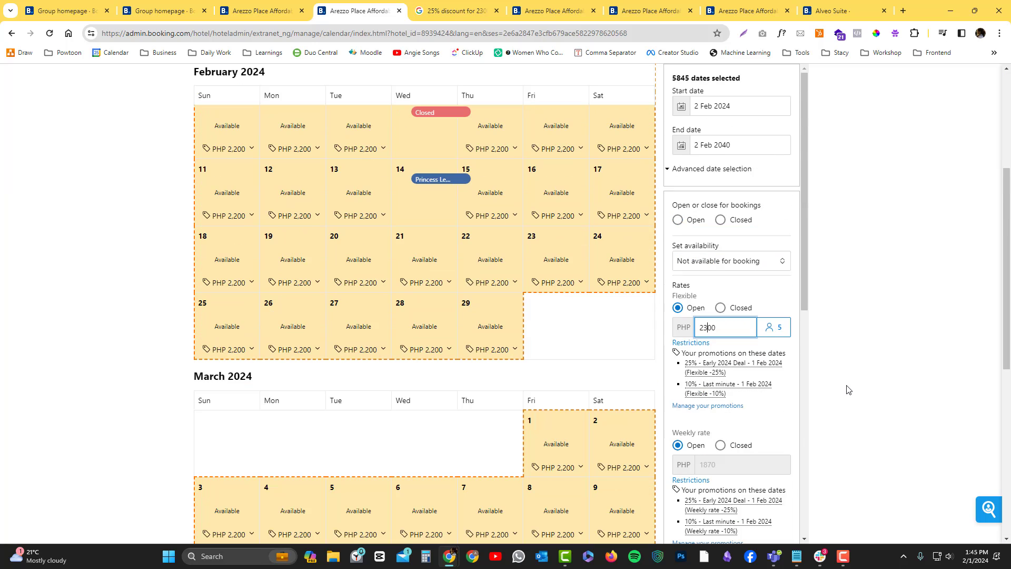
scroll("down", 3)
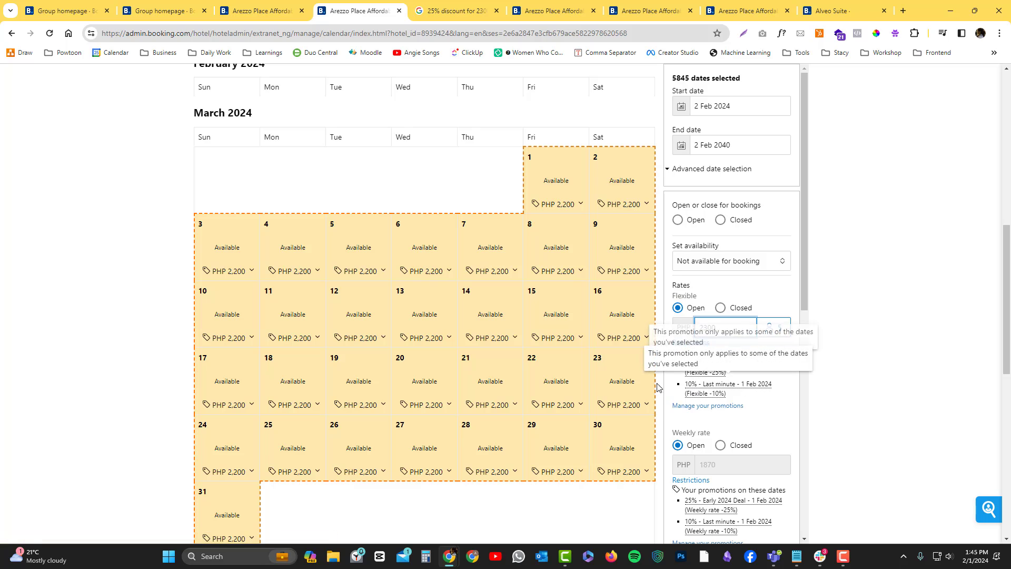
scroll("down", 3)
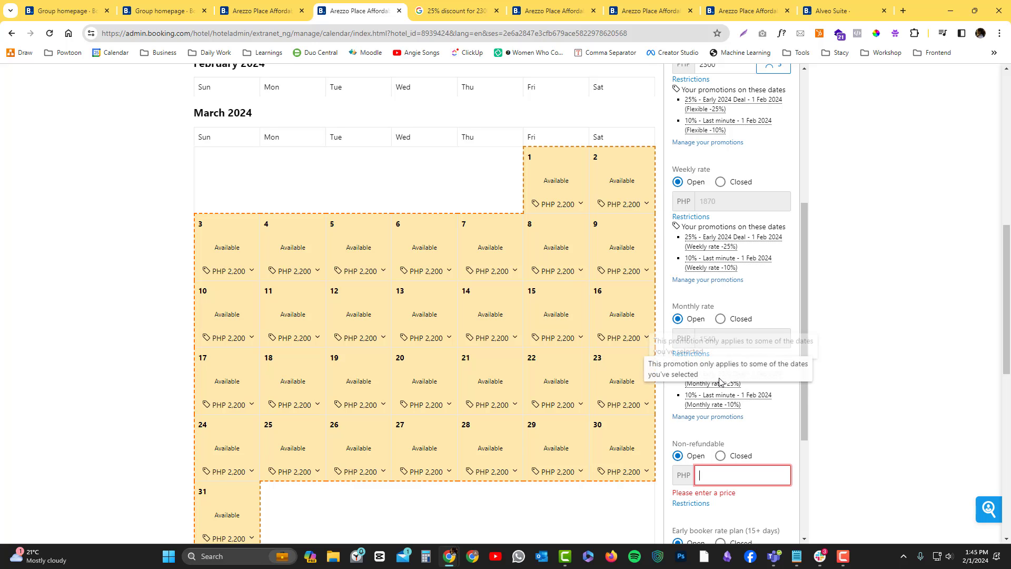
scroll("up", 3)
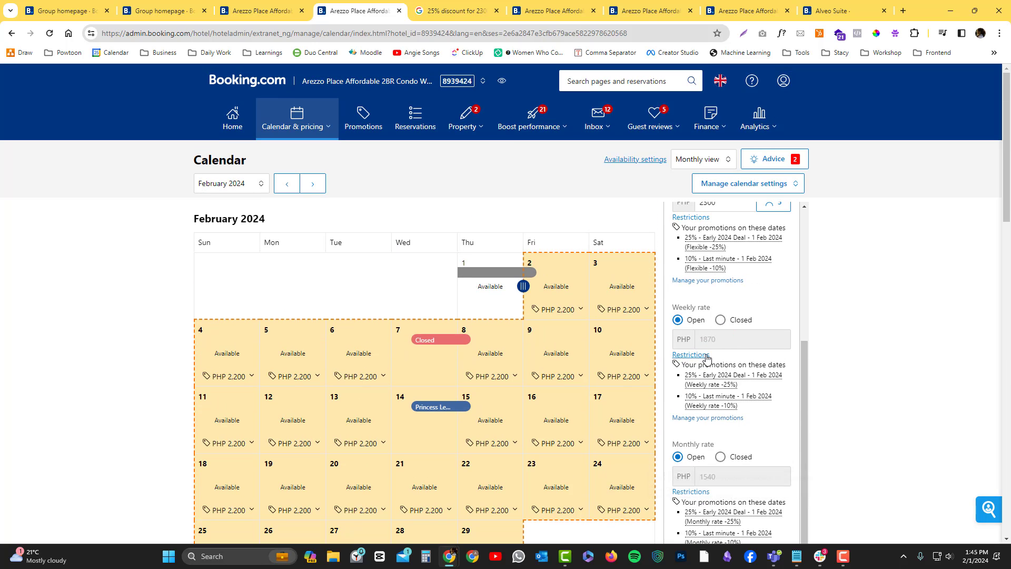
scroll("up", 3)
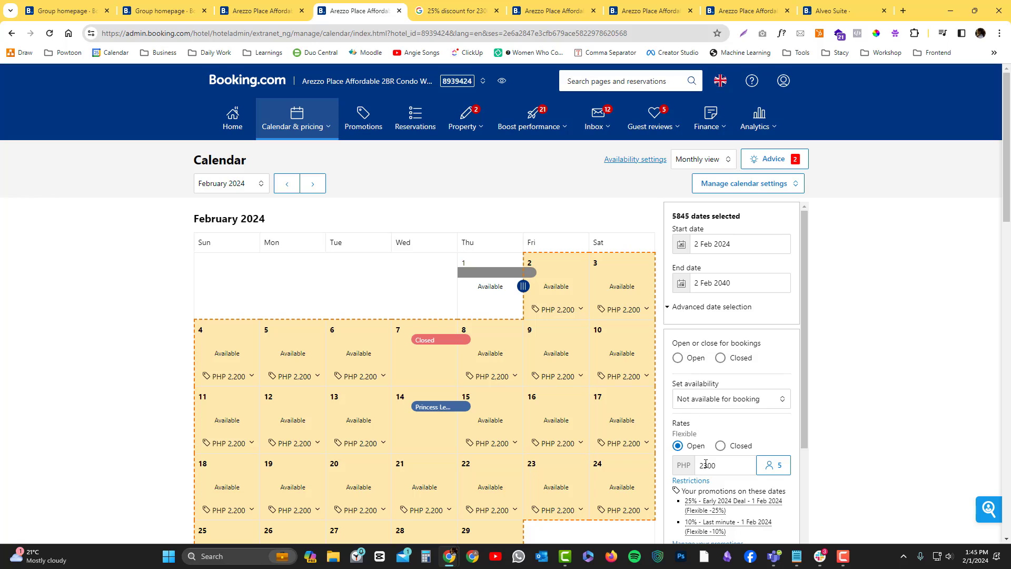
left_click(722, 465)
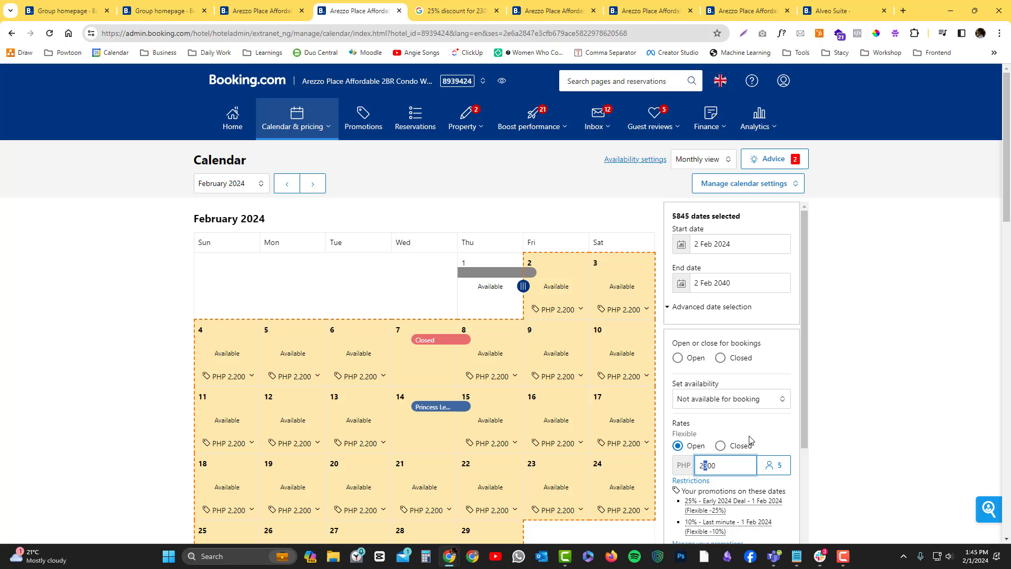
scroll("down", 3)
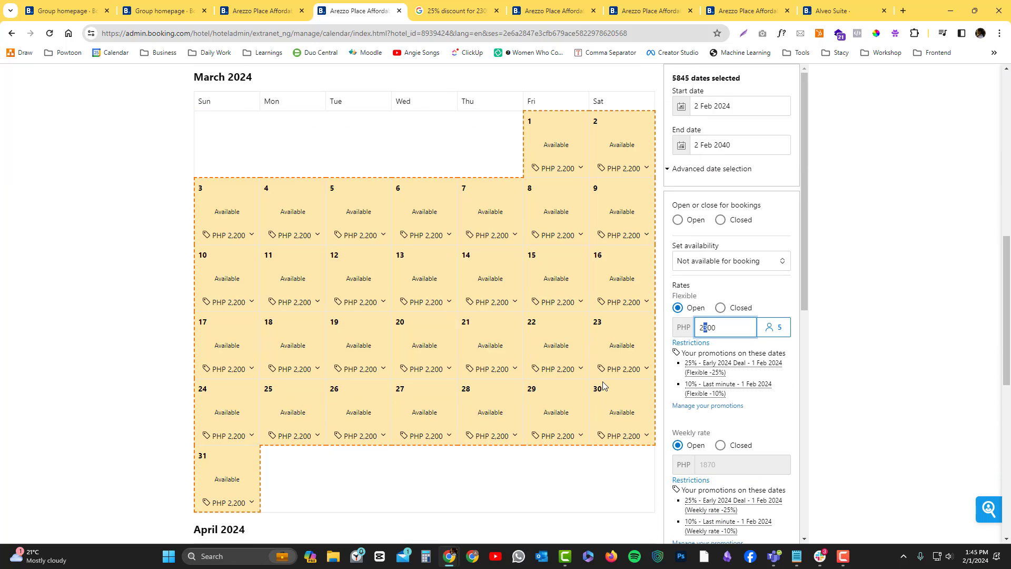
scroll("up", 3)
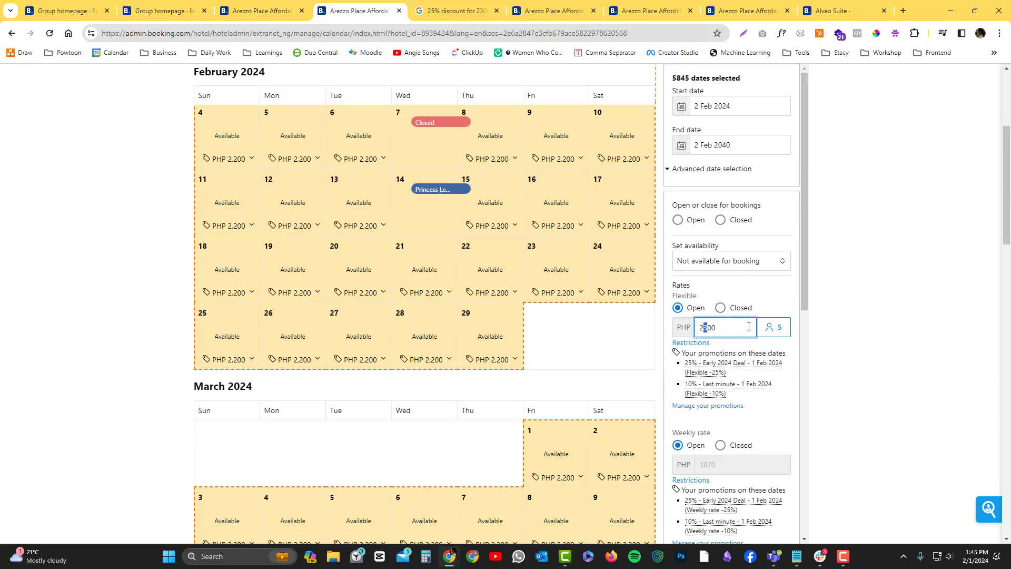
scroll("down", 3)
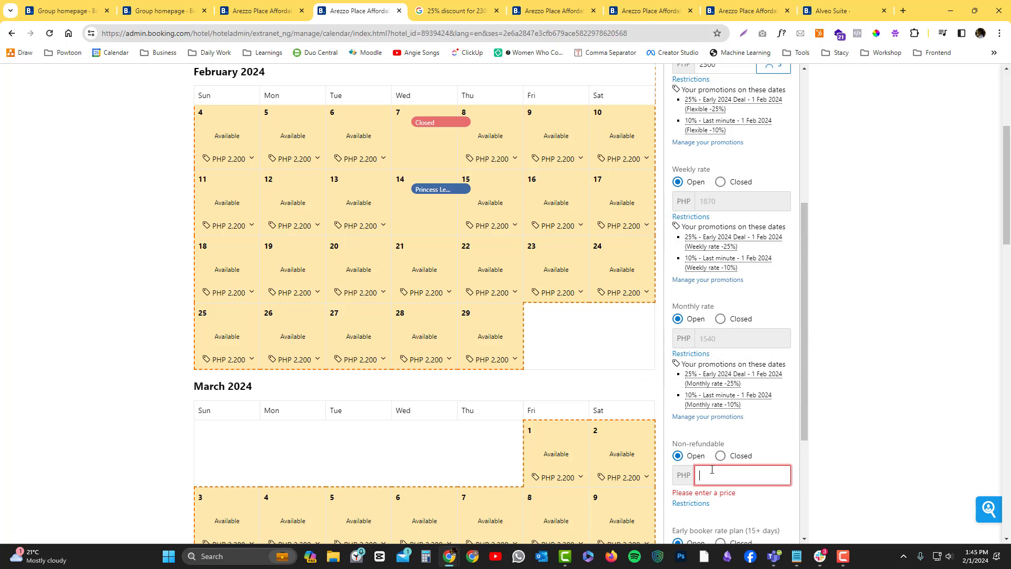
type("2")
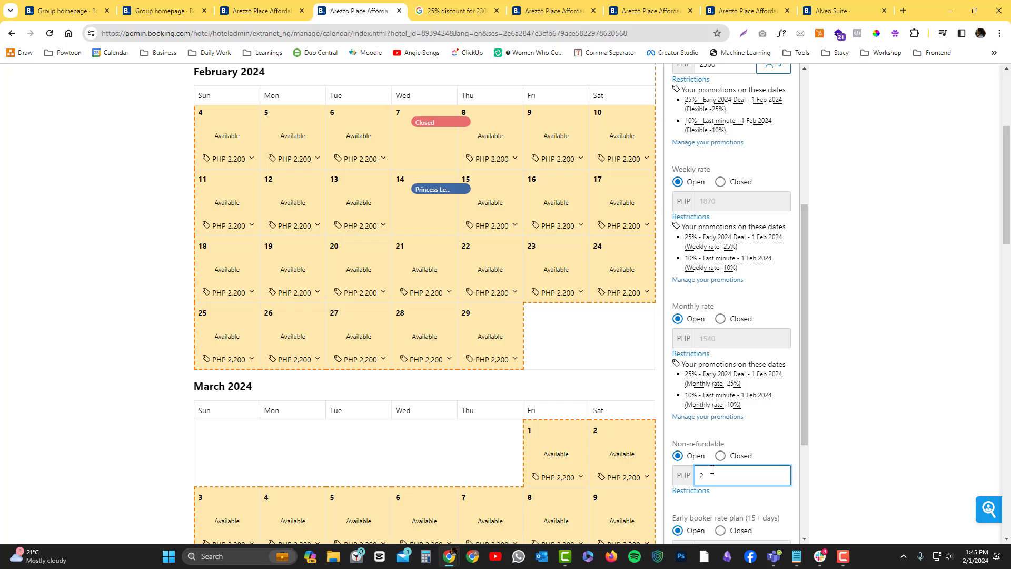
type("200")
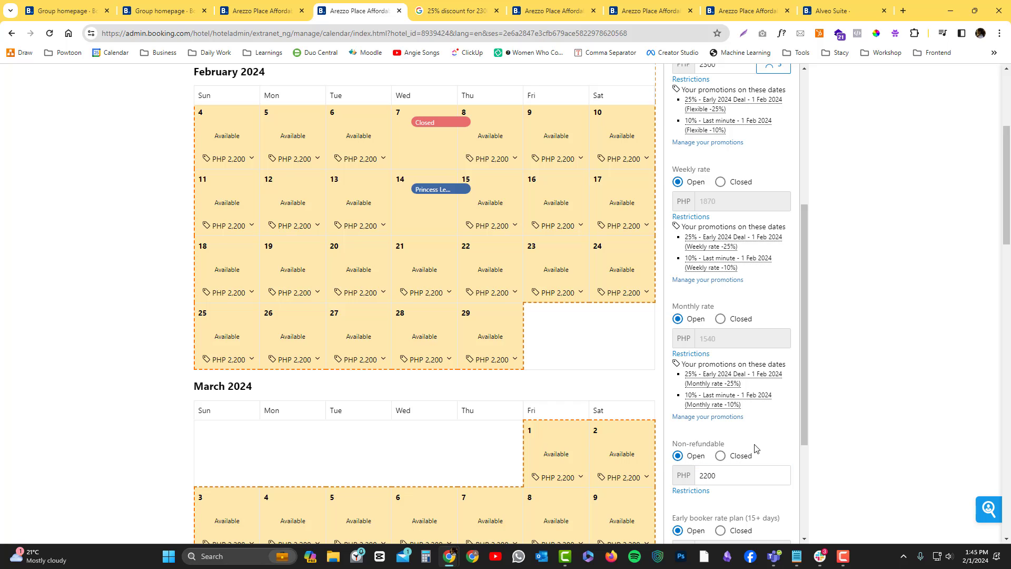
scroll("down", 3)
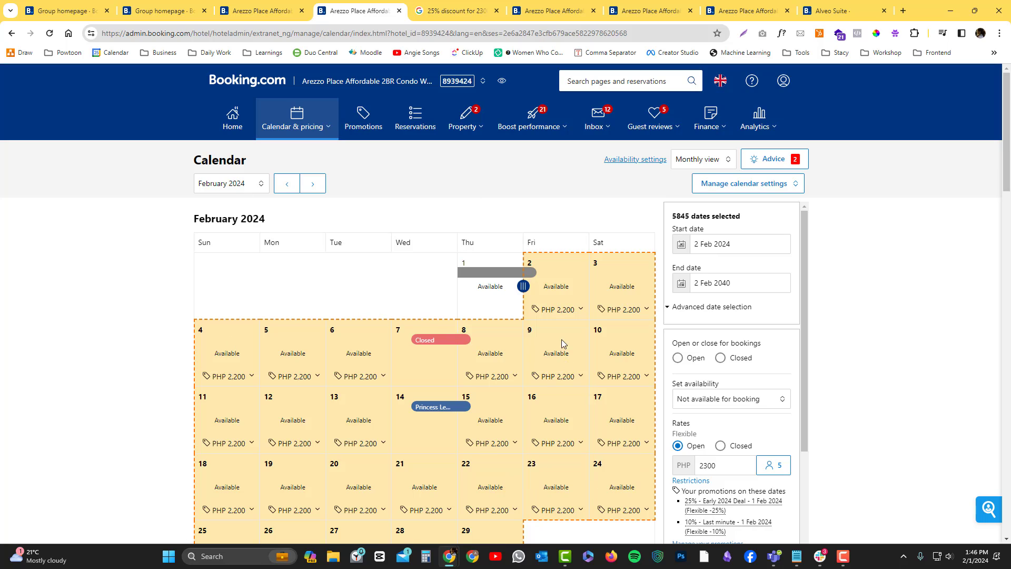
mouse_move(621, 375)
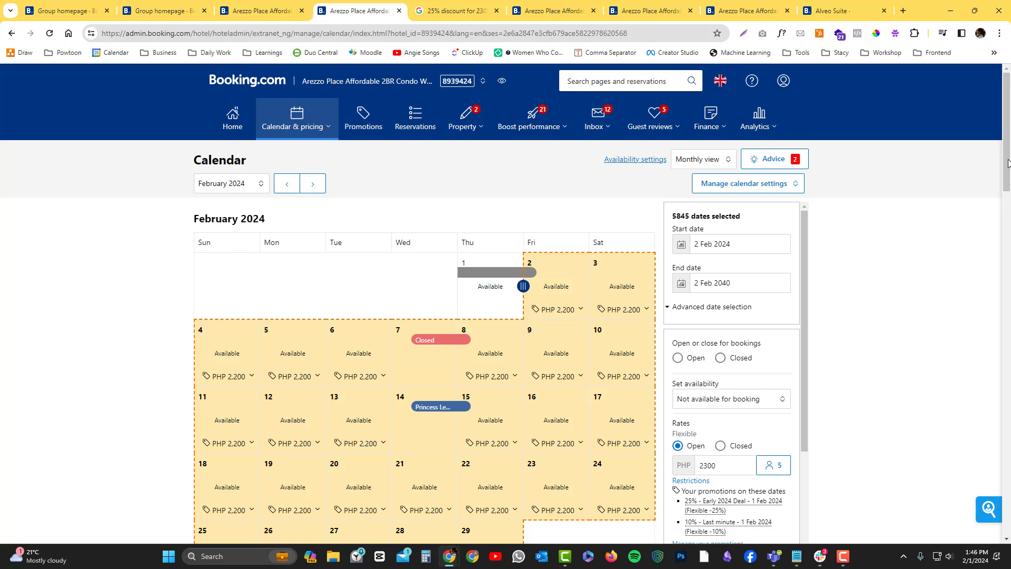
Step: Enter 2100 as the Non-refundable rate and save the rates for the date range
scroll("down", 3)
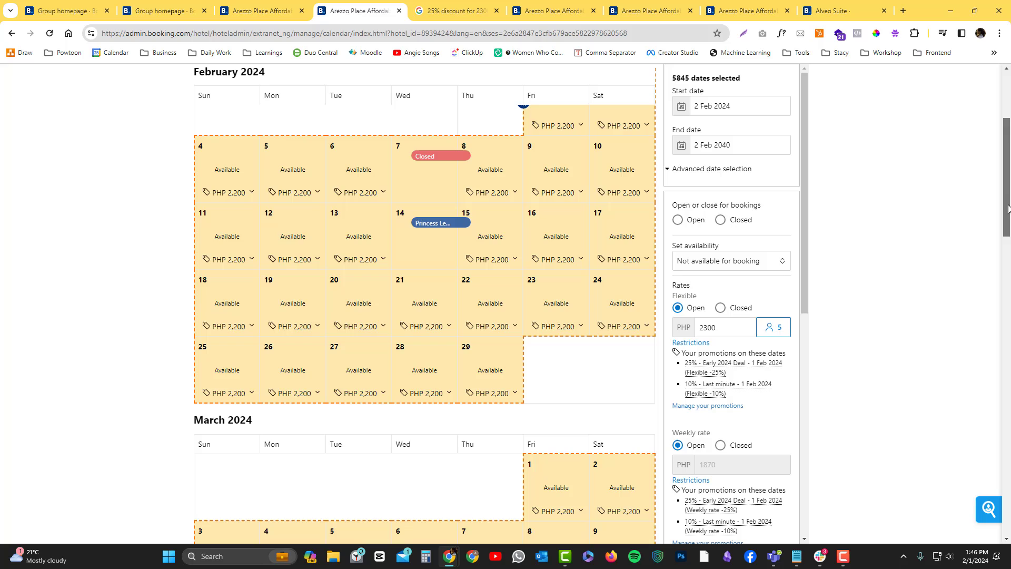
scroll("down", 3)
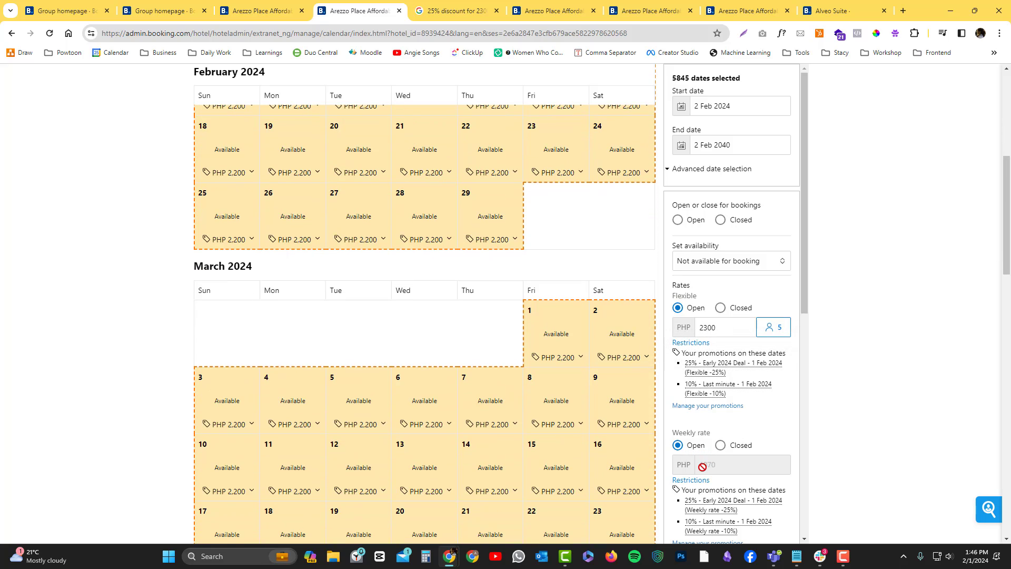
scroll("down", 3)
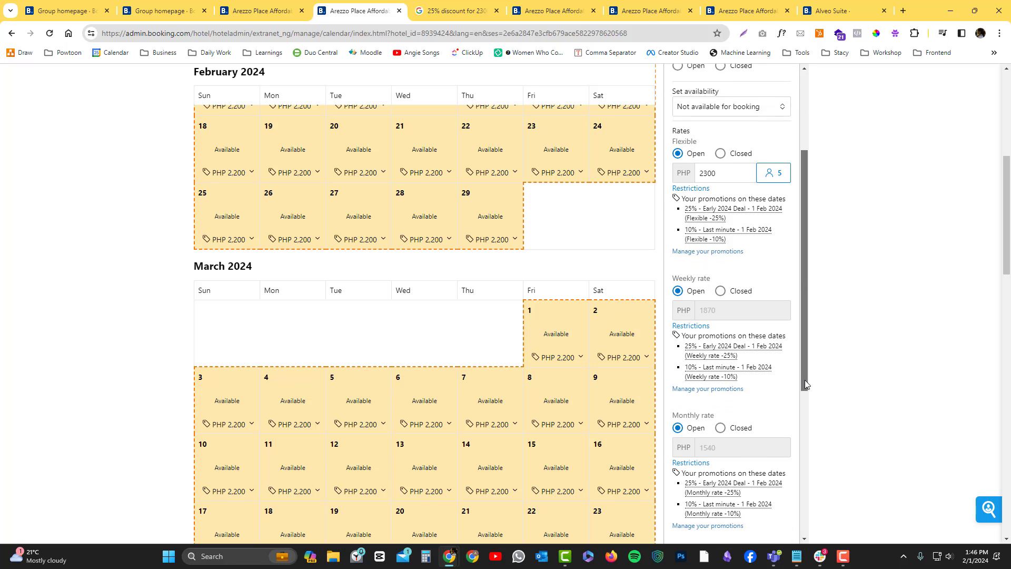
scroll("down", 3)
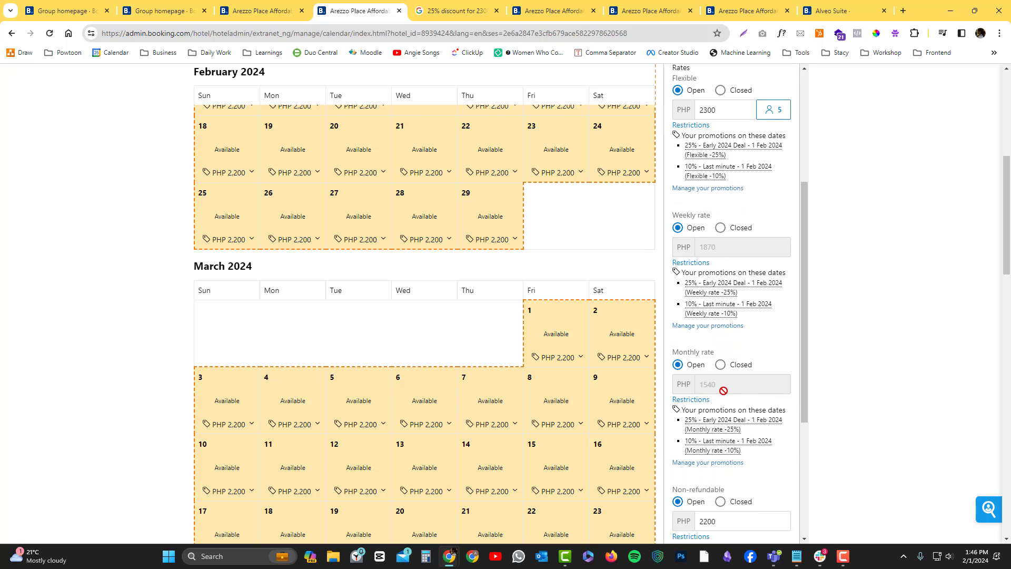
scroll("down", 3)
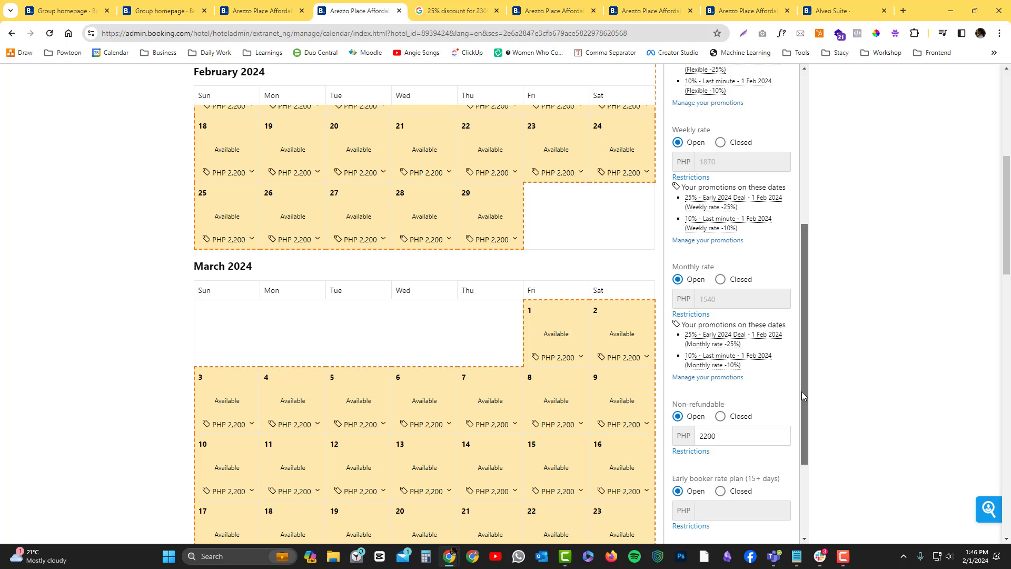
scroll("down", 3)
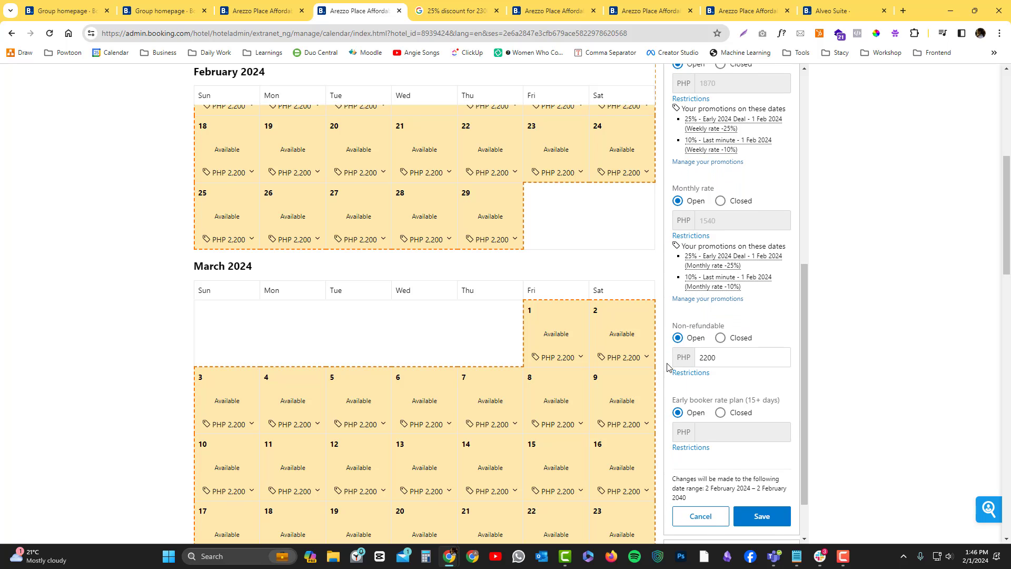
left_click(741, 357)
type("2100")
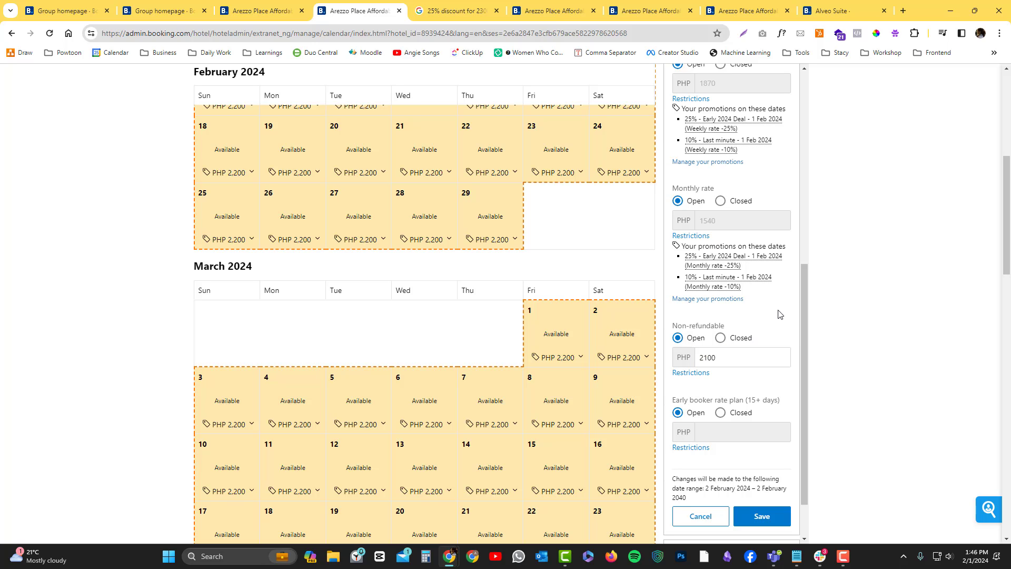
scroll("down", 3)
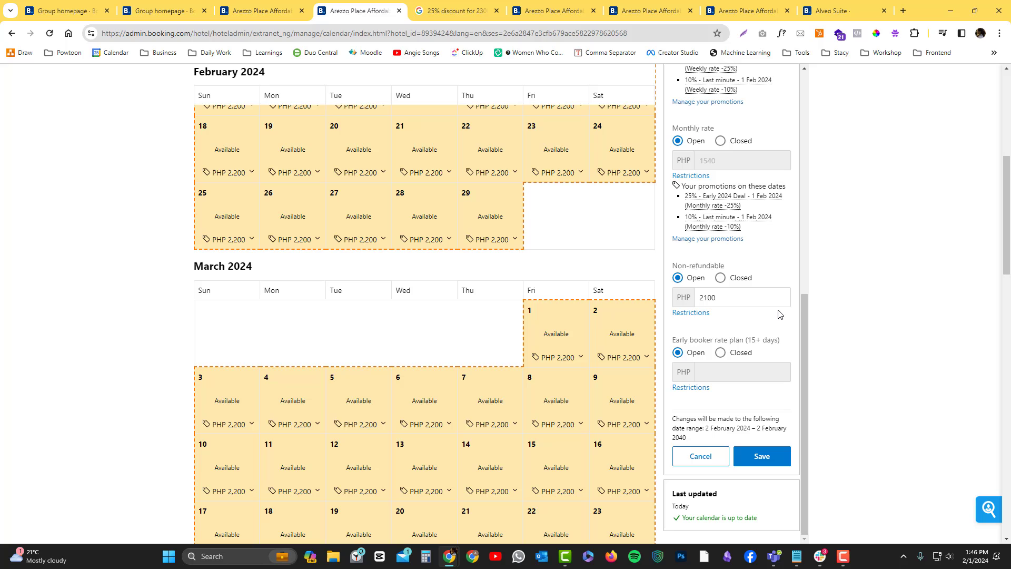
left_click(760, 456)
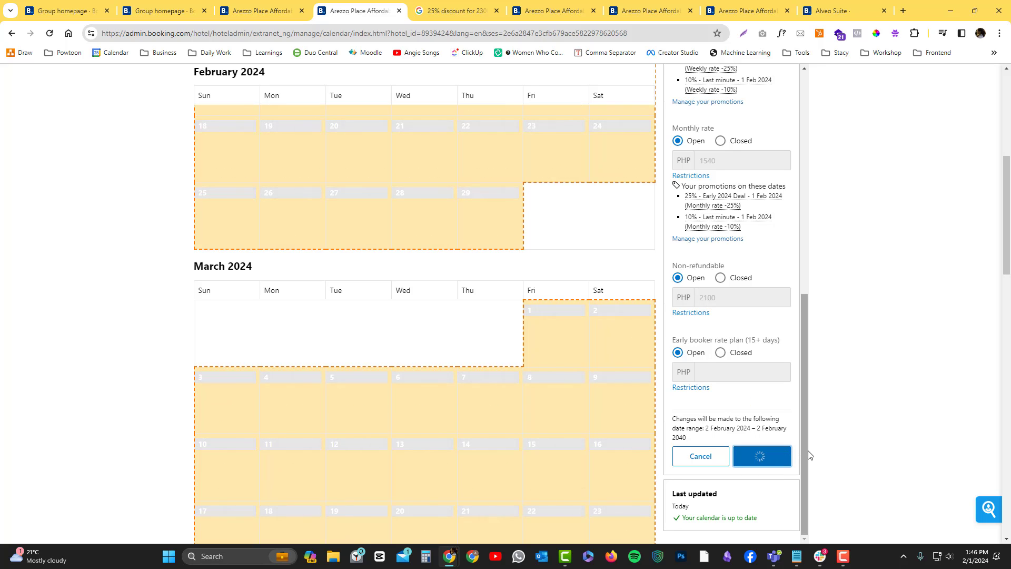
left_click(761, 456)
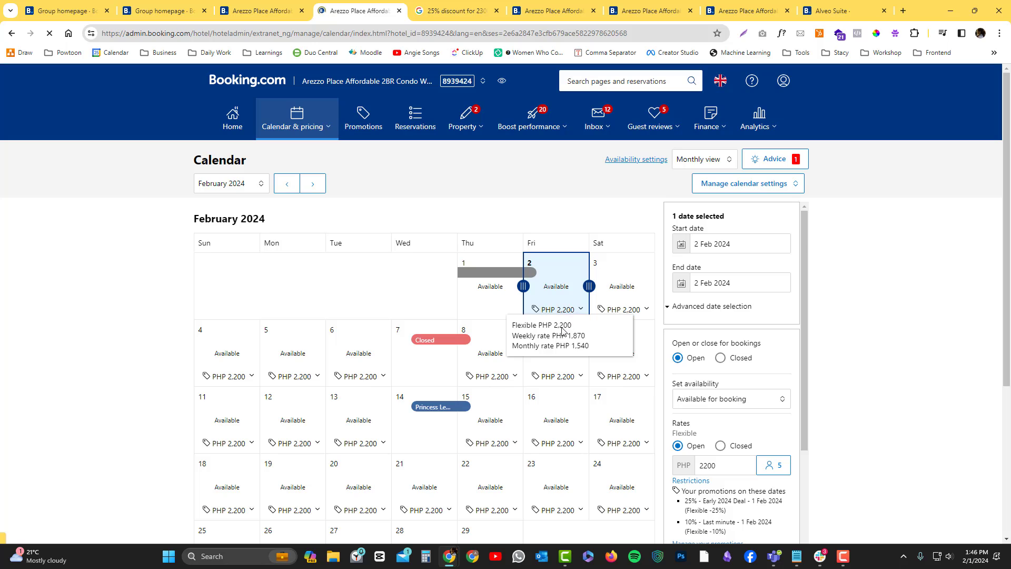
mouse_move(545, 356)
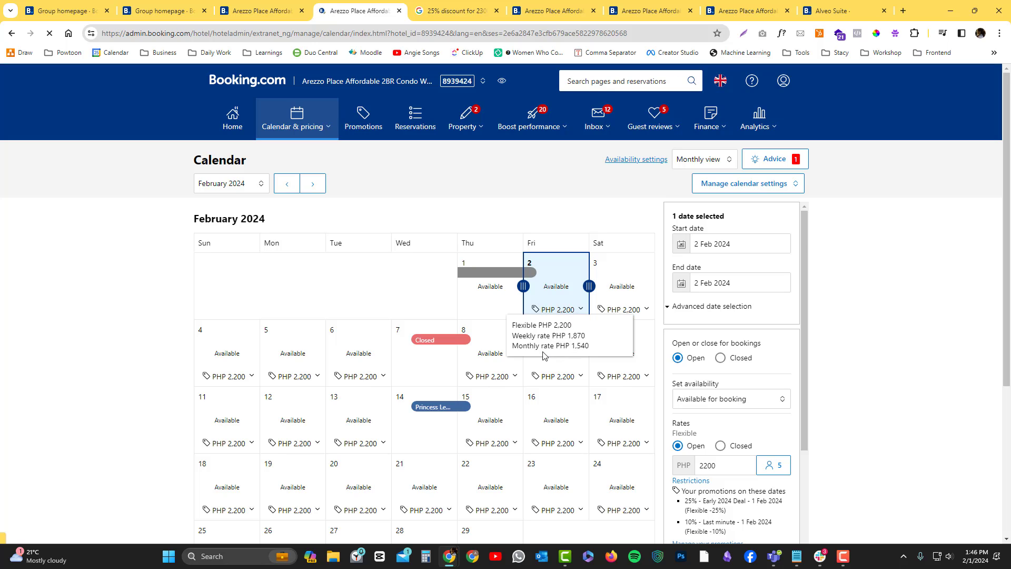
mouse_move(735, 372)
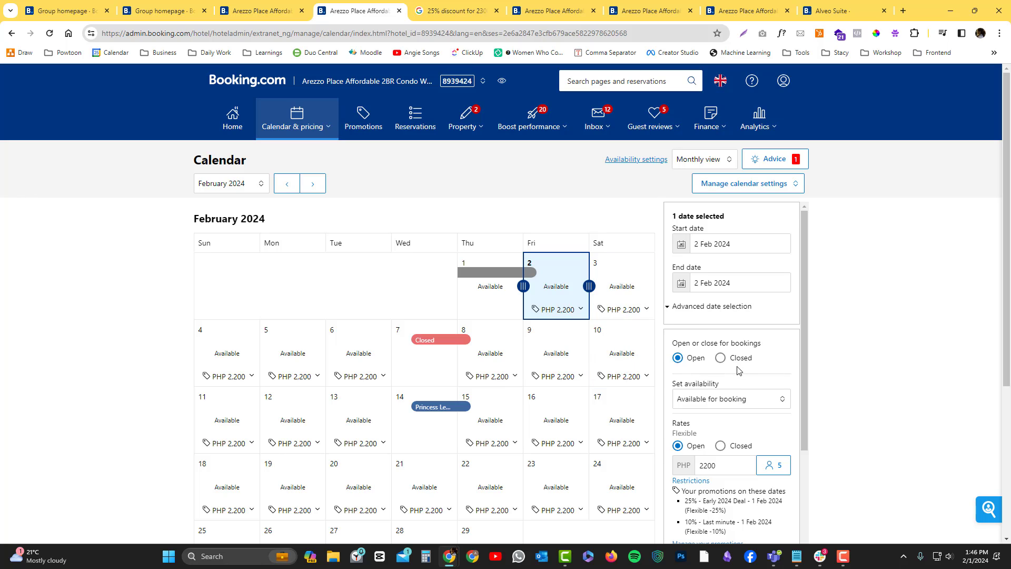
Step: Reopen the End date picker for the range starting 2 Feb 2024
scroll("down", 3)
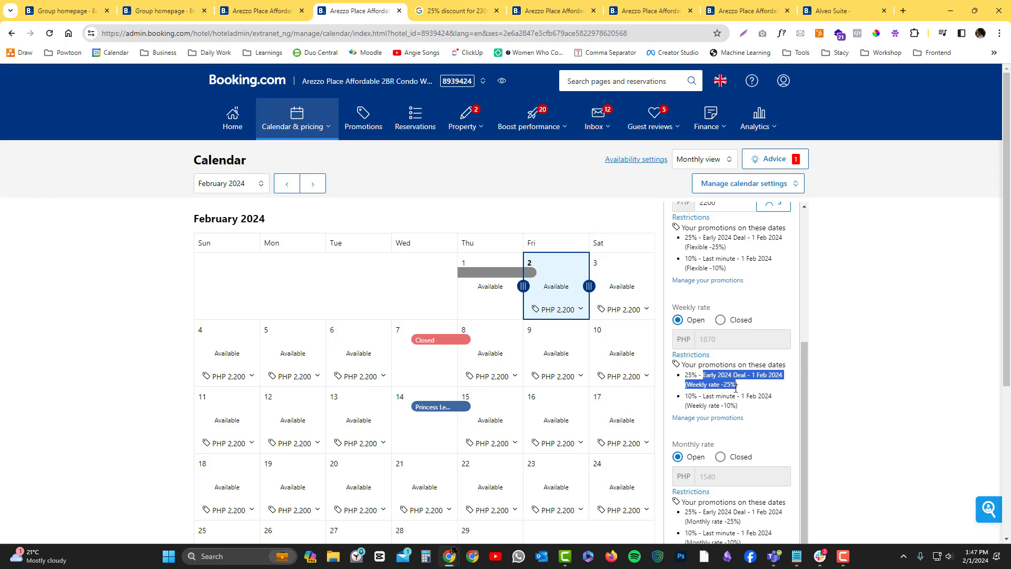
mouse_move(752, 393)
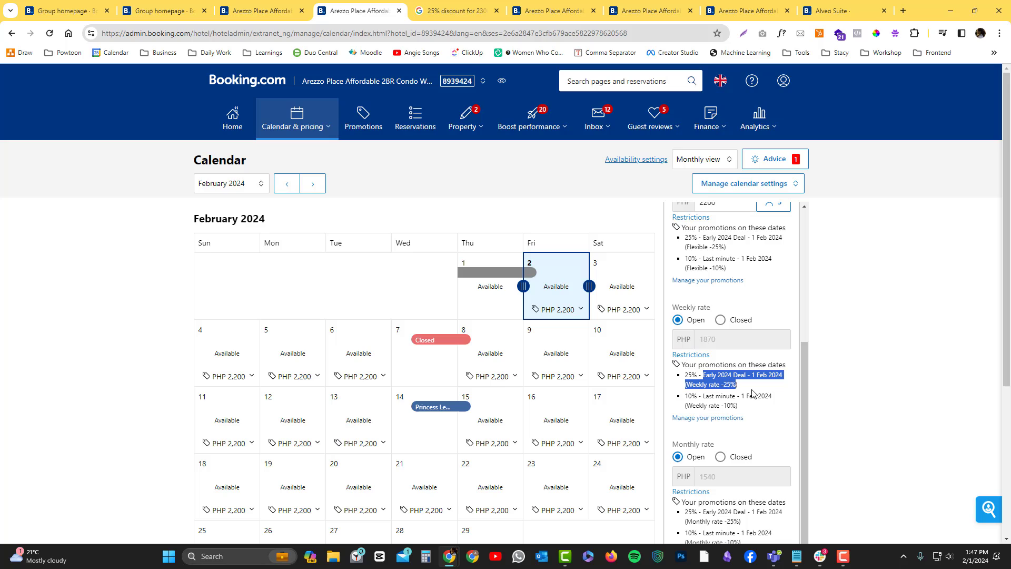
mouse_move(782, 392)
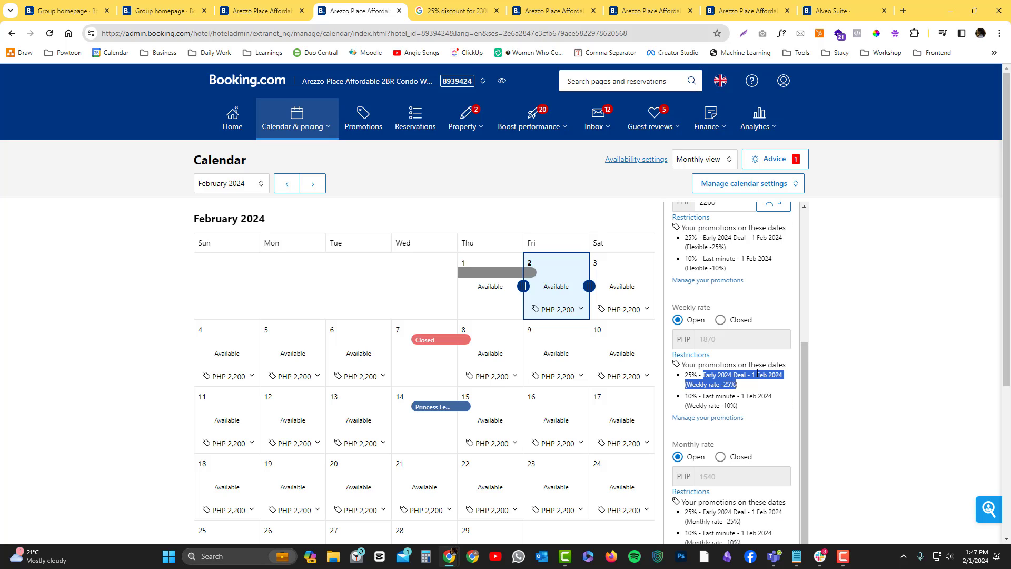
left_click(739, 282)
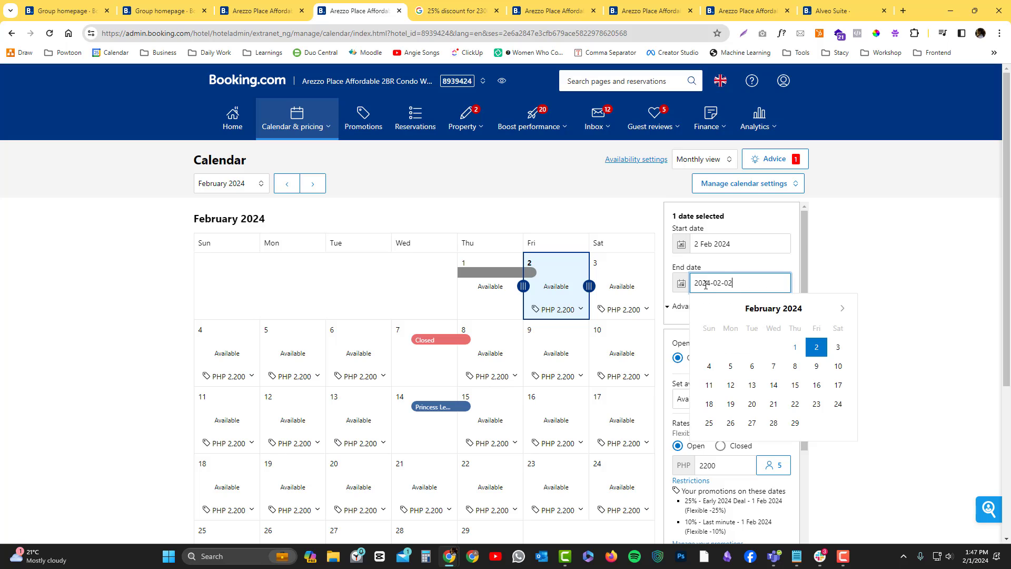
Step: End the range on 30 Apr 2024, set the Flexible rate to 2400 and save
left_click(842, 308)
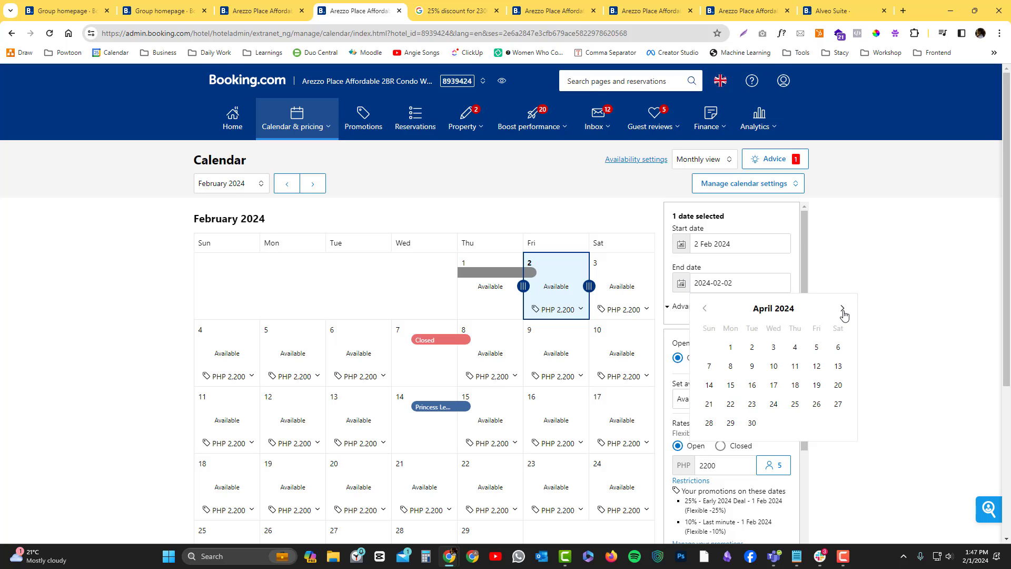
mouse_move(750, 423)
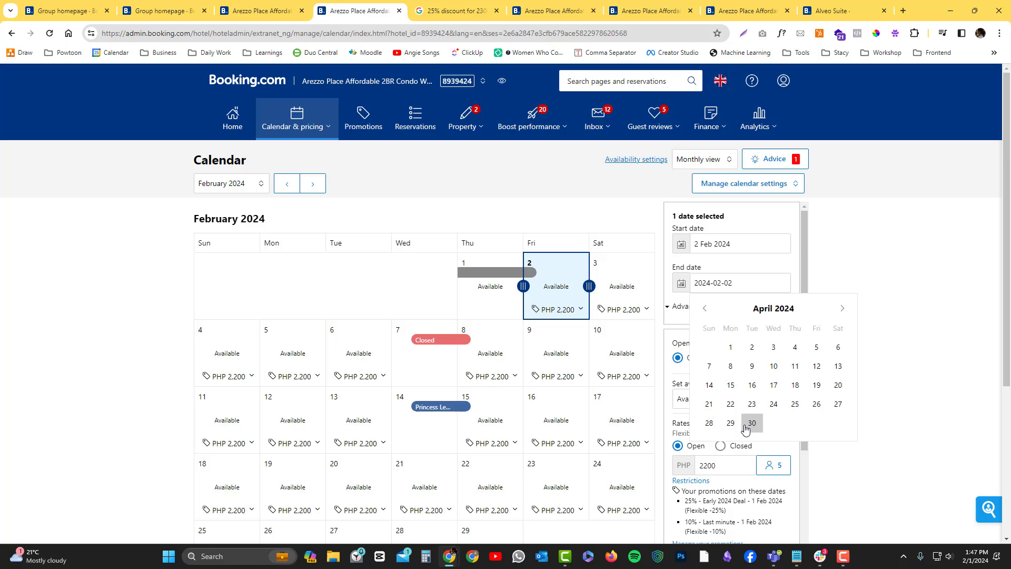
left_click(751, 424)
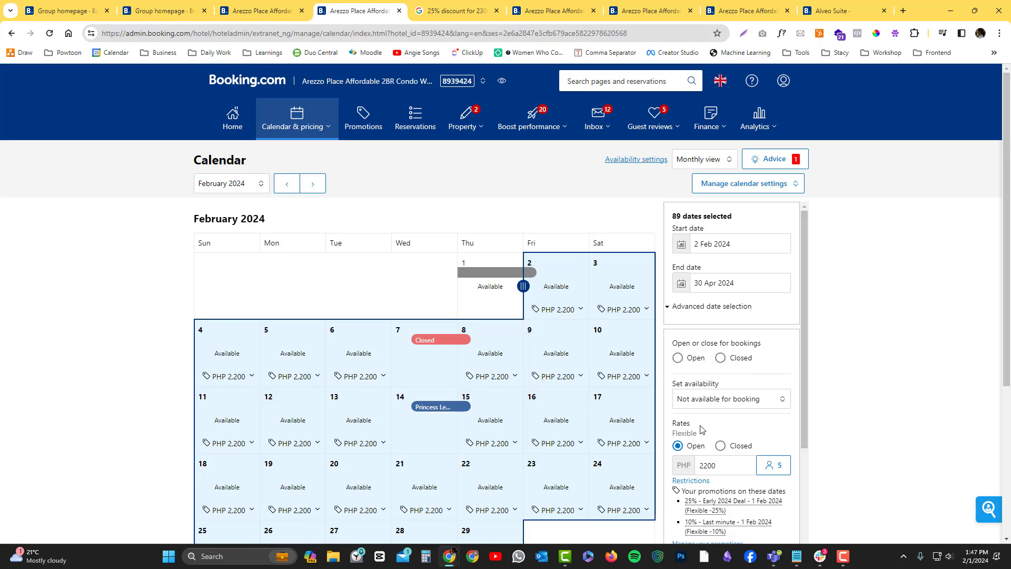
left_click(724, 464)
type("2400")
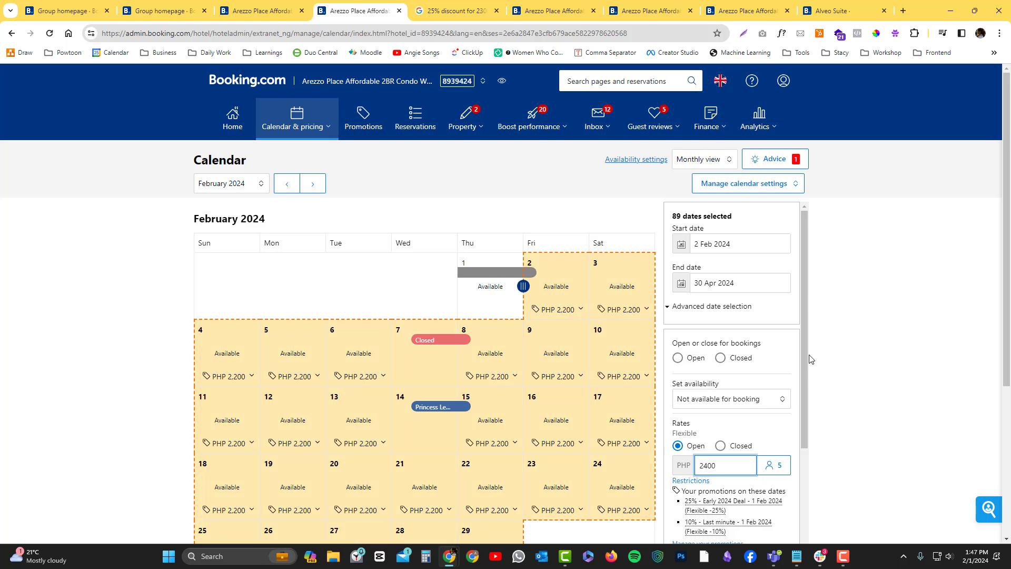
scroll("down", 3)
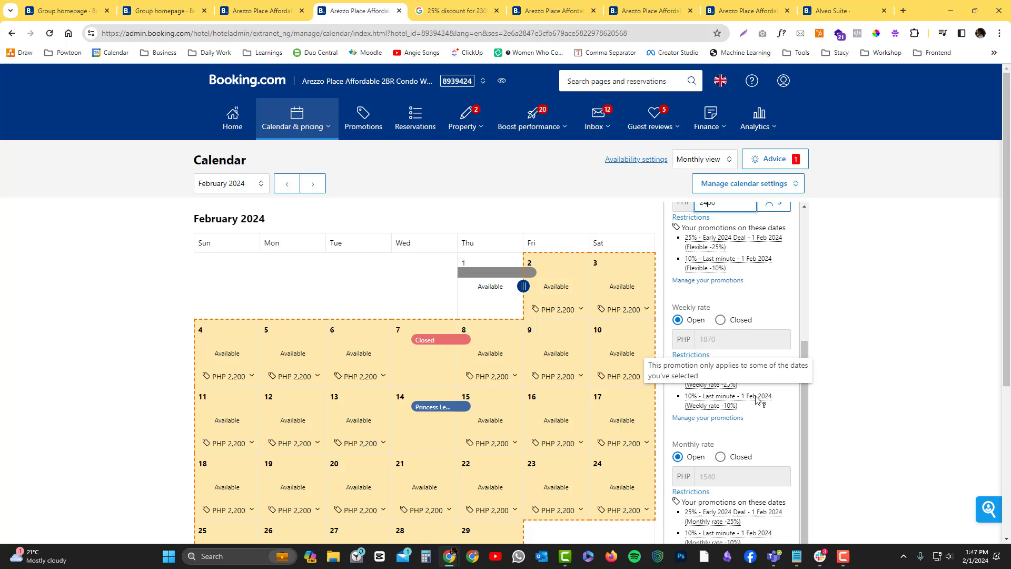
mouse_move(774, 366)
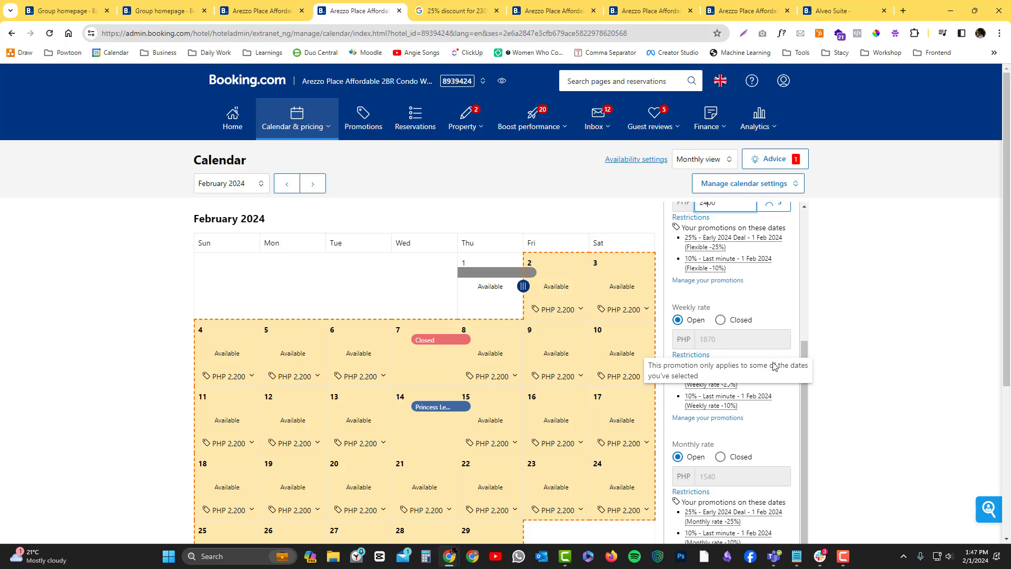
scroll("down", 3)
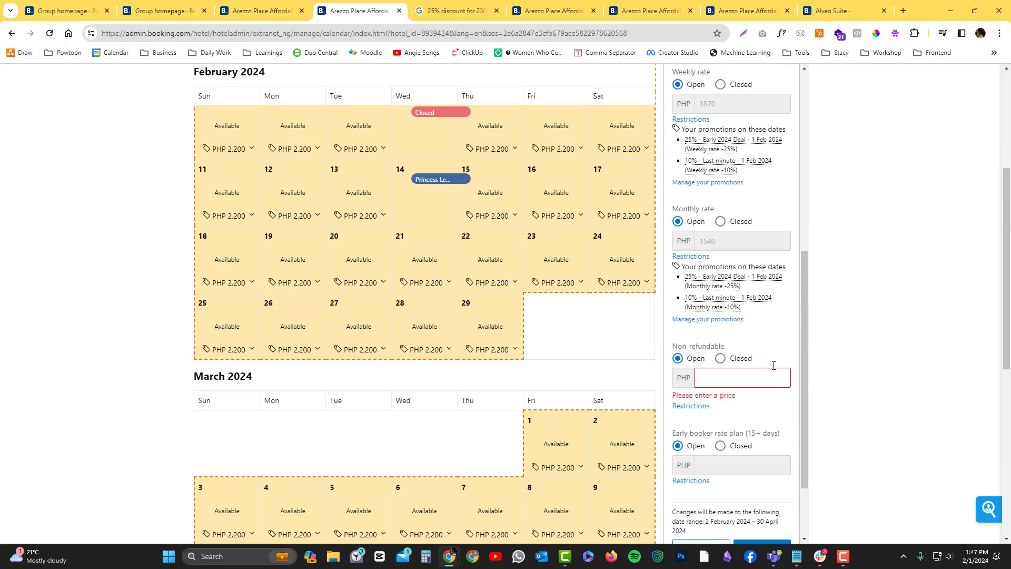
left_click(761, 456)
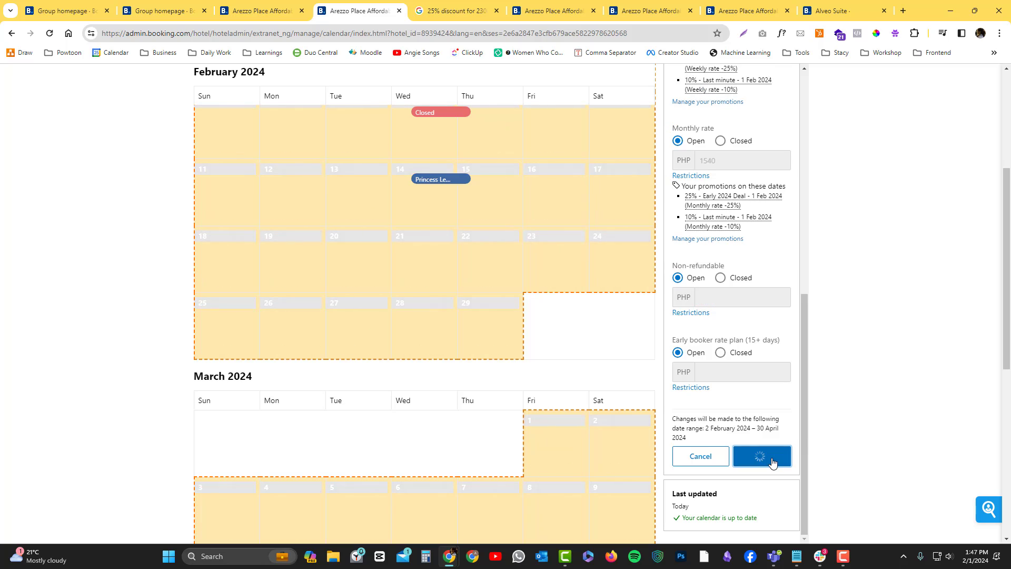
left_click(762, 456)
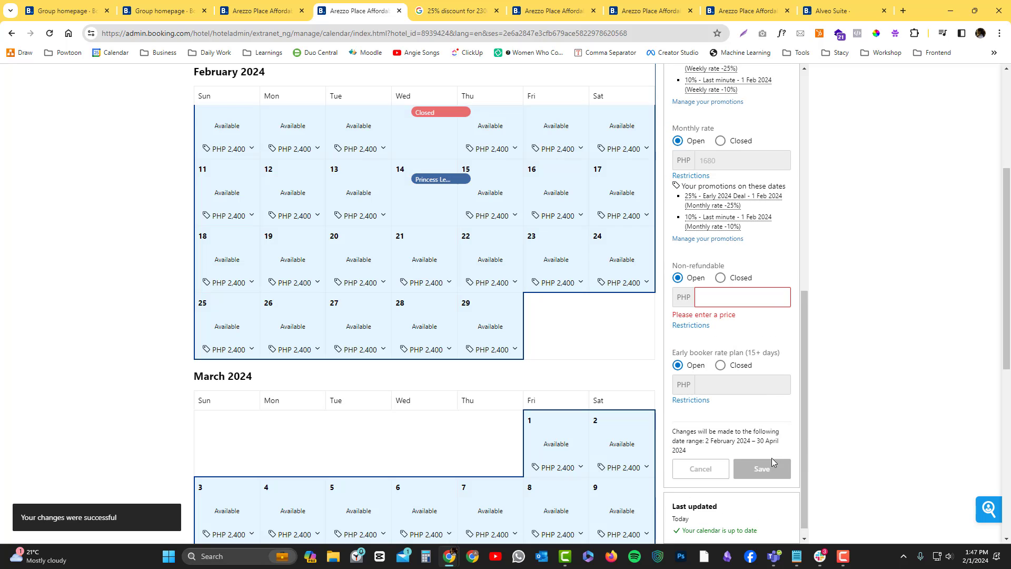
Step: Set the Non-refundable rate to 2200 and save
left_click(741, 297)
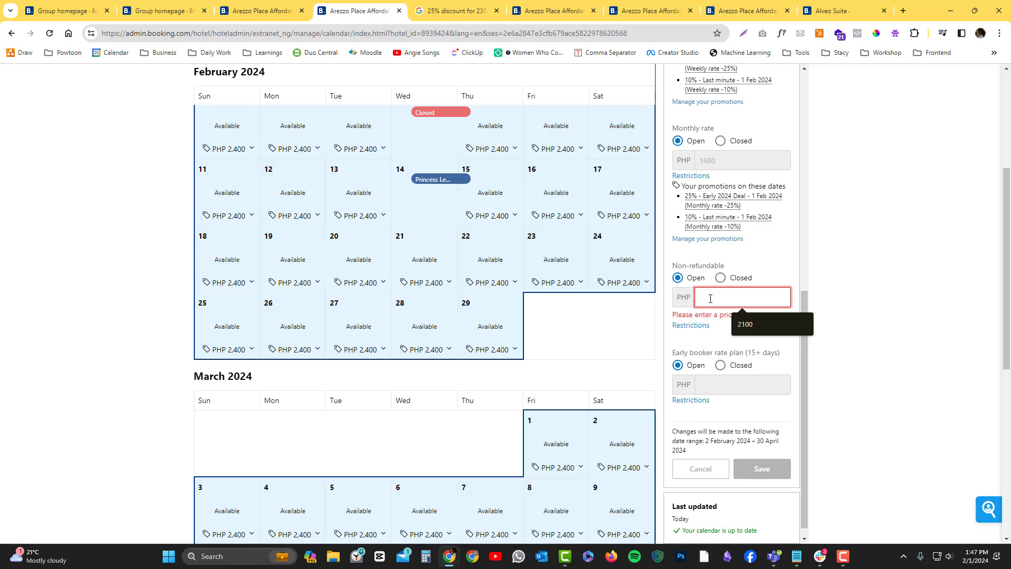
type("2200")
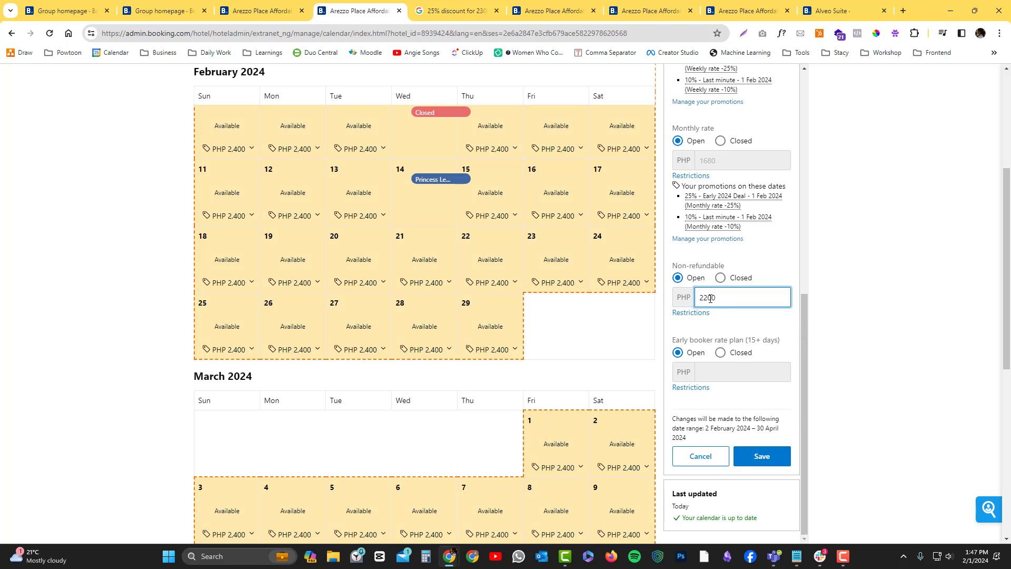
left_click(761, 456)
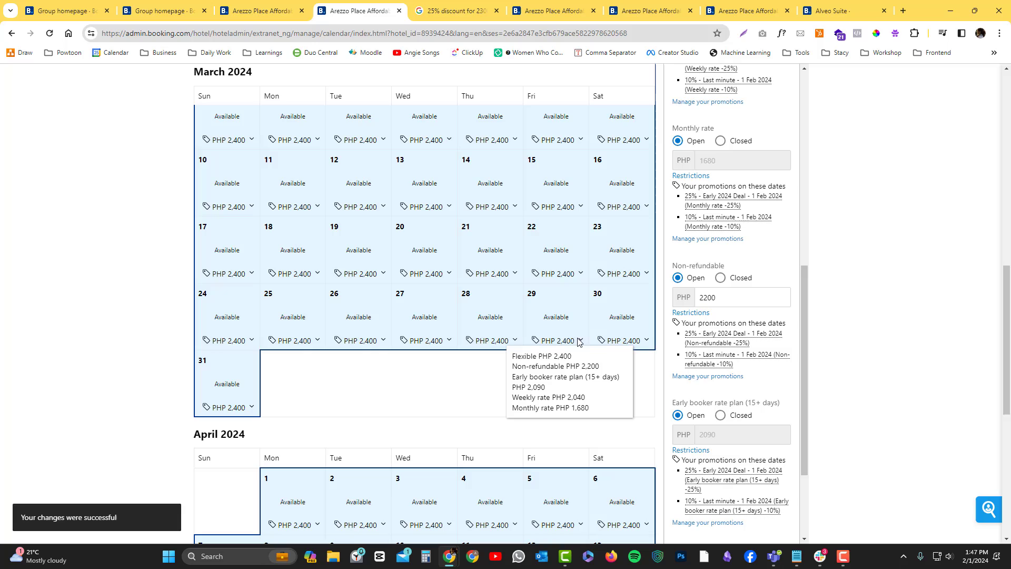
mouse_move(555, 366)
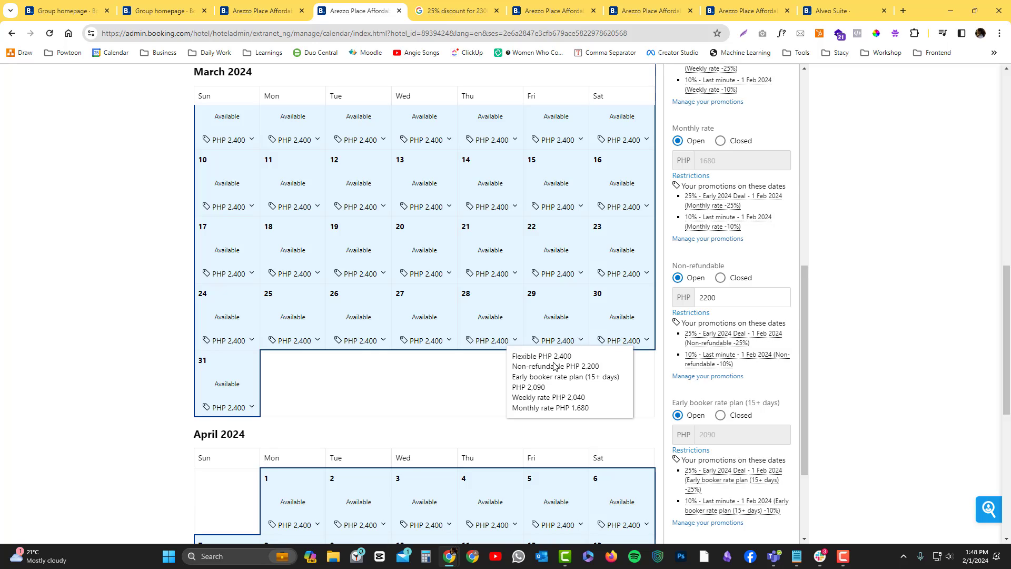
mouse_move(553, 369)
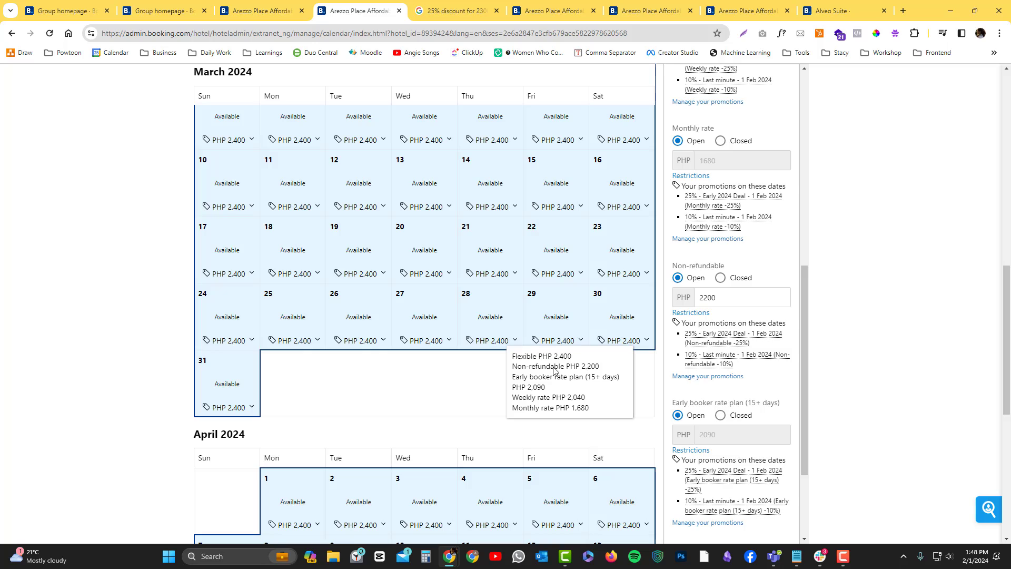
mouse_move(576, 372)
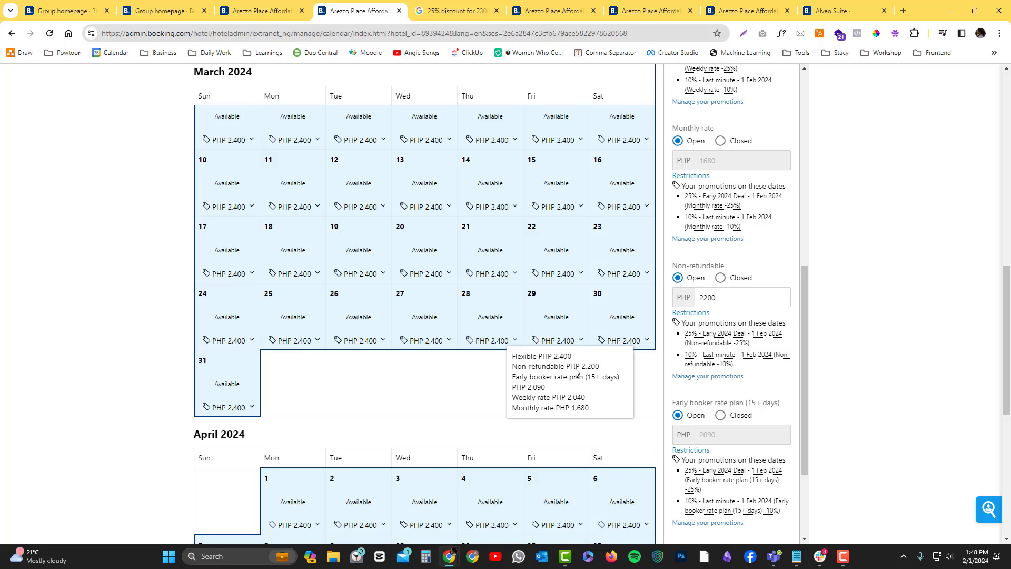
mouse_move(539, 394)
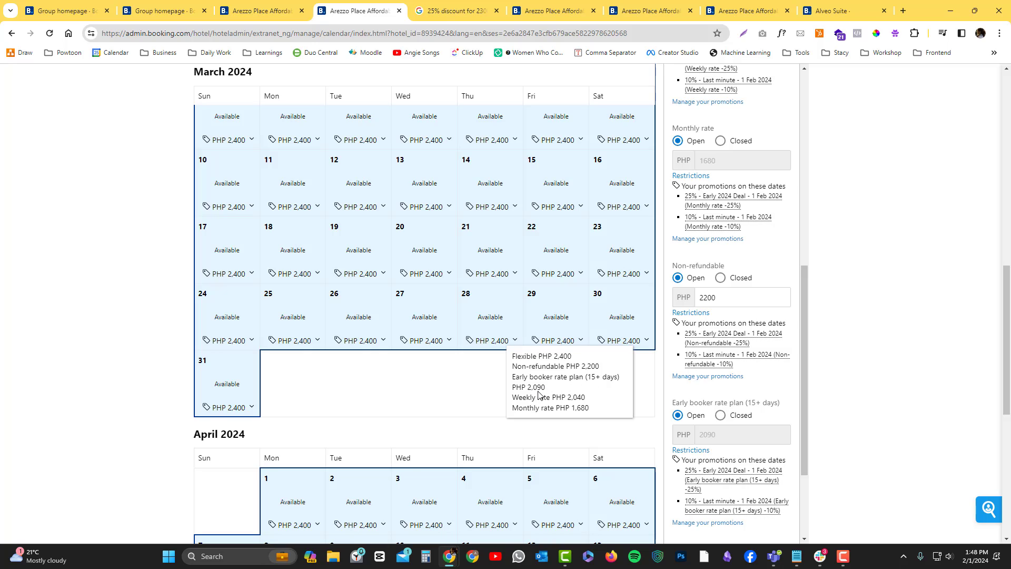
mouse_move(558, 414)
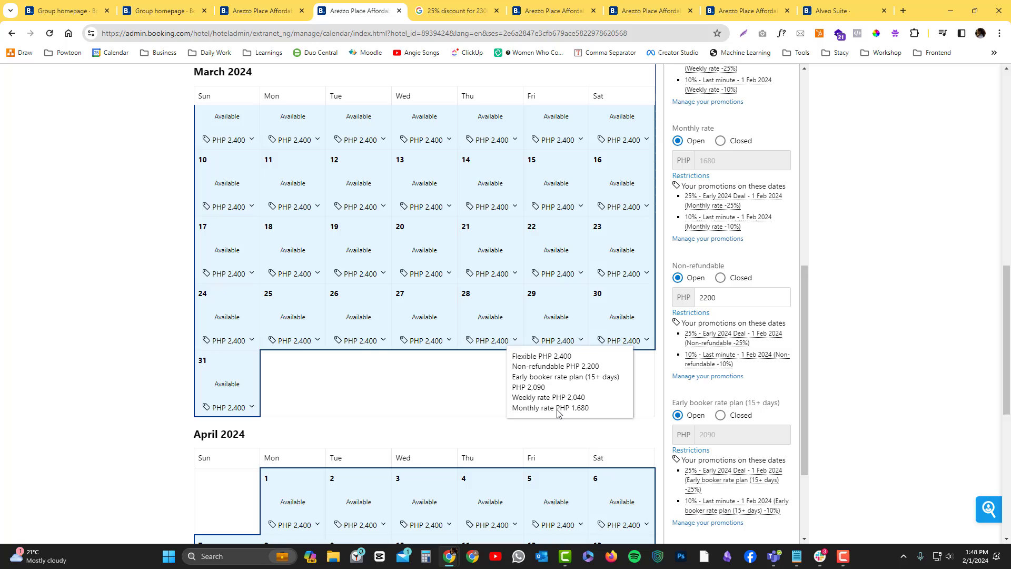
mouse_move(566, 414)
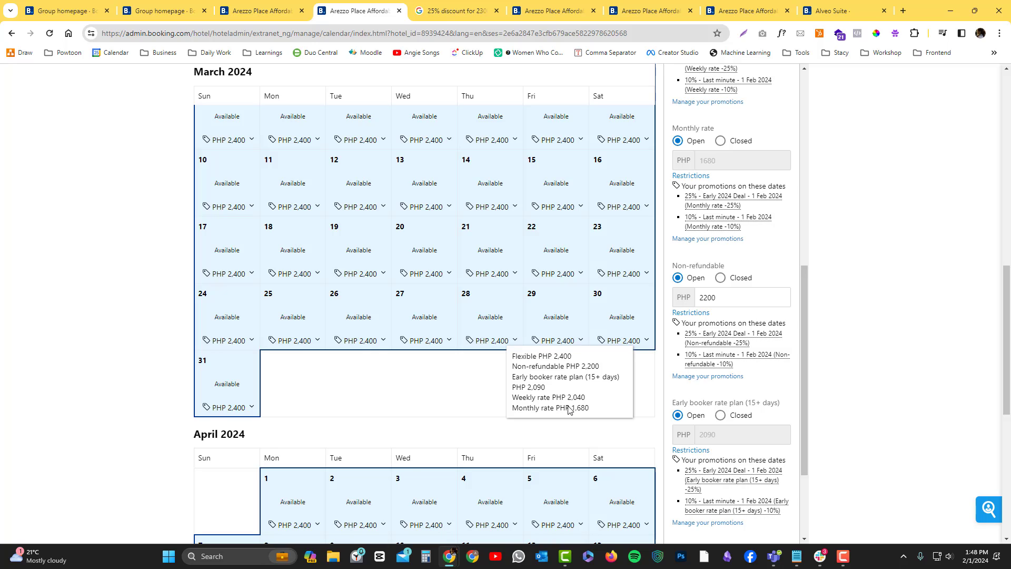
mouse_move(560, 387)
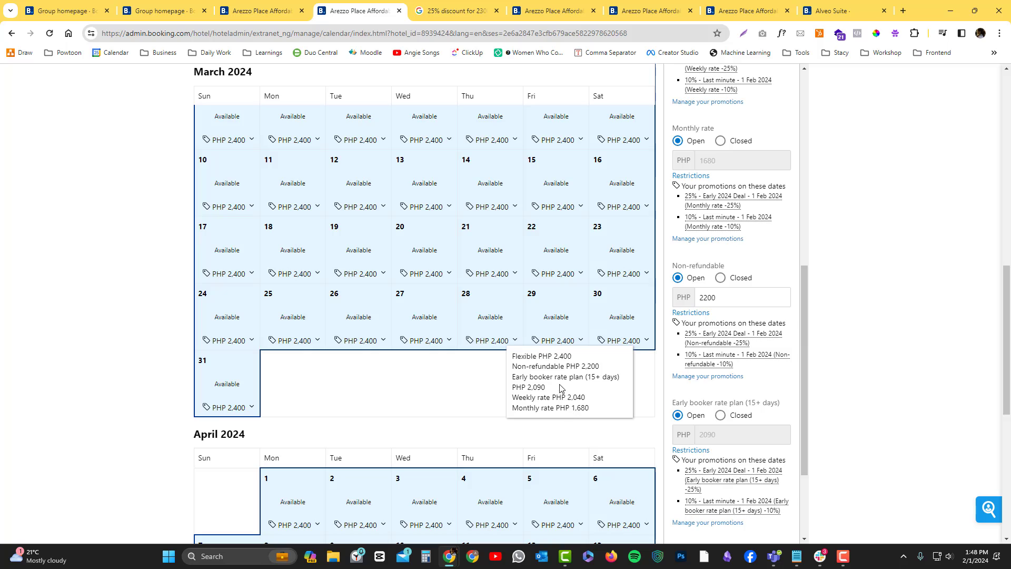
mouse_move(582, 401)
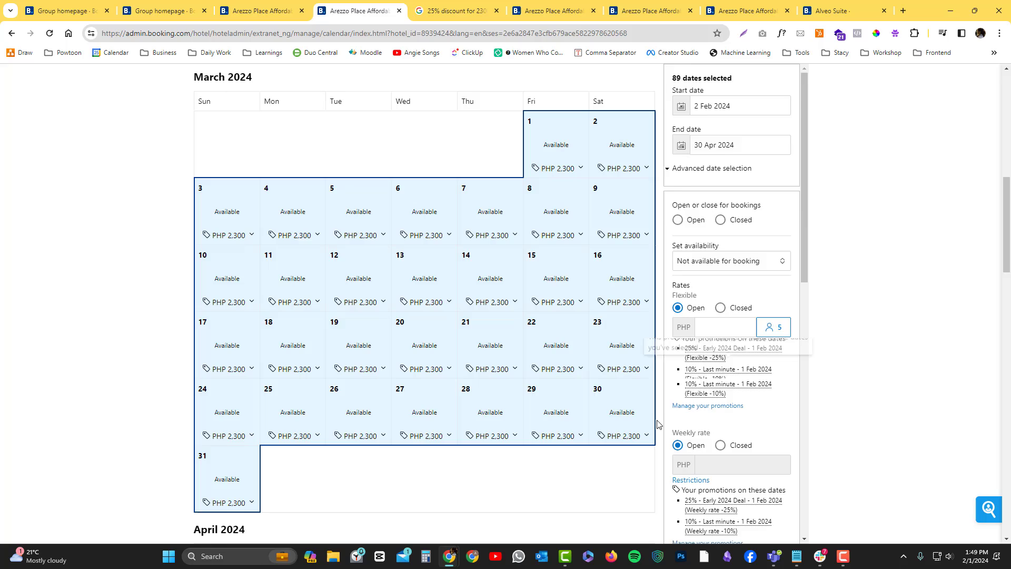
Step: Look over the April and May calendar rates, then return to the property's Home page
scroll("down", 3)
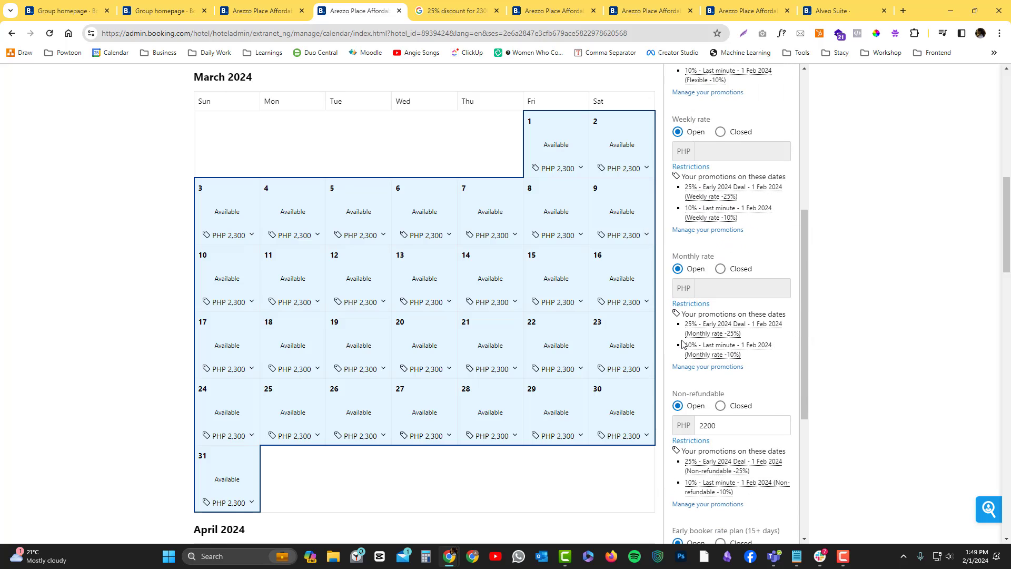
mouse_move(713, 332)
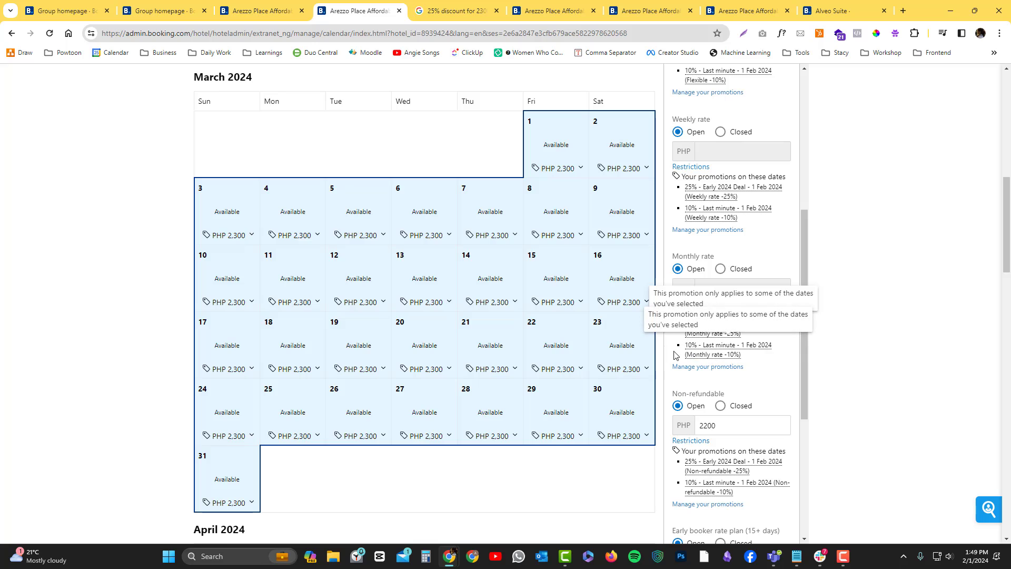
scroll("down", 3)
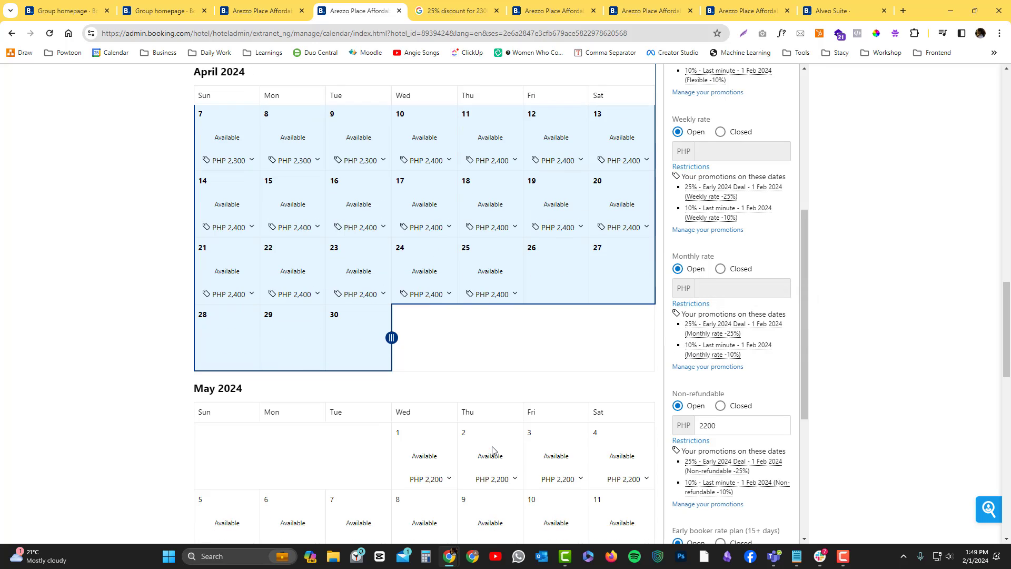
scroll("down", 3)
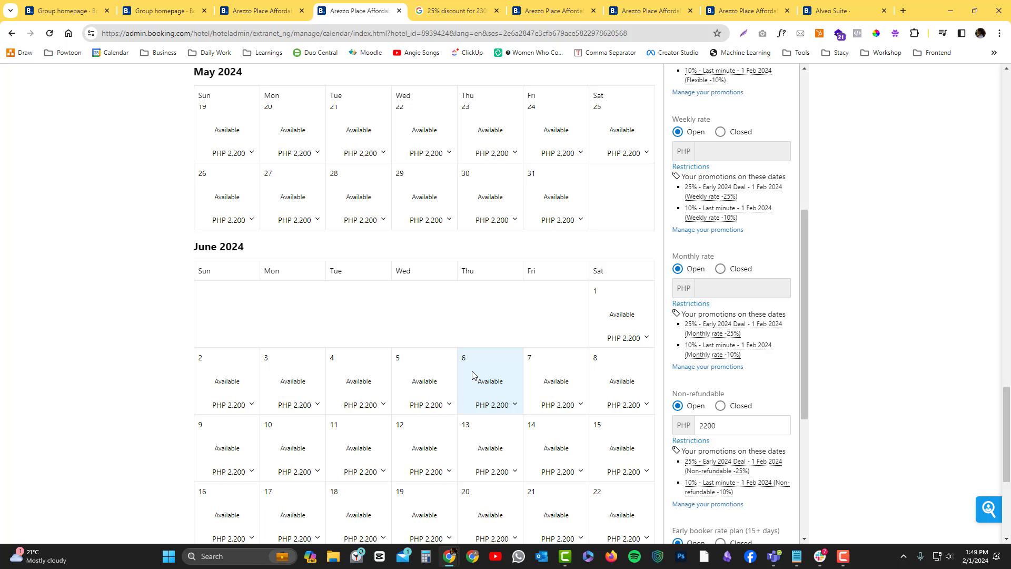
scroll("up", 3)
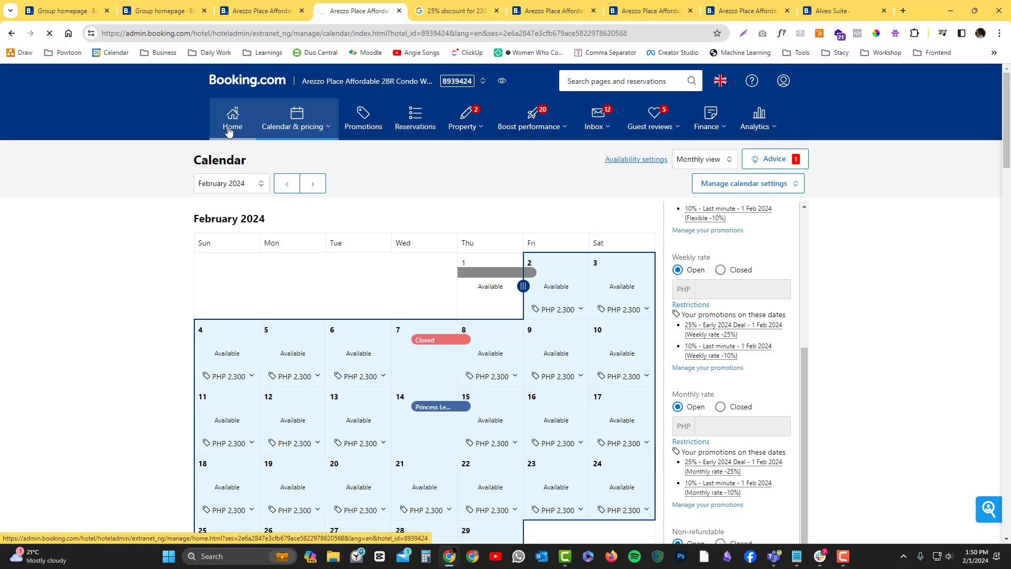
left_click(232, 122)
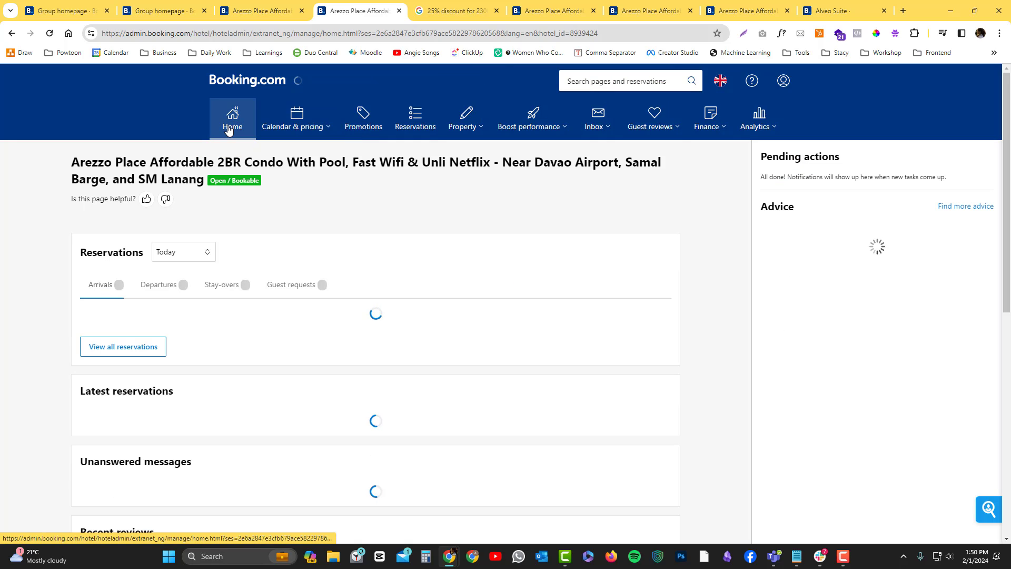